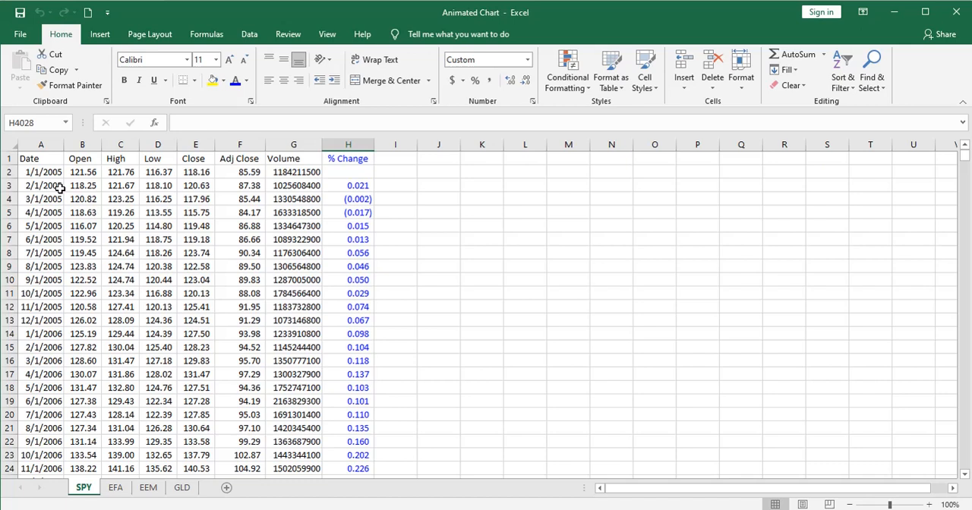
Review the SPY, EFA, EEM and GLD fund data sheets in the workbook
click(41, 172)
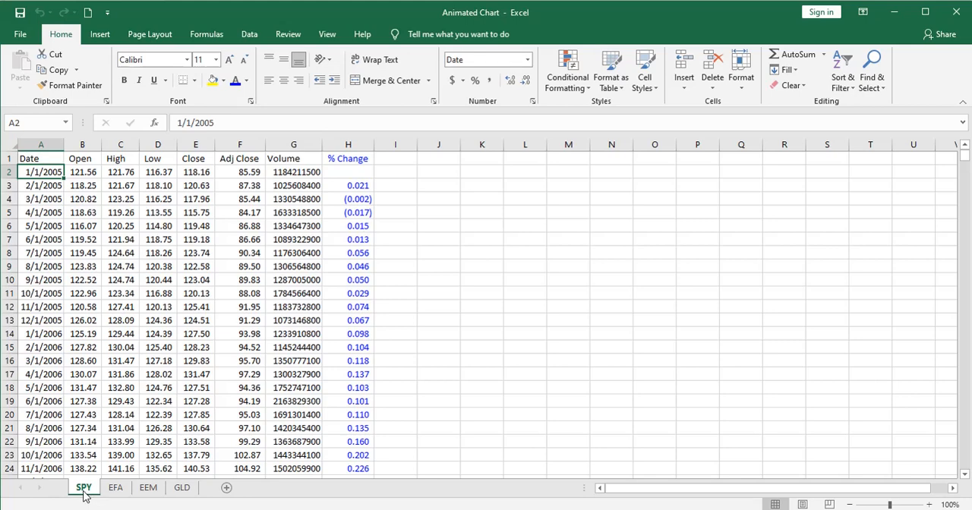
click(116, 488)
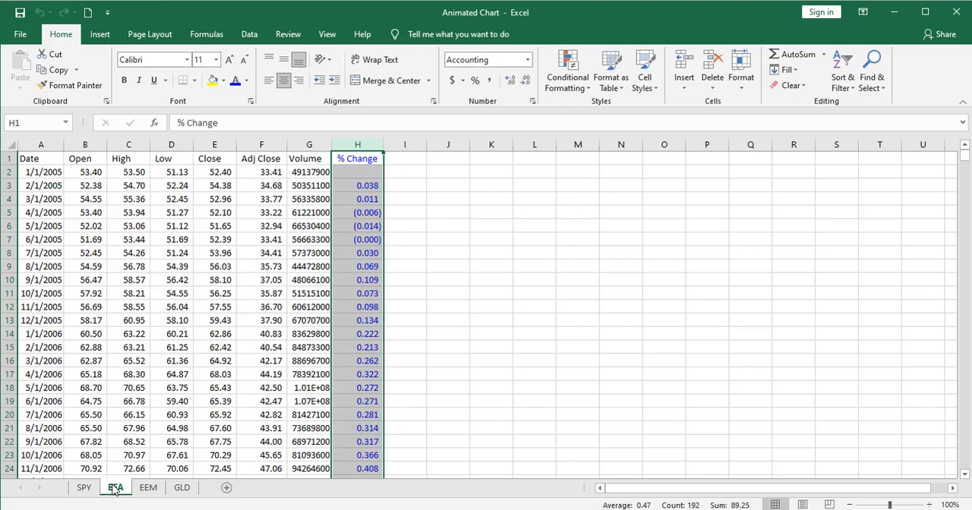
click(149, 487)
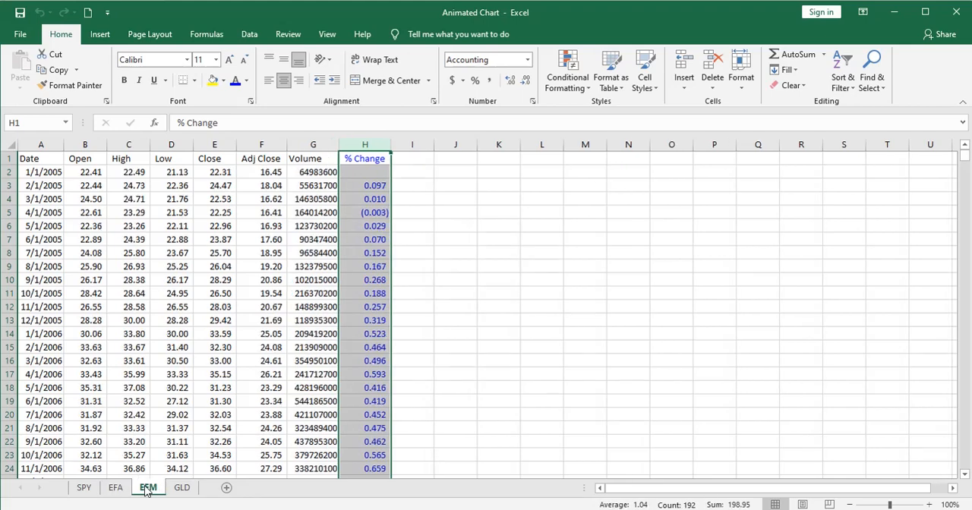
mouse_move(183, 488)
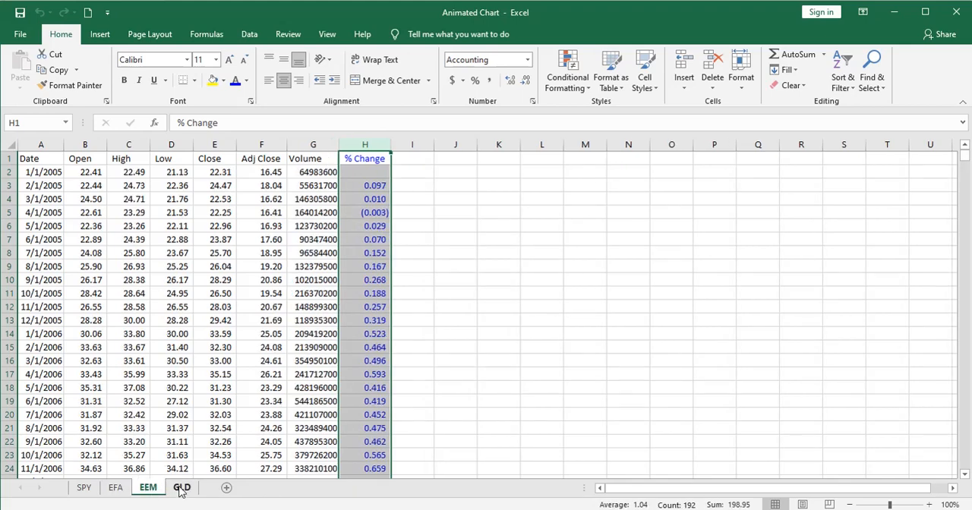
click(83, 488)
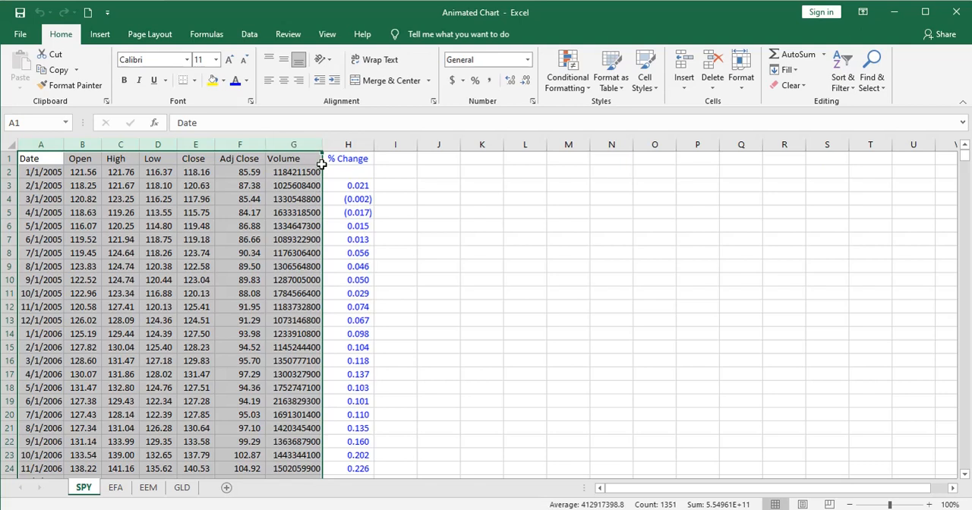
Trace and clear precedents for the % Change formulas in H3 and H13
click(348, 185)
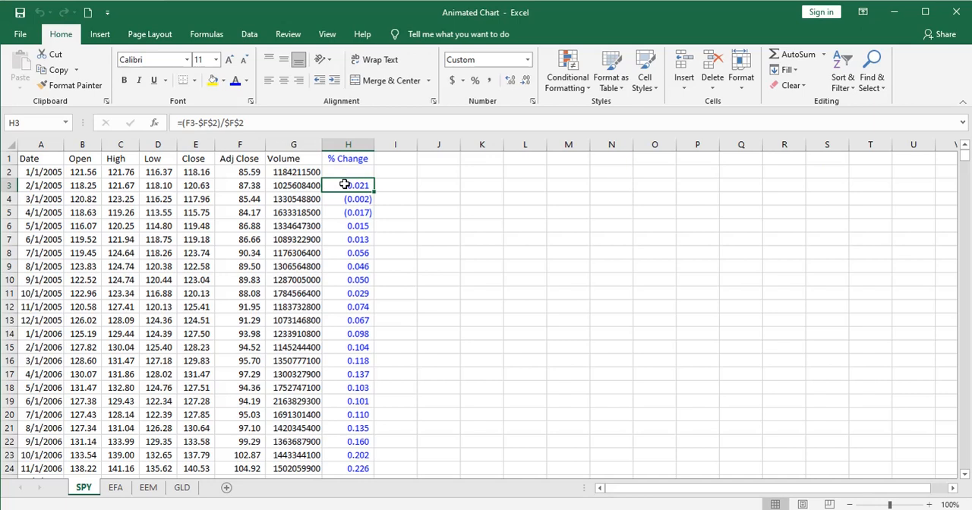
mouse_move(244, 67)
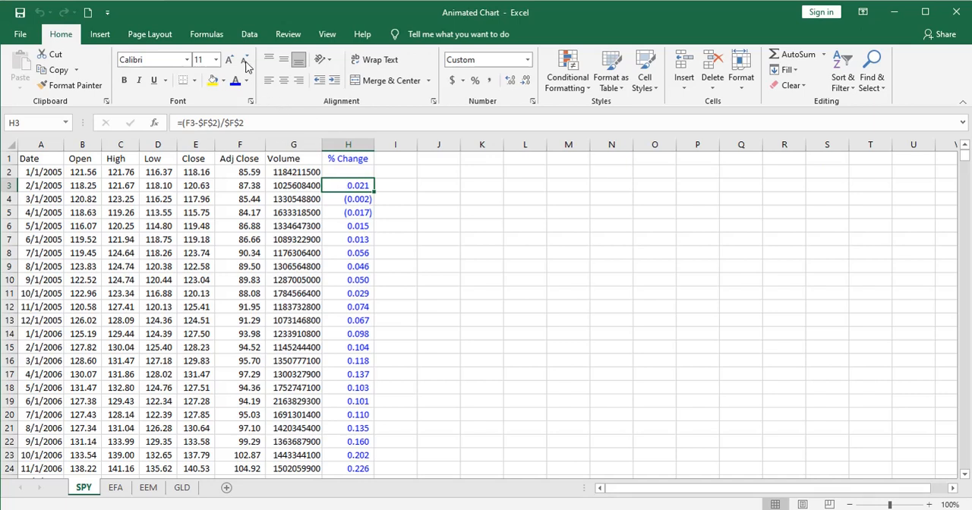
click(555, 55)
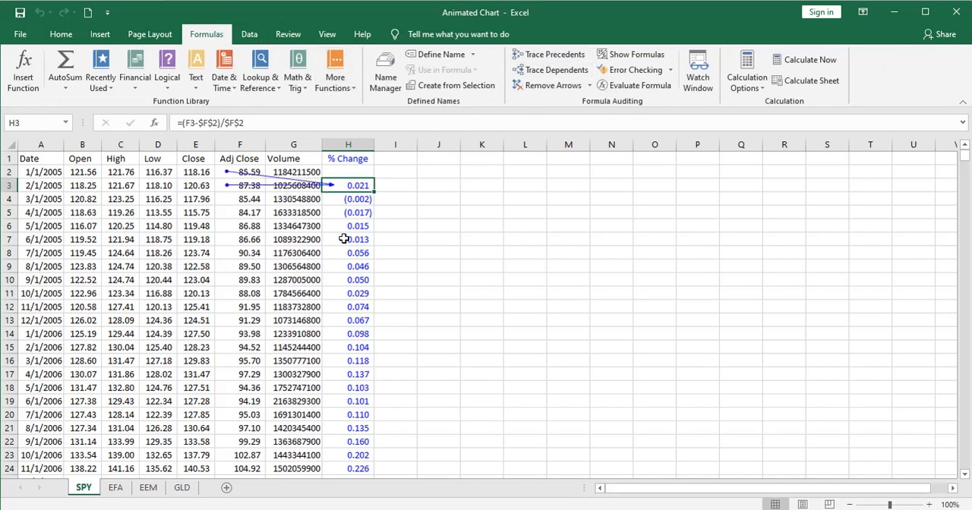
mouse_move(359, 307)
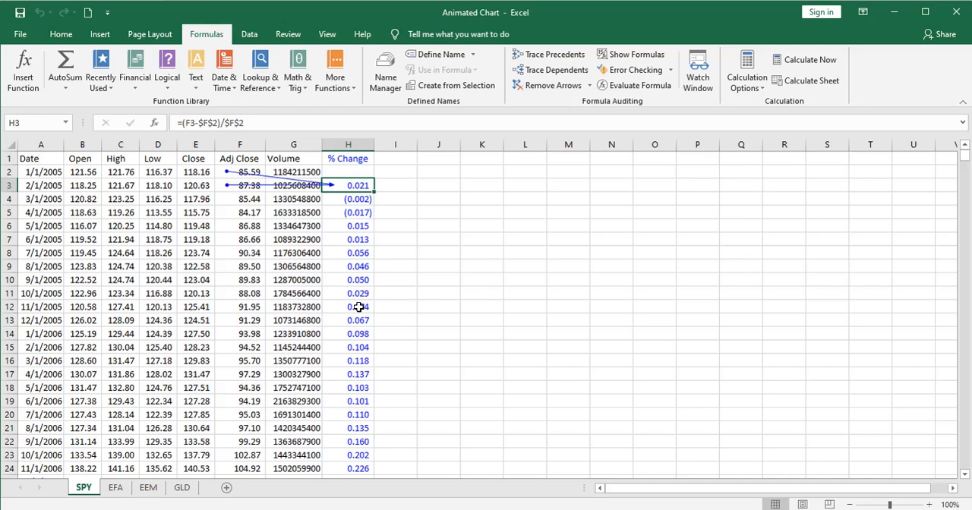
click(348, 319)
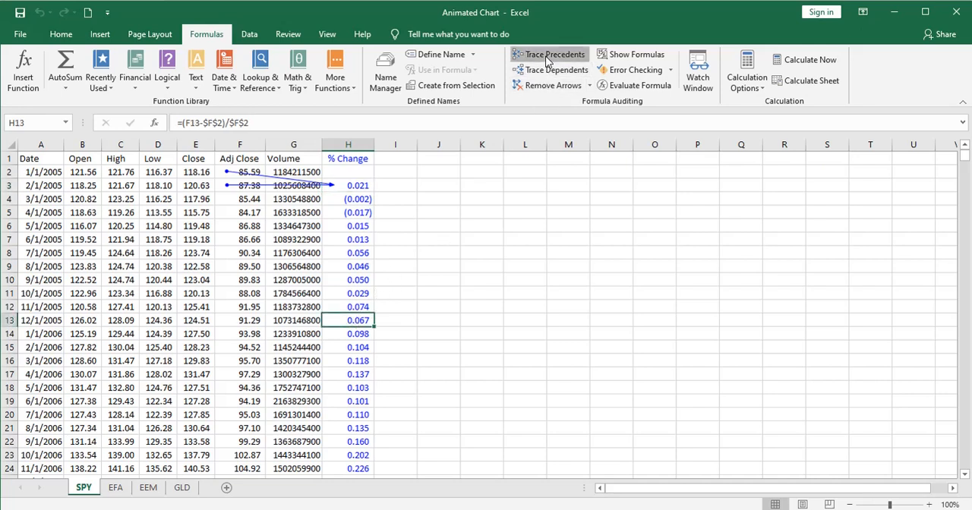
click(553, 55)
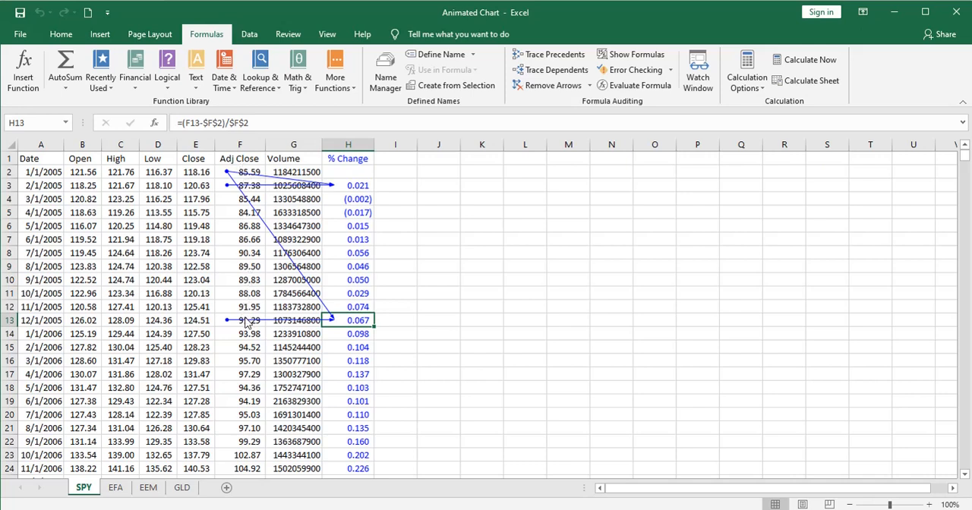
mouse_move(349, 334)
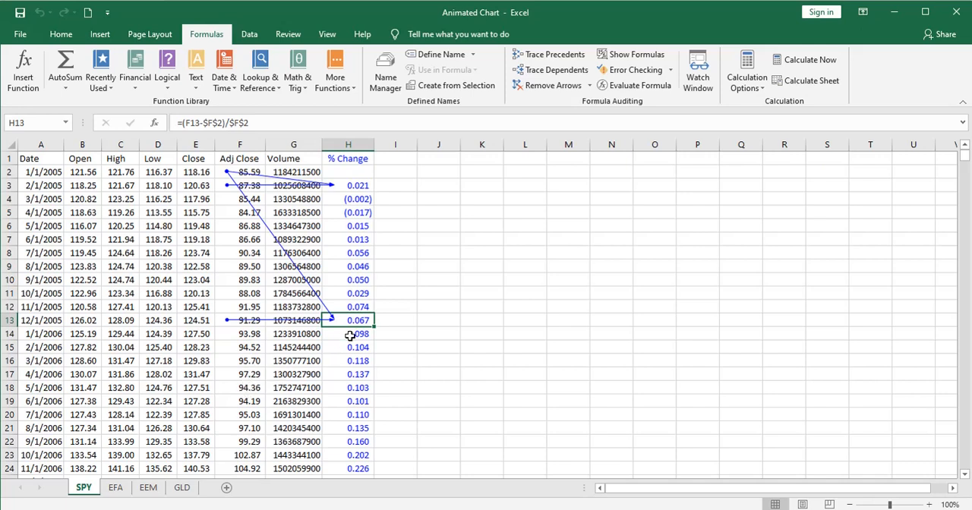
mouse_move(343, 319)
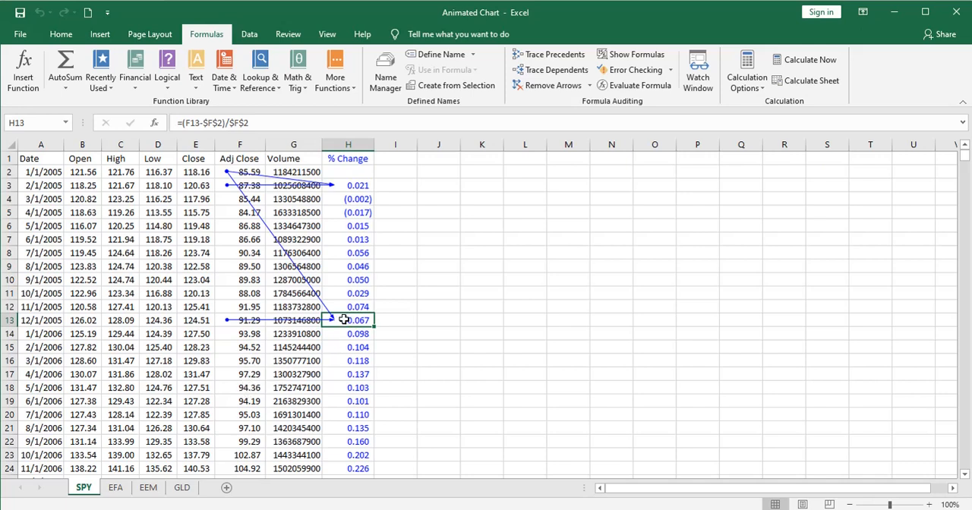
mouse_move(524, 85)
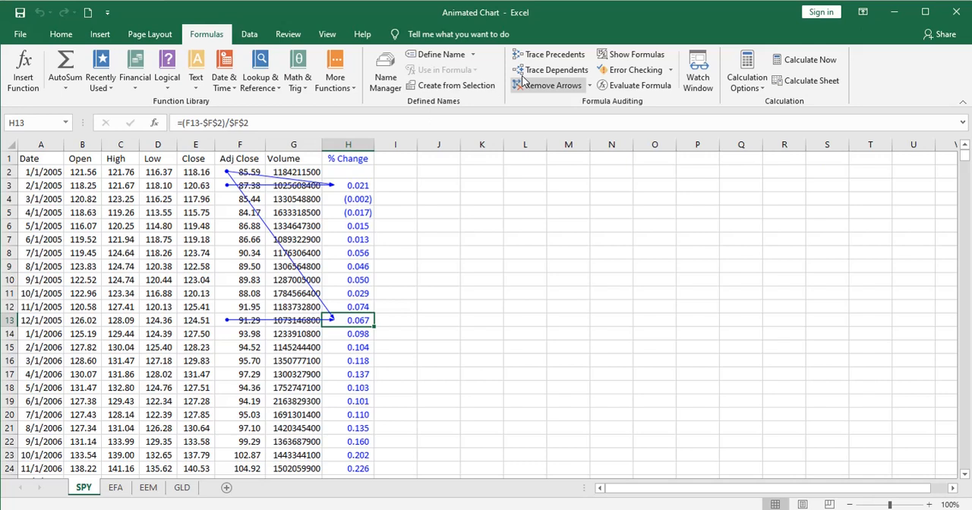
click(547, 85)
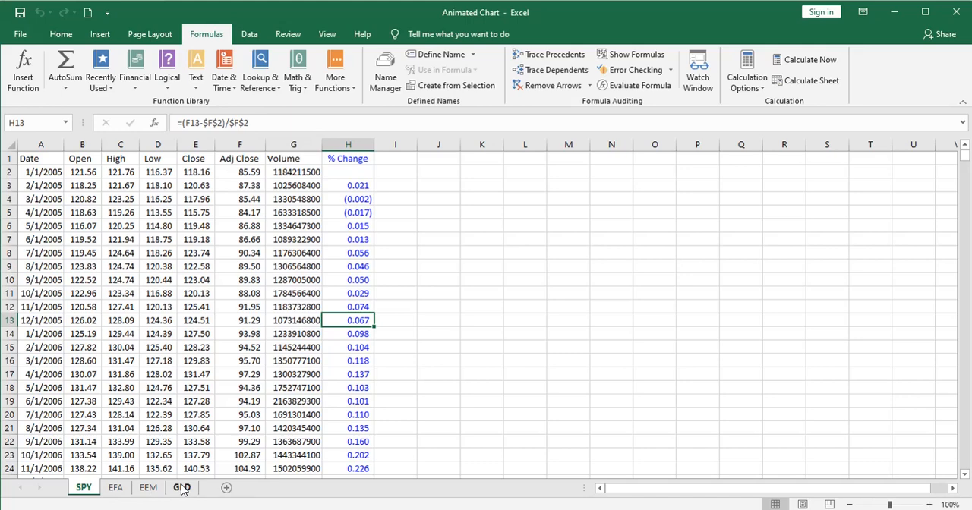
On the Master sheet, chart columns B:E of cumulative returns as an enlarged line chart
click(90, 486)
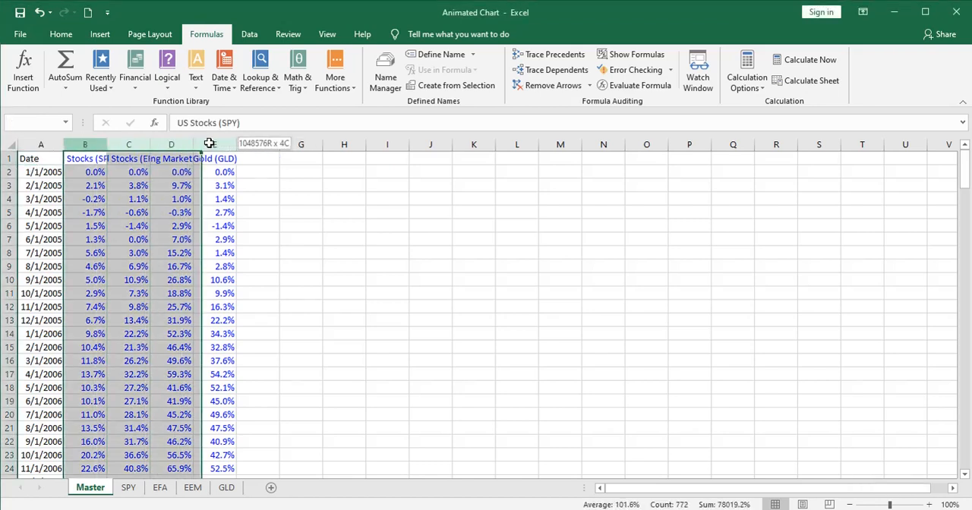
click(100, 33)
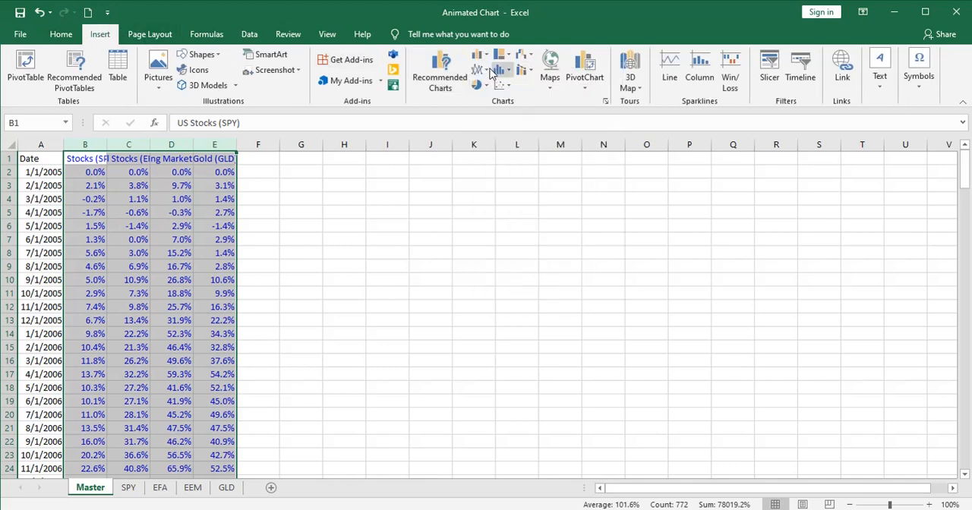
click(480, 69)
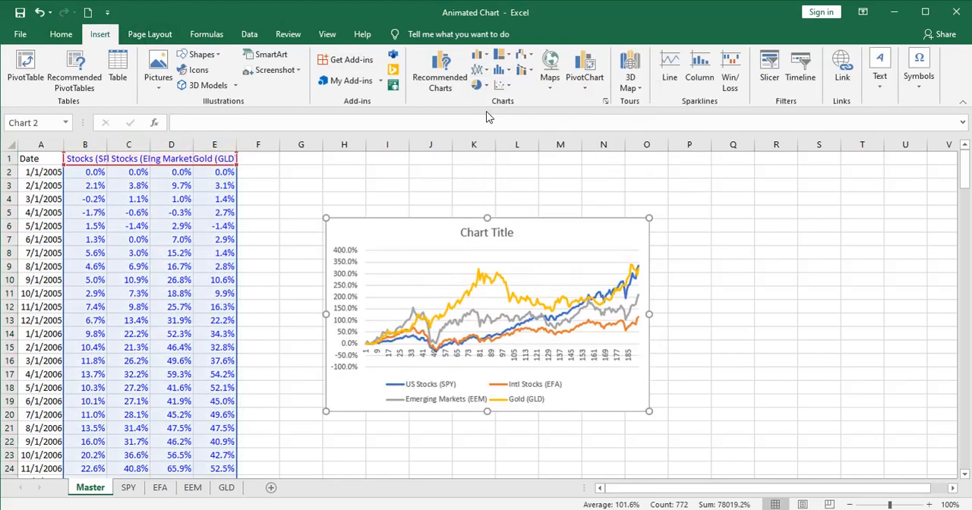
click(486, 312)
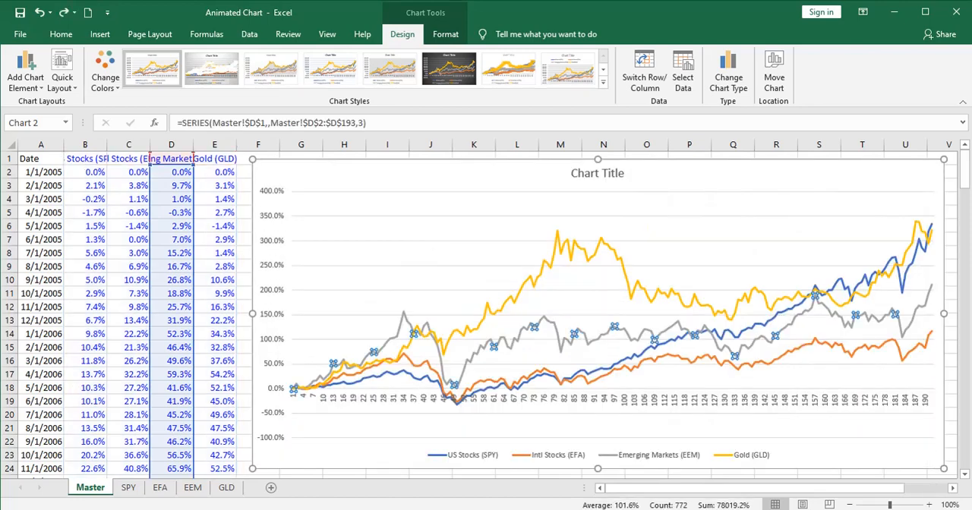
Title the chart 'Total Return of Four Investment Options 2005-2020' and colour the Emerging Markets line green
click(598, 173)
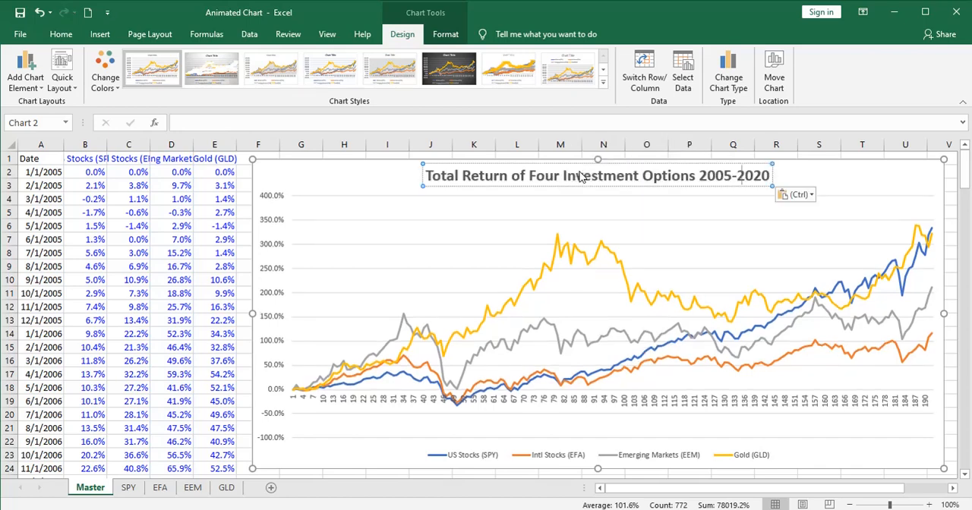
mouse_move(555, 251)
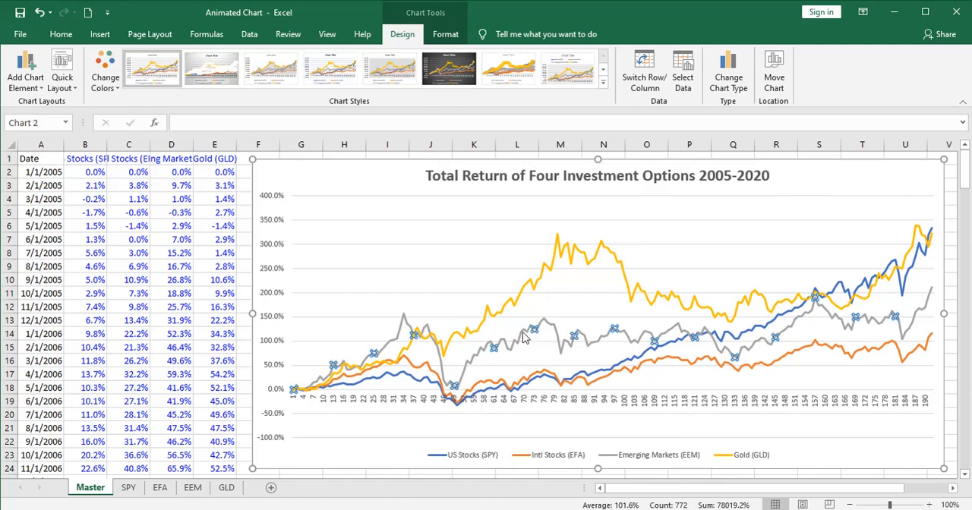
right_click(534, 331)
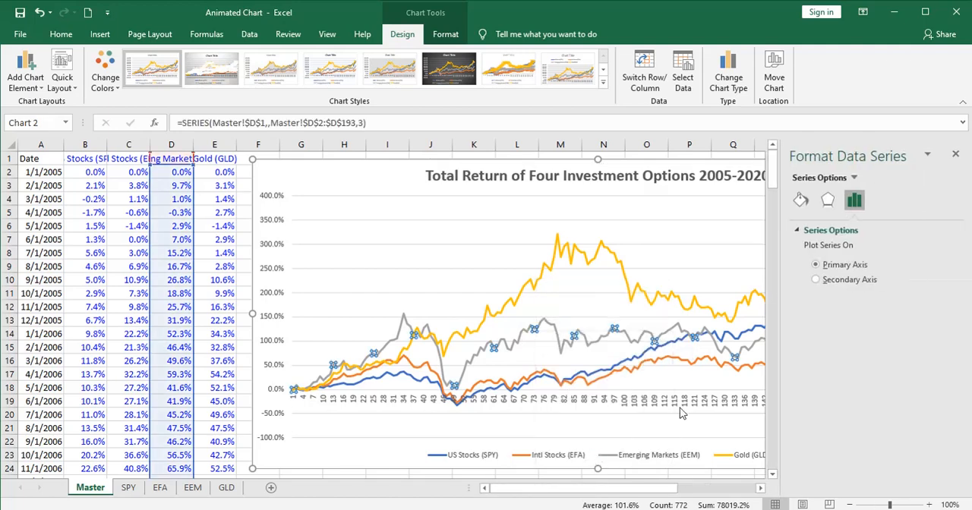
click(800, 201)
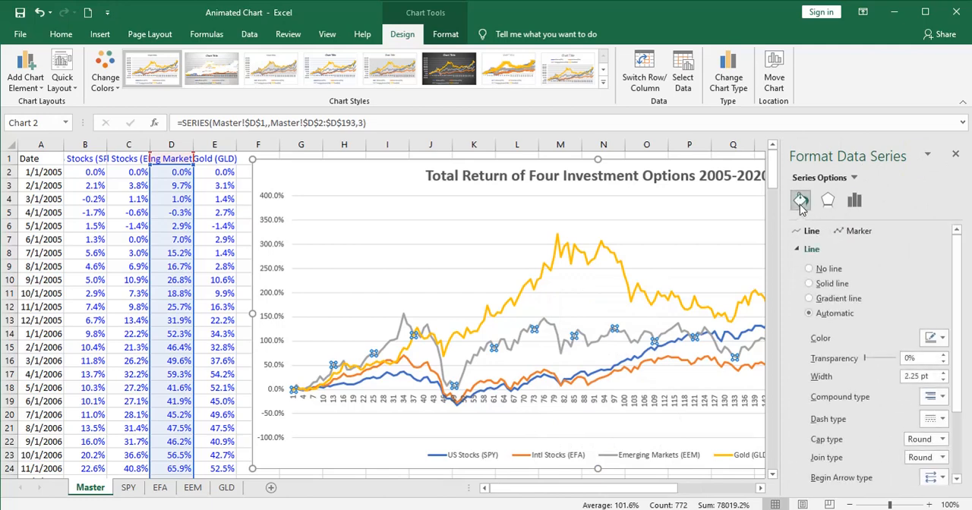
click(941, 337)
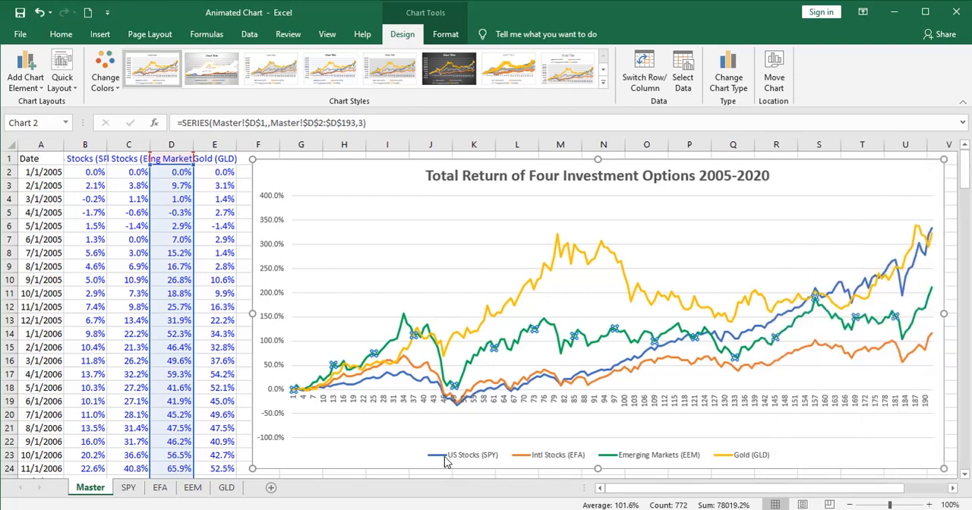
mouse_move(522, 456)
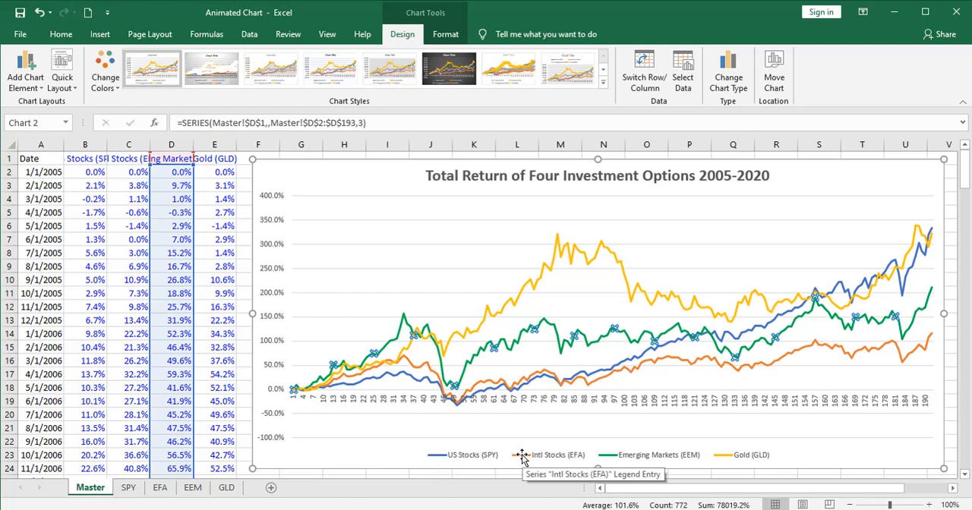
mouse_move(611, 455)
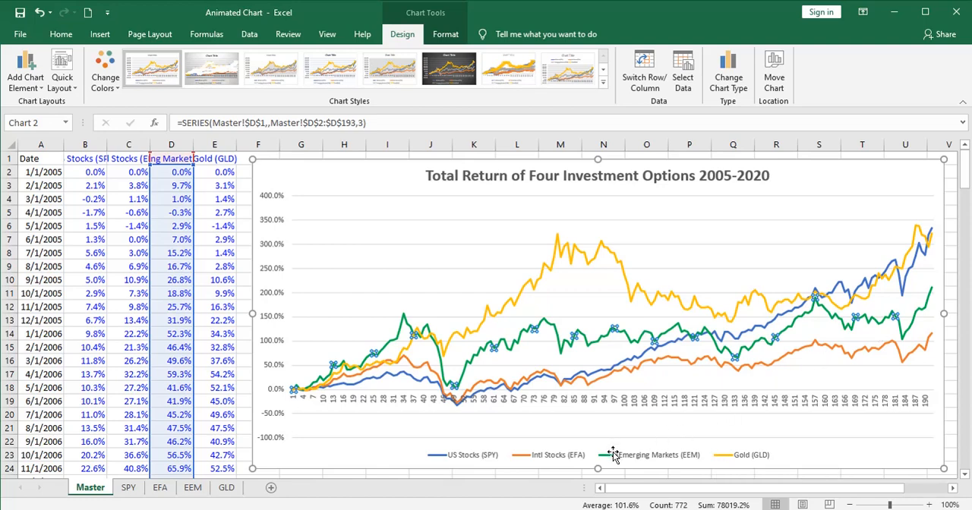
Position the four-fund legend at the top of the chart beneath the title
right_click(613, 456)
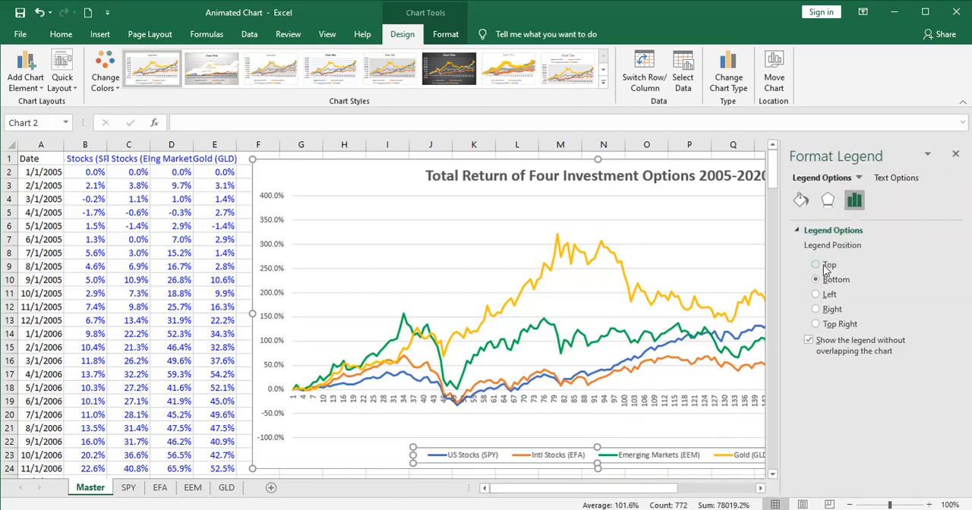
click(816, 264)
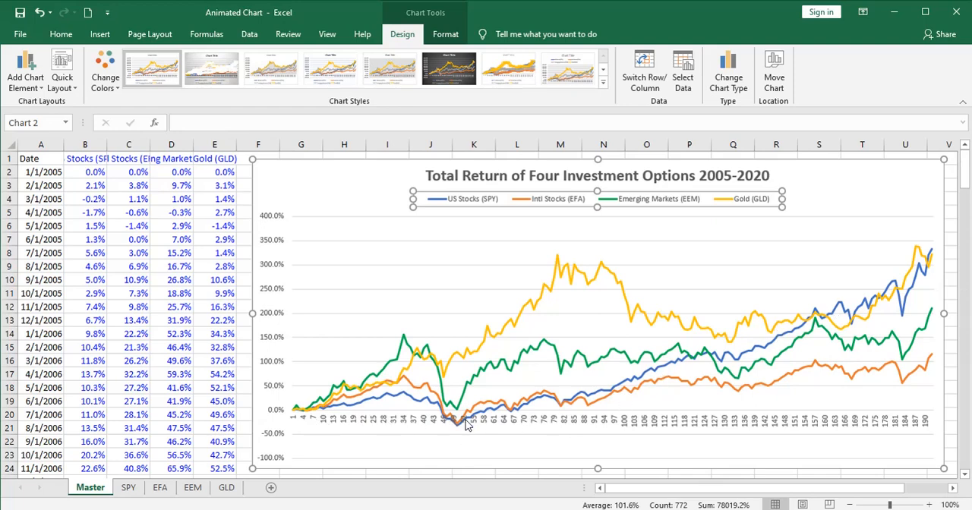
click(668, 417)
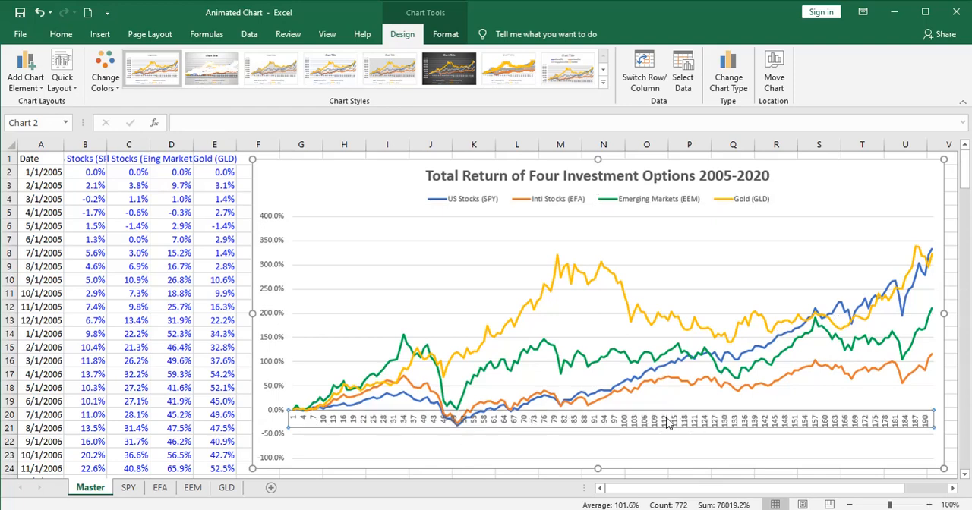
right_click(607, 344)
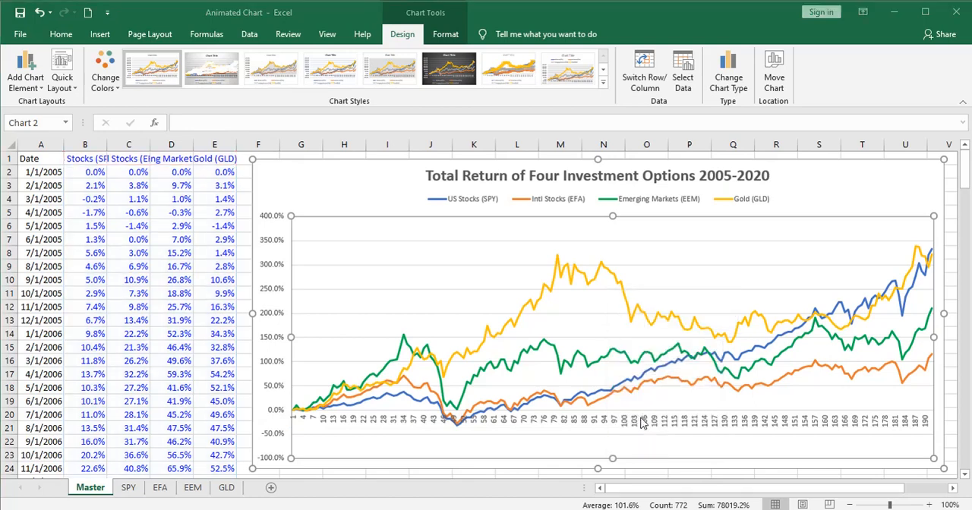
Set the horizontal axis labels to the dates in Master!$A$2:$A$193 via Select Data Source
click(682, 69)
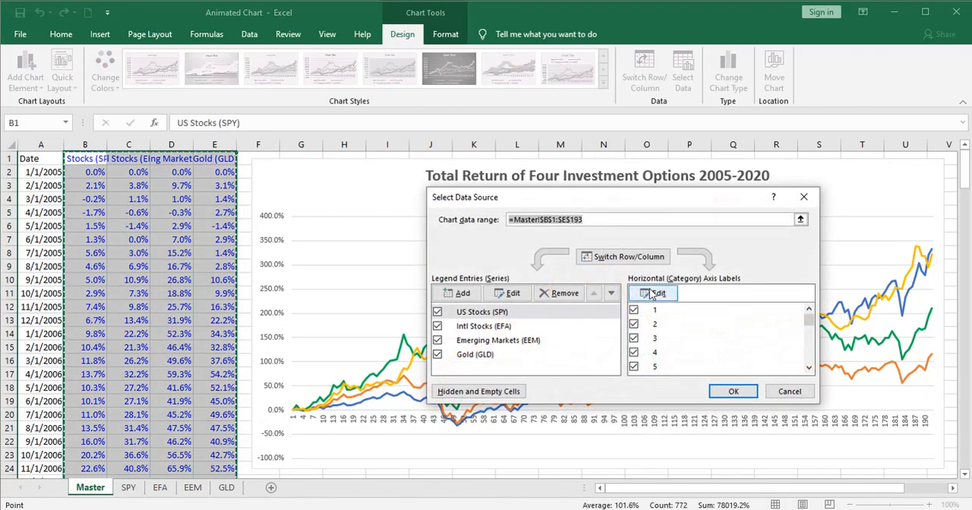
click(658, 293)
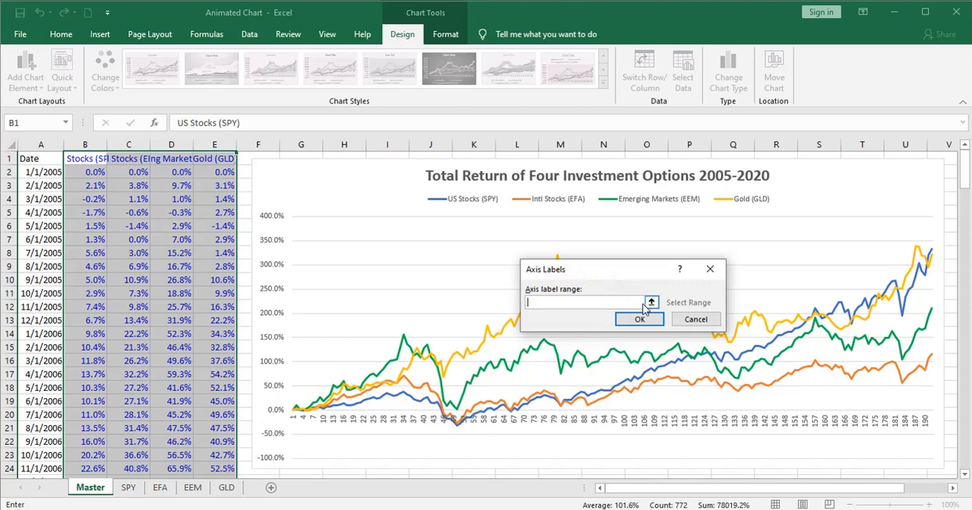
click(651, 302)
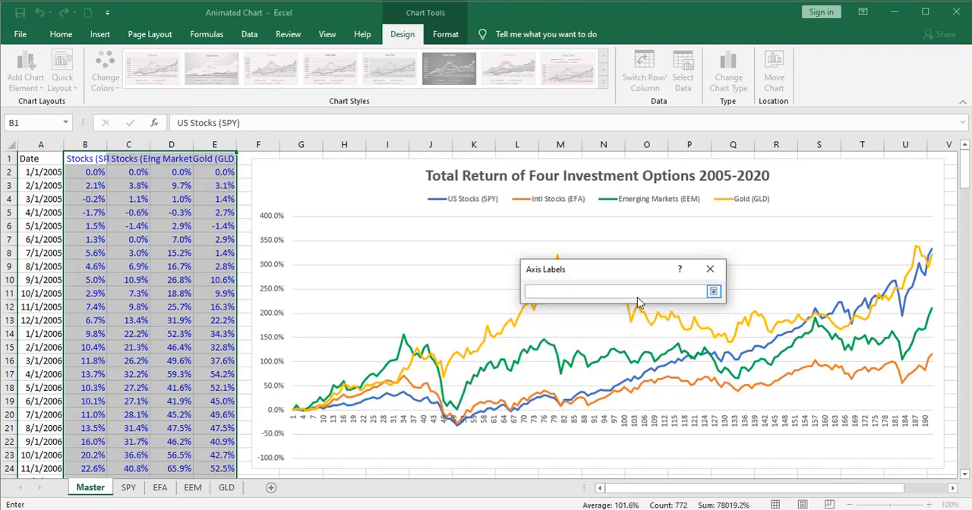
click(41, 171)
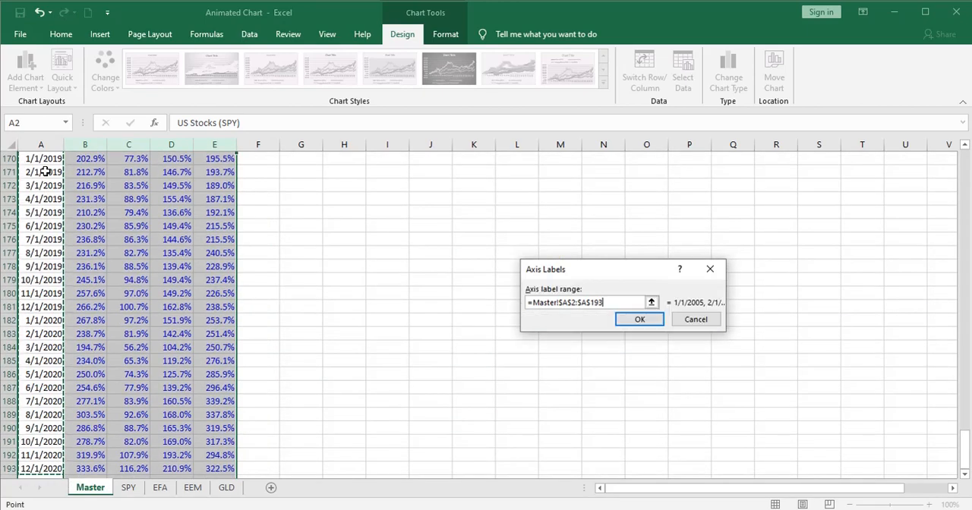
click(640, 319)
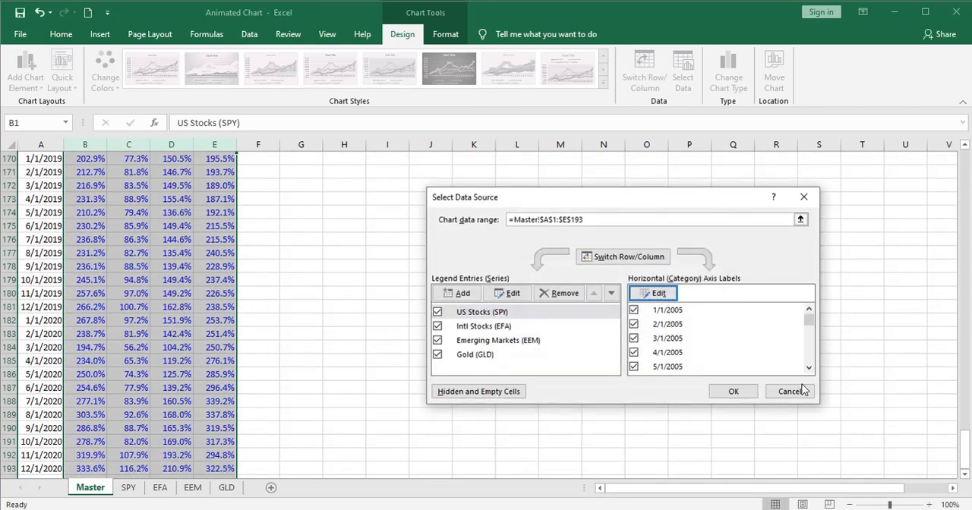
click(790, 392)
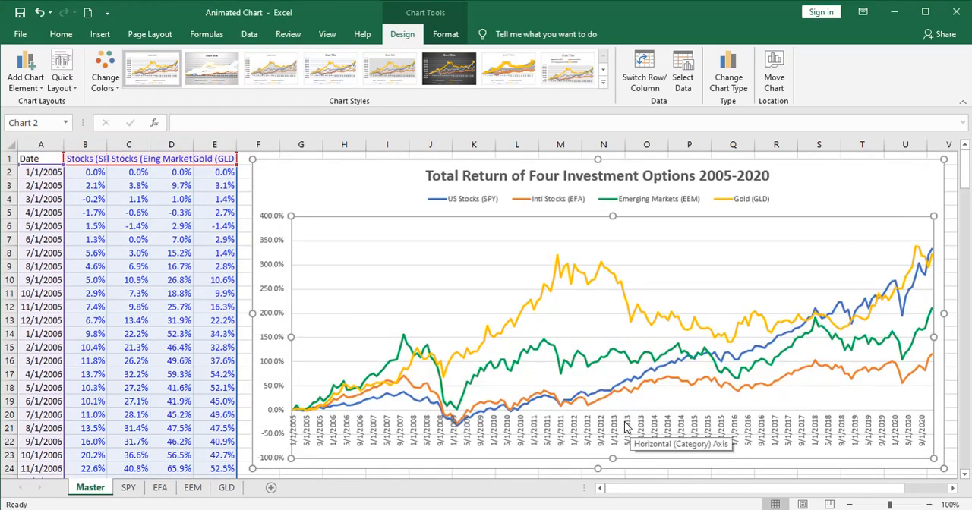
Rotate the horizontal axis date labels to a -90° custom angle so they read vertically
right_click(625, 429)
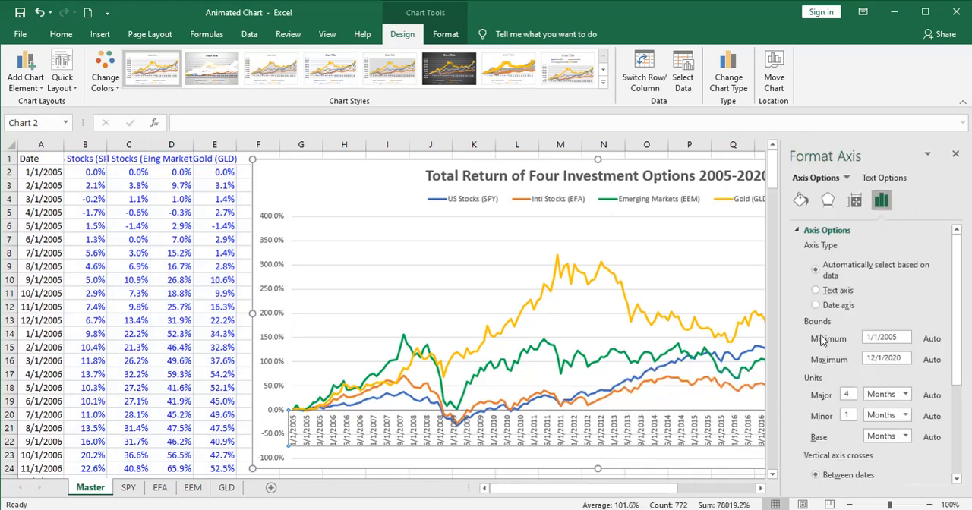
click(884, 178)
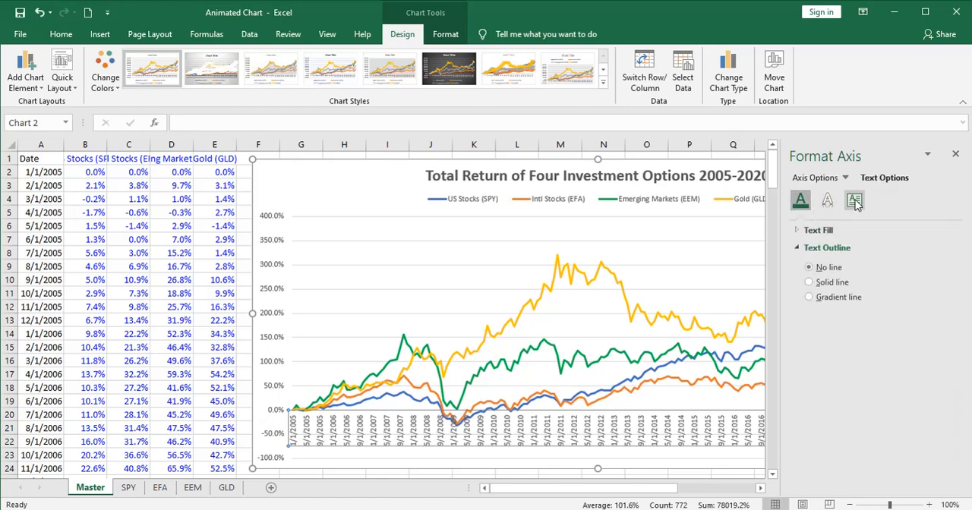
click(854, 201)
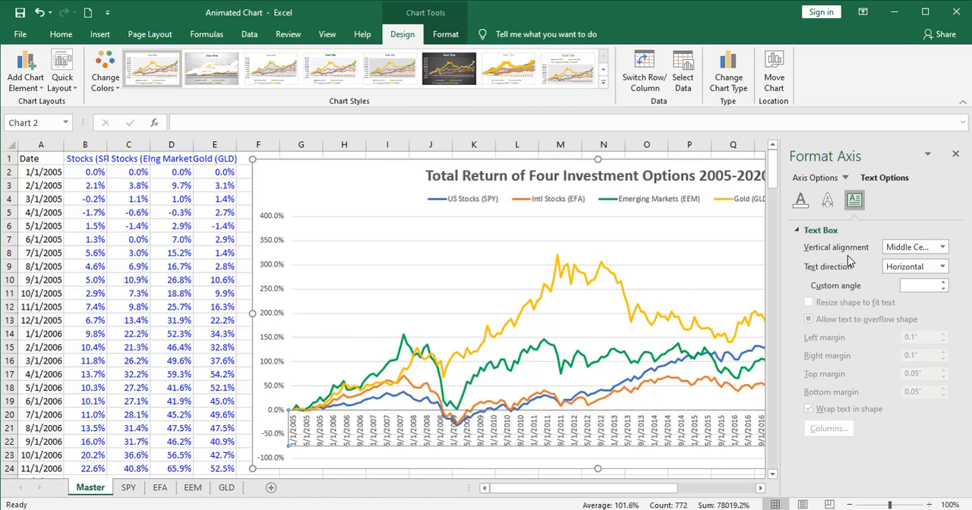
mouse_move(926, 286)
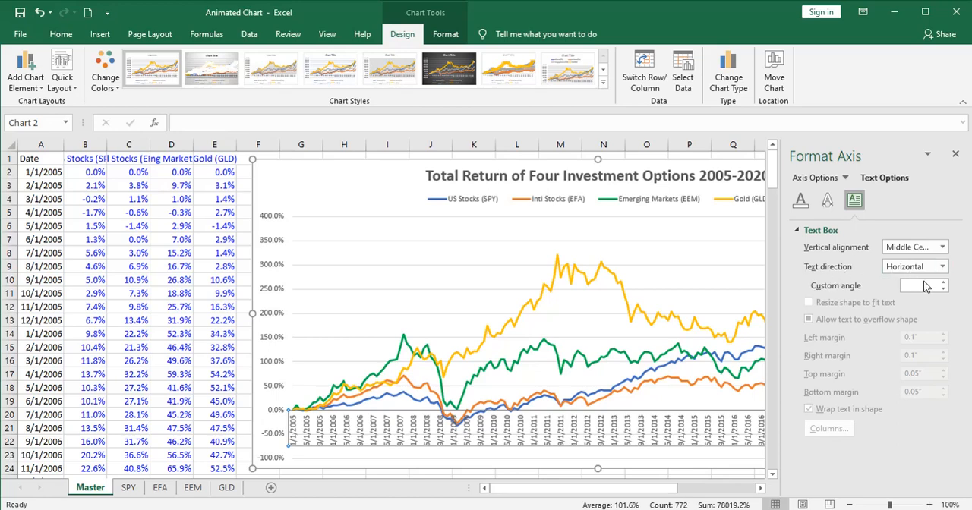
click(944, 283)
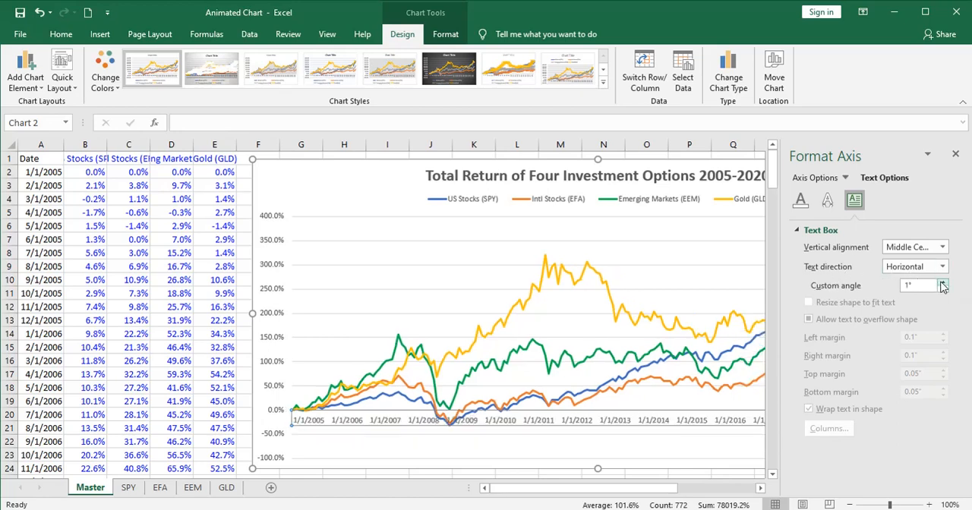
click(945, 282)
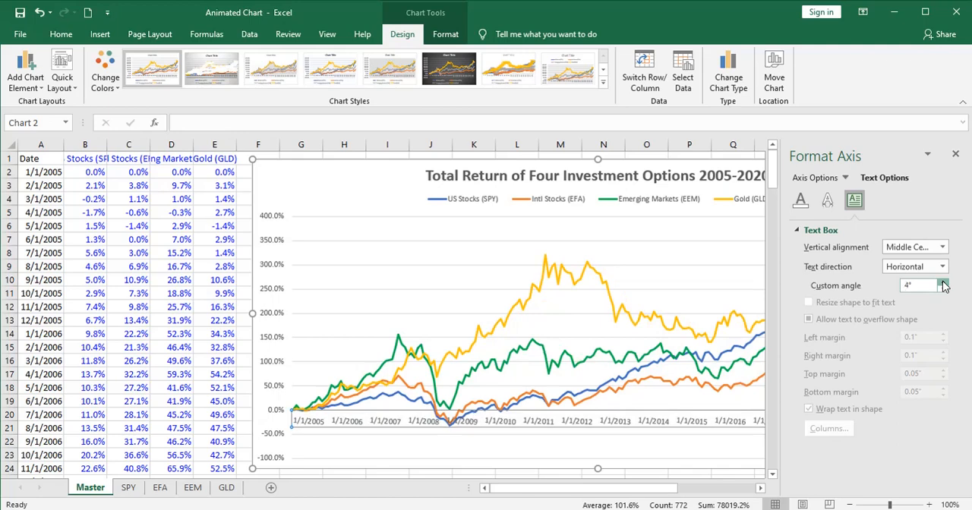
click(945, 283)
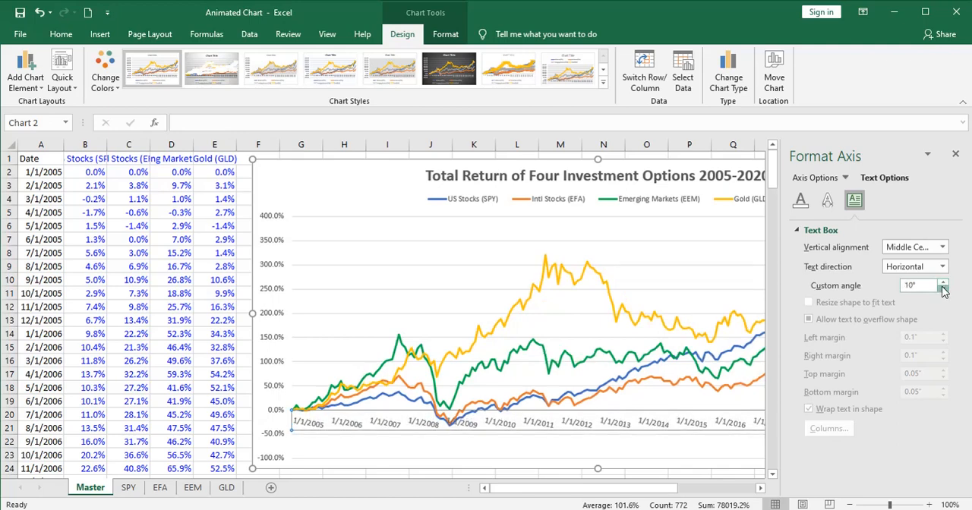
click(944, 289)
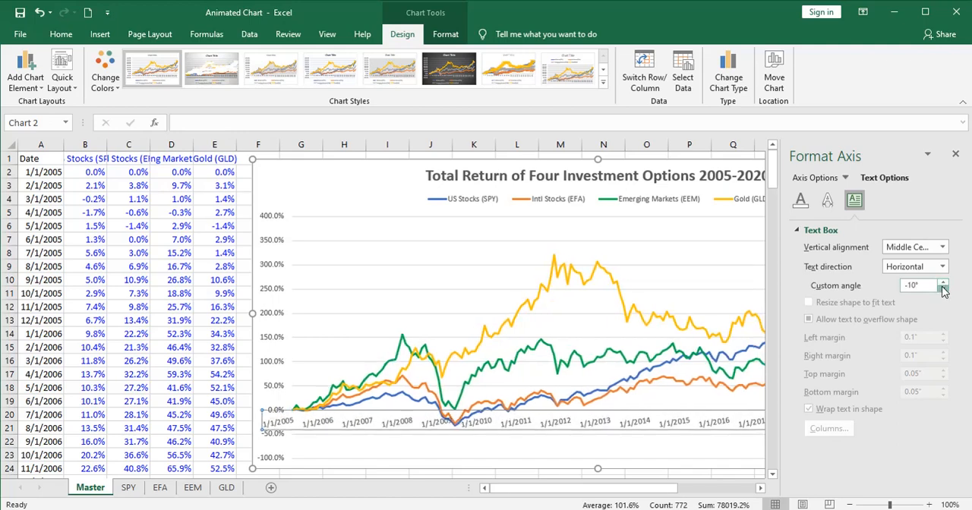
click(944, 282)
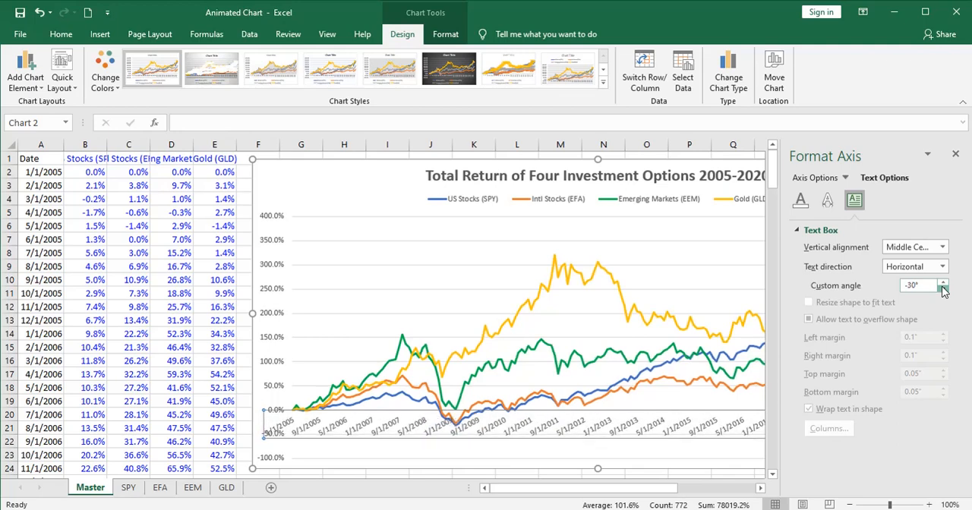
click(944, 288)
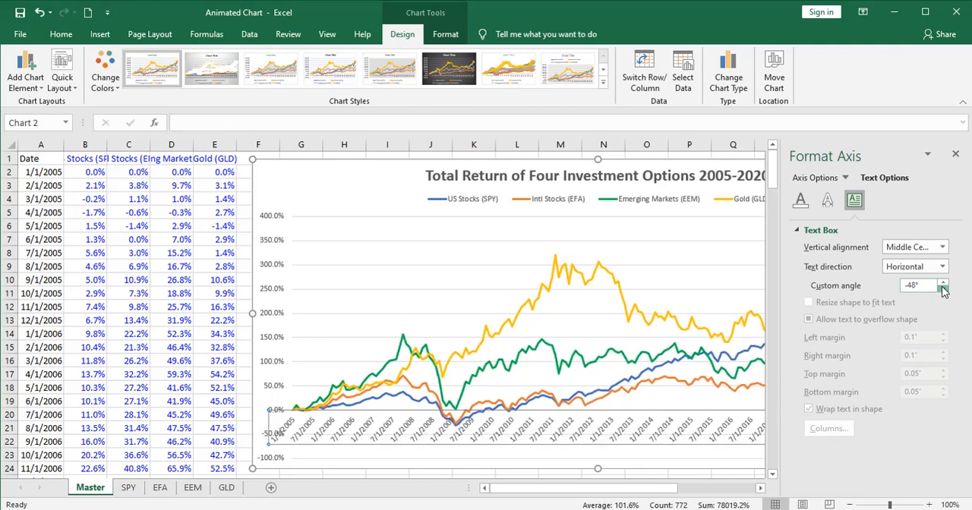
click(944, 289)
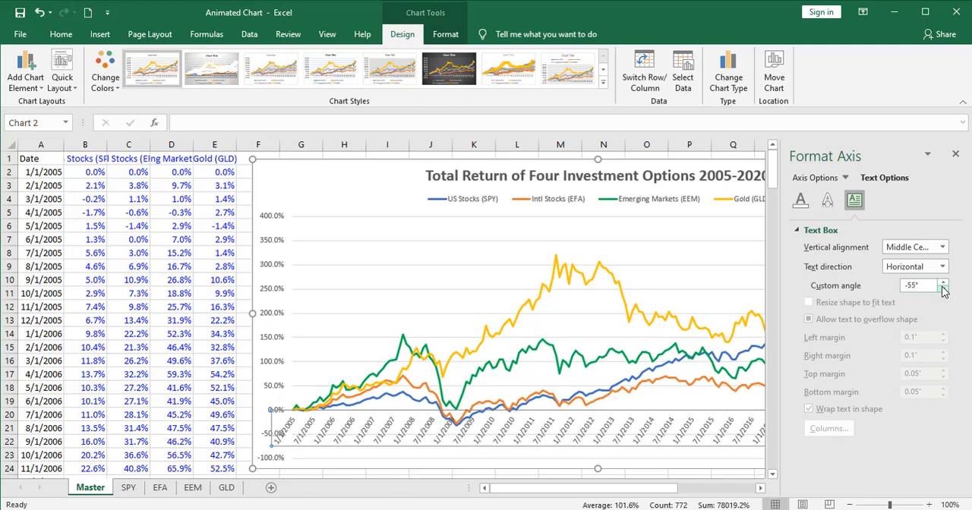
click(945, 283)
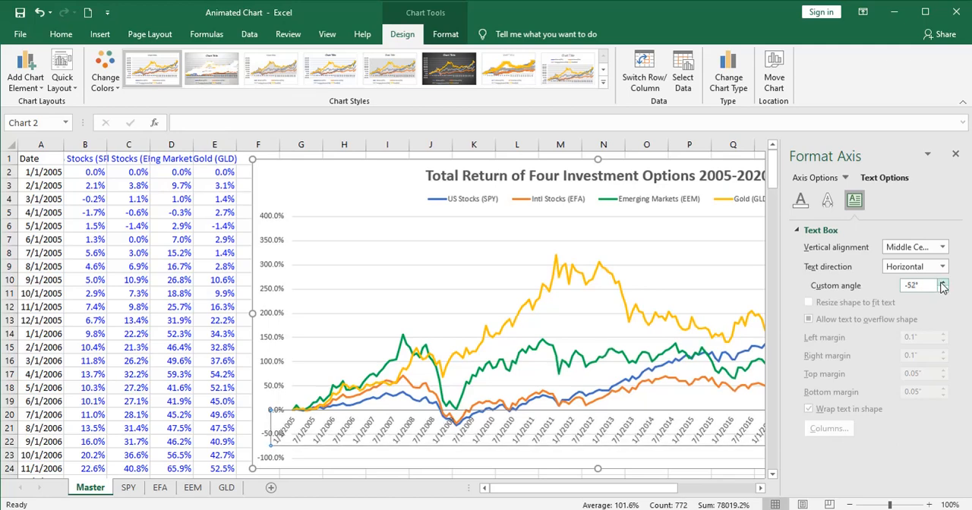
click(943, 283)
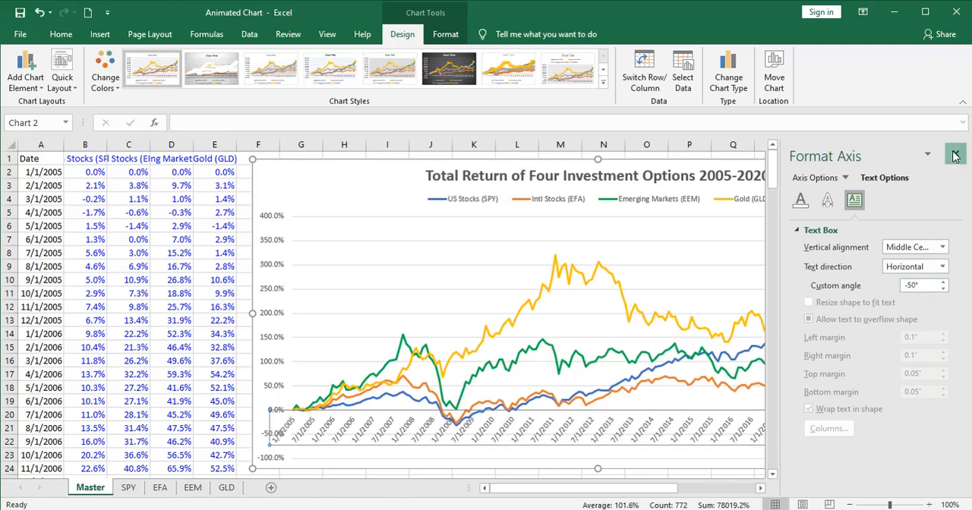
click(955, 155)
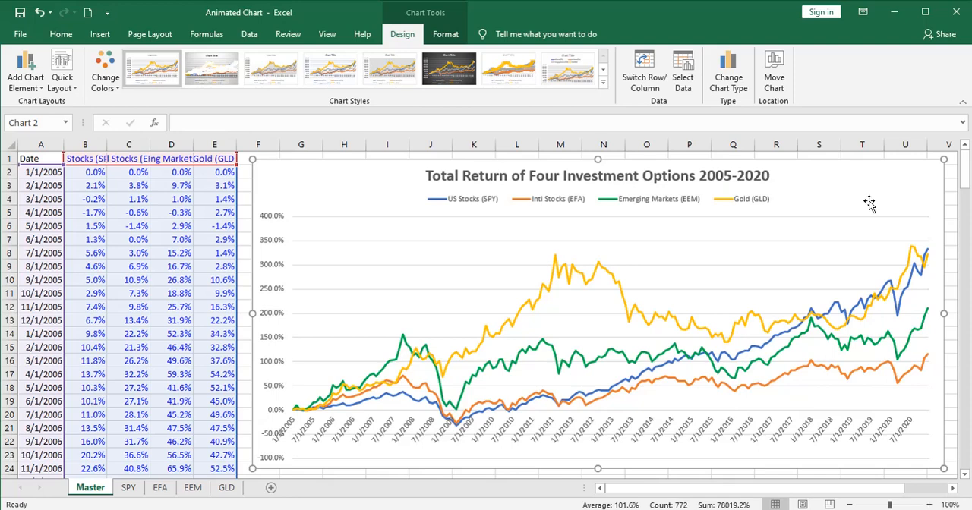
Give the chart area a solid coloured border line with rounded corners
right_click(869, 204)
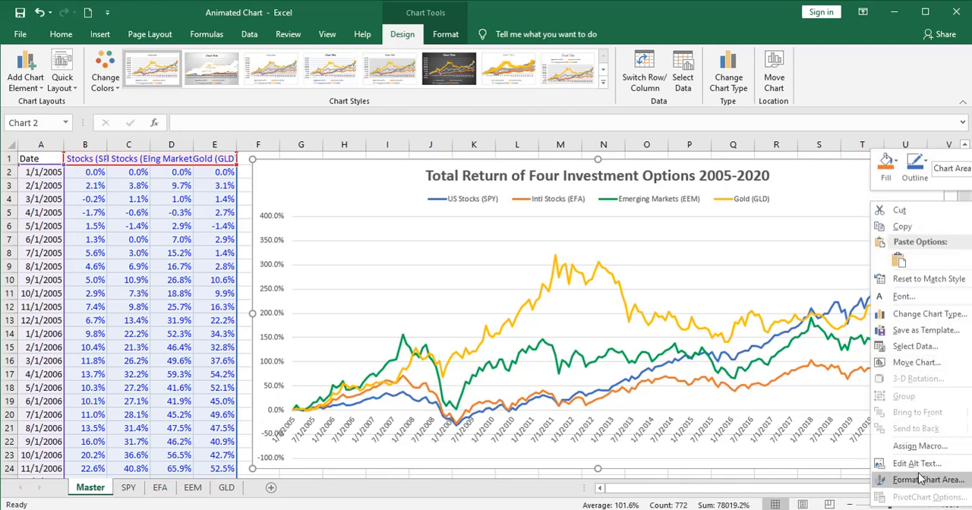
click(926, 480)
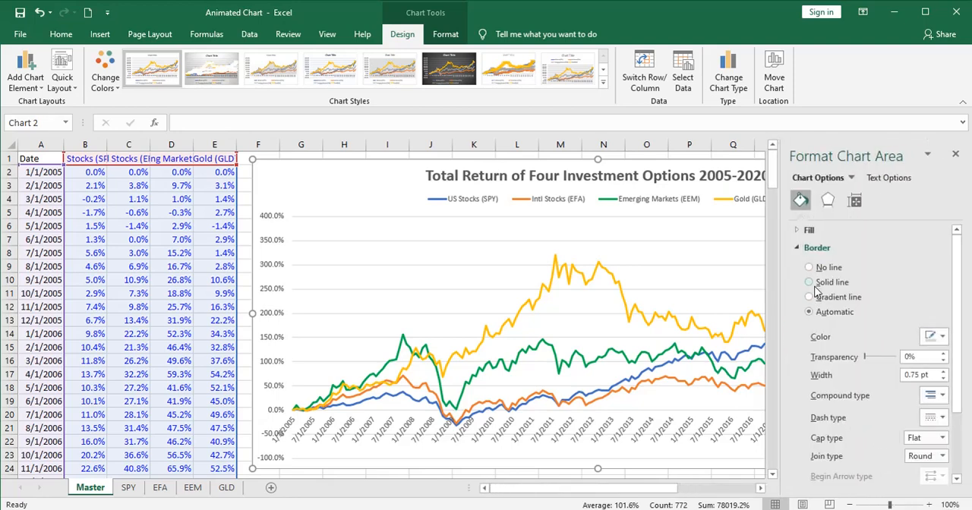
click(933, 337)
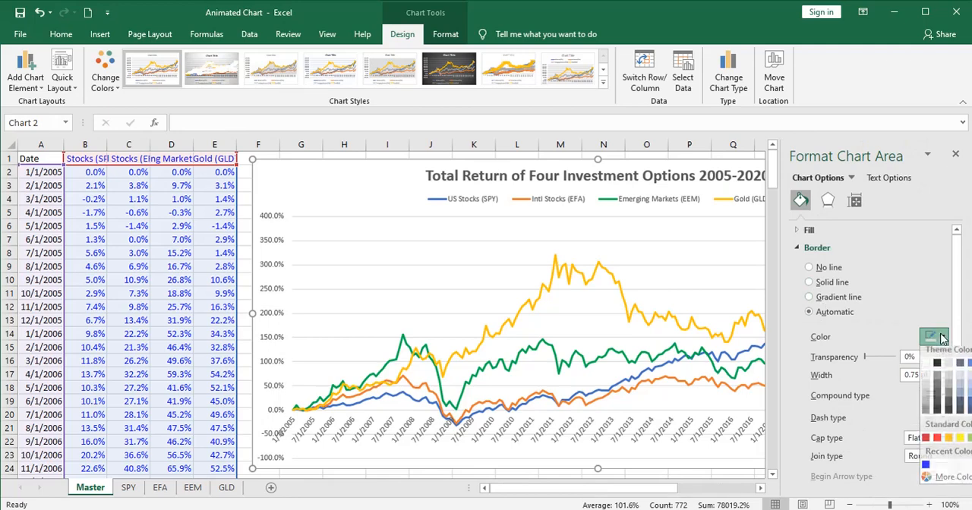
click(808, 283)
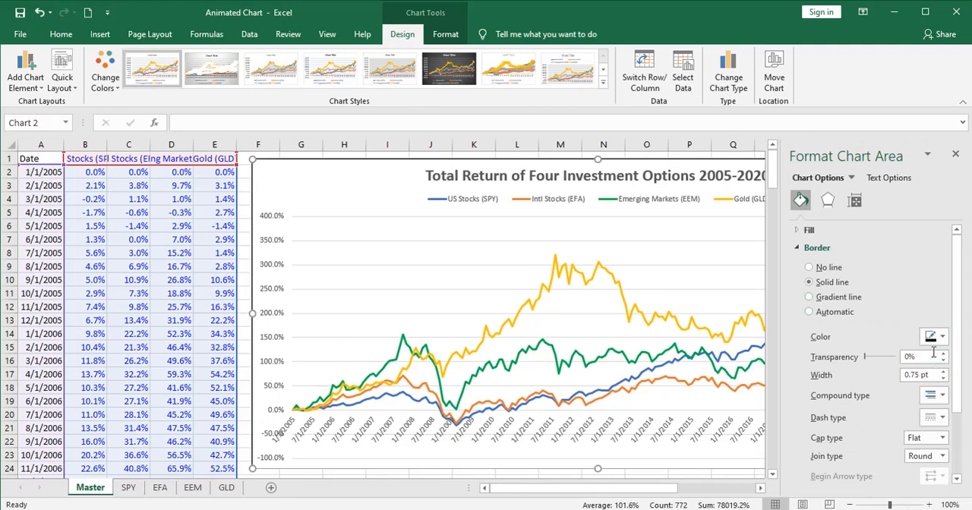
scroll(down, 3)
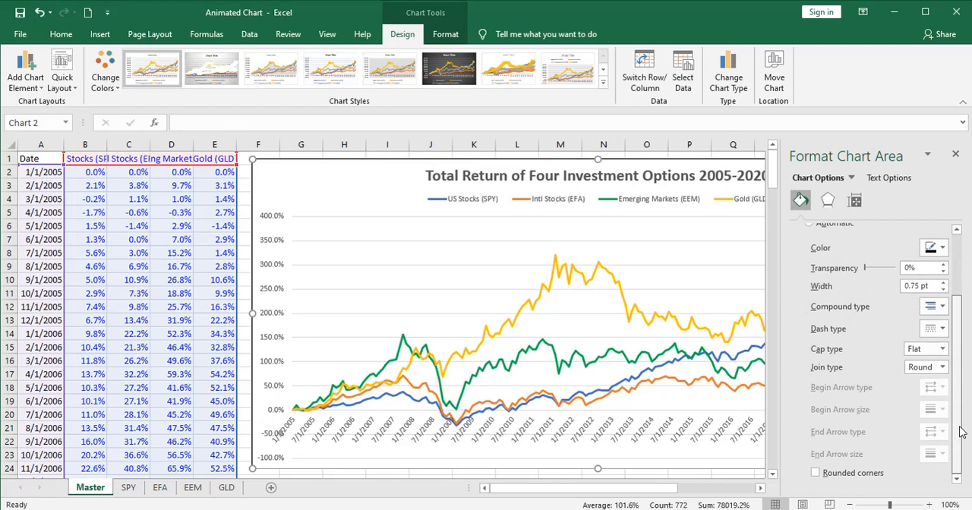
click(816, 472)
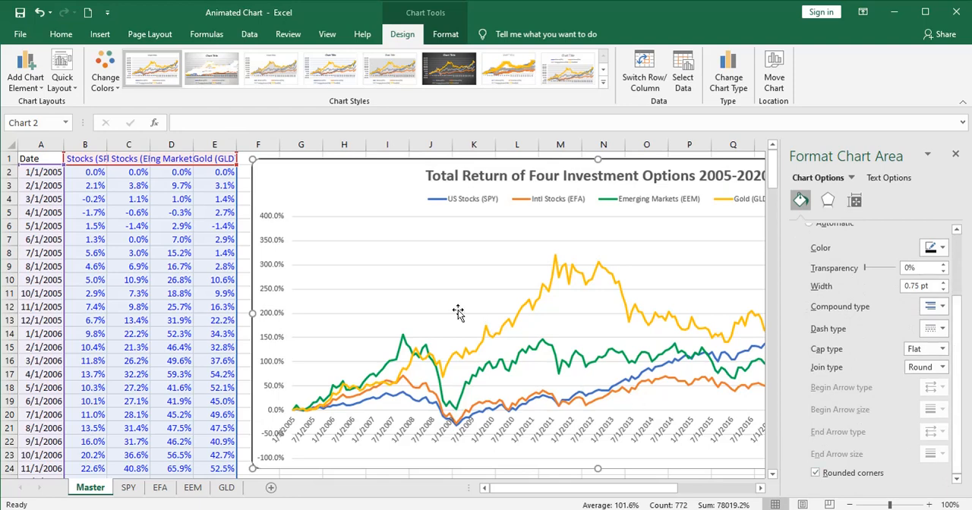
click(258, 186)
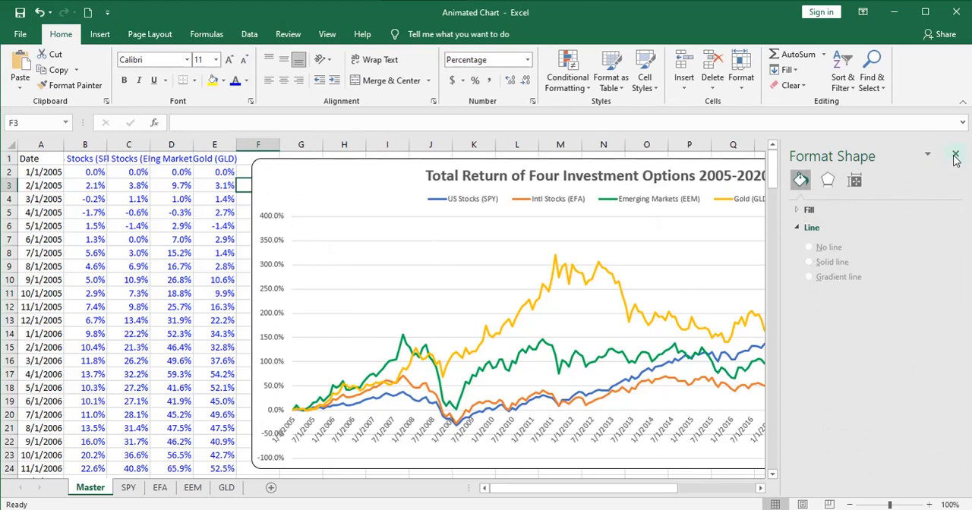
click(957, 156)
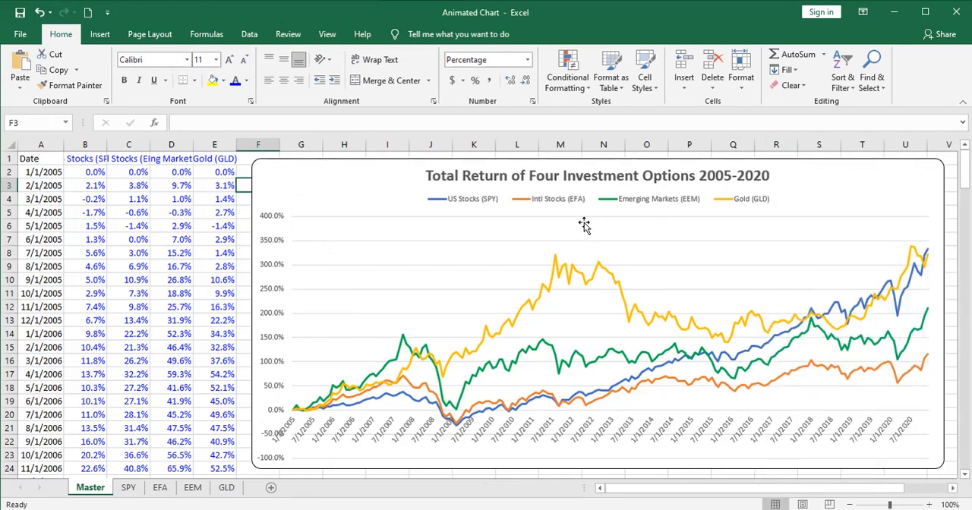
mouse_move(277, 221)
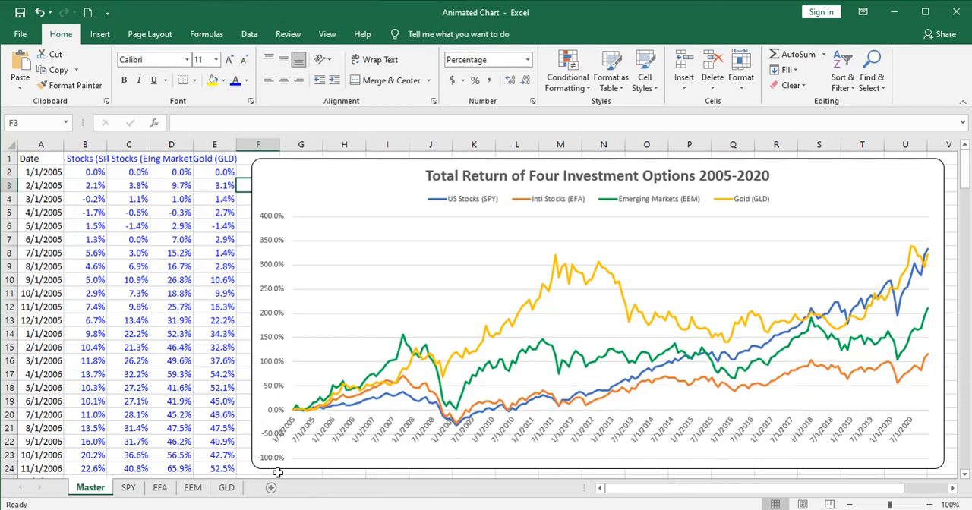
mouse_move(358, 431)
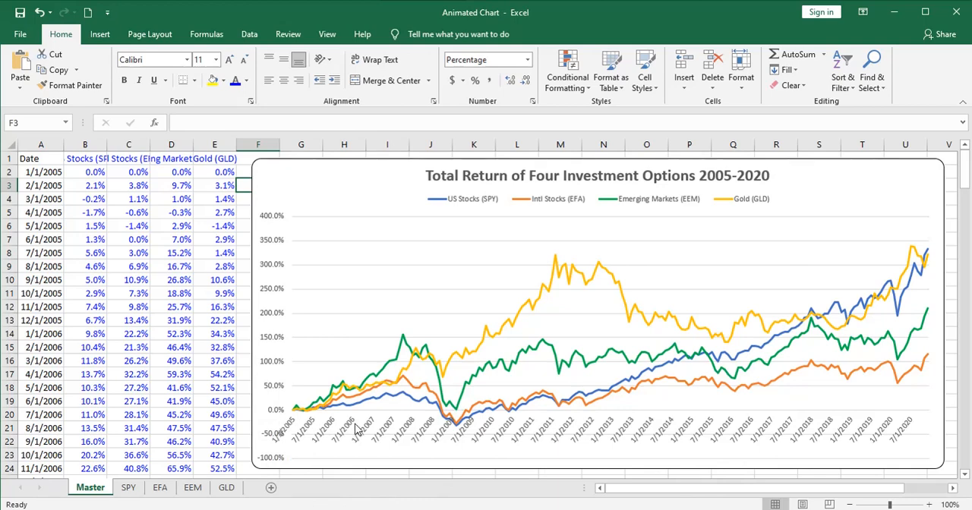
mouse_move(443, 429)
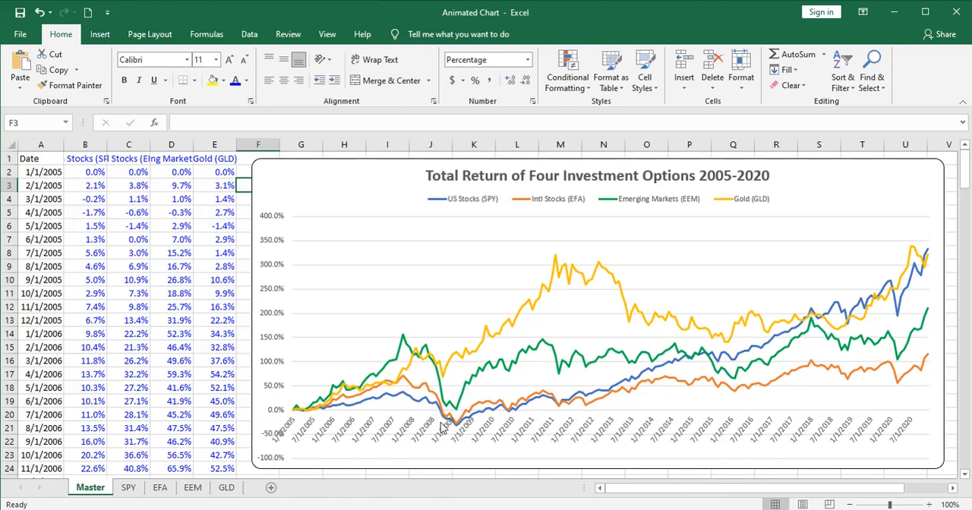
mouse_move(474, 425)
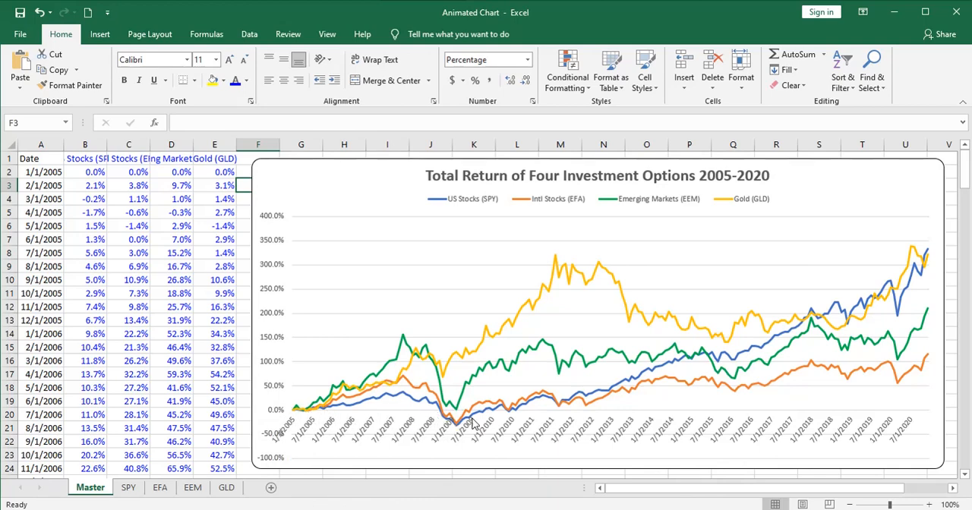
mouse_move(311, 392)
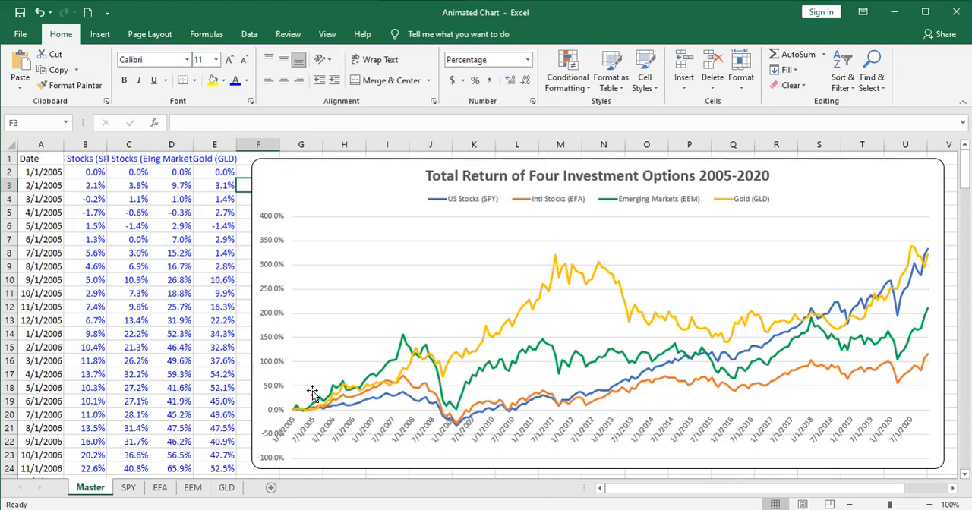
mouse_move(310, 247)
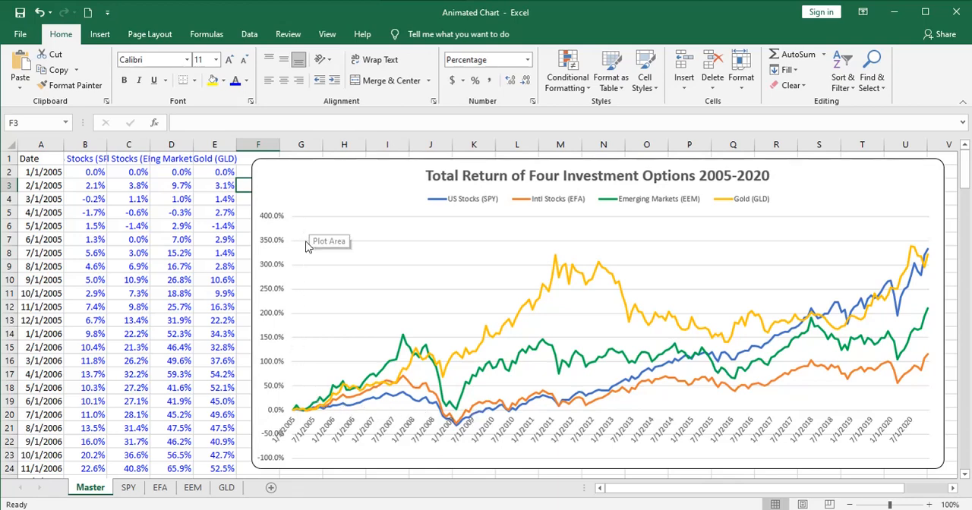
mouse_move(302, 227)
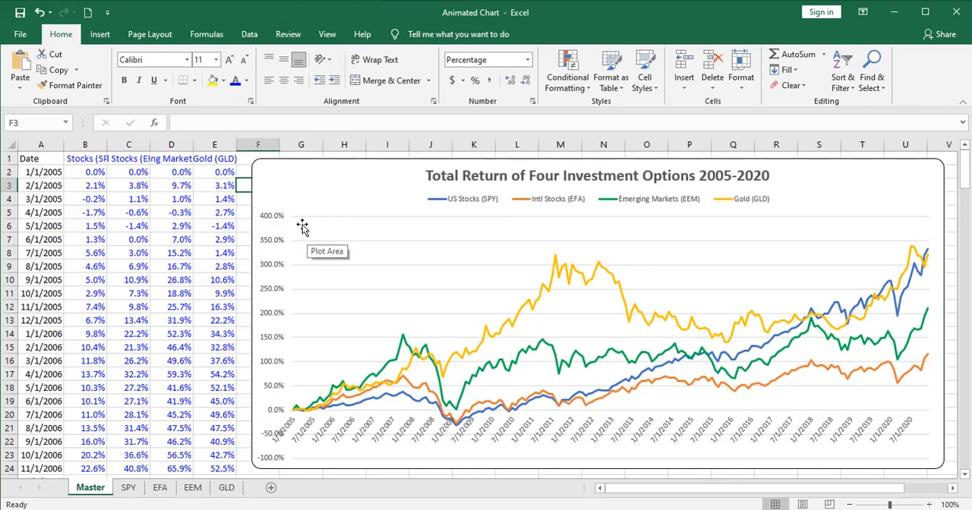
mouse_move(301, 234)
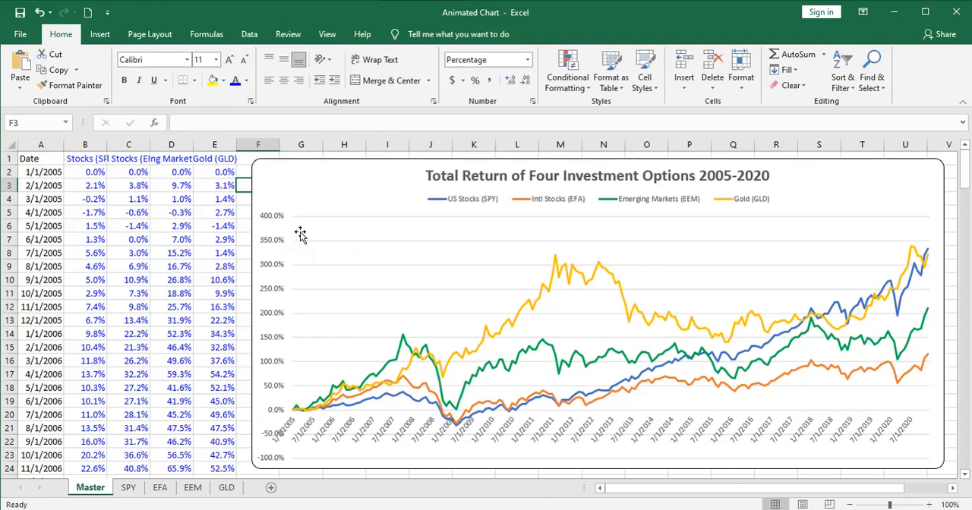
mouse_move(910, 234)
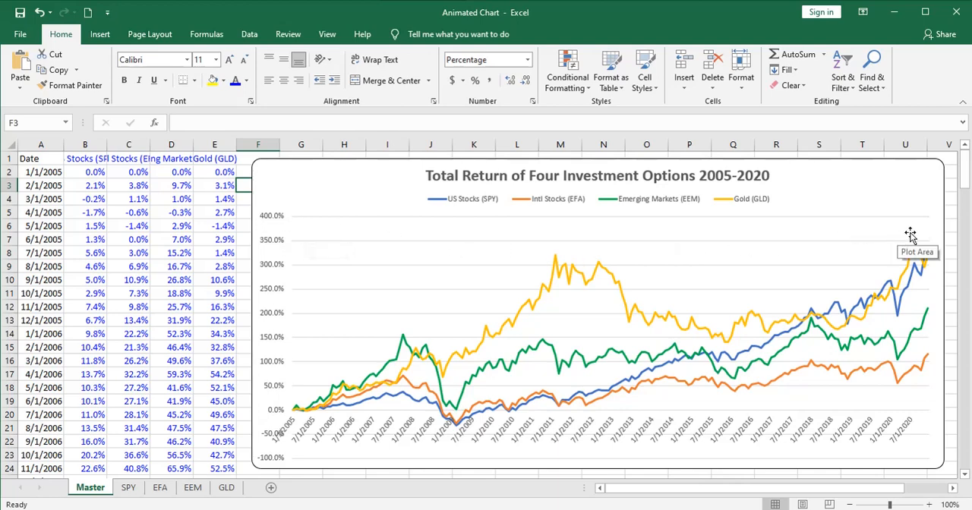
mouse_move(355, 231)
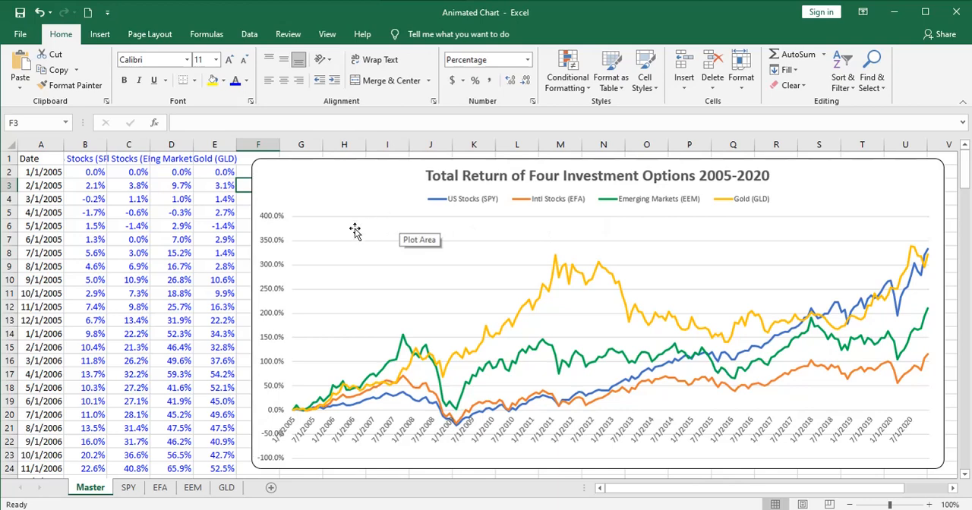
mouse_move(280, 227)
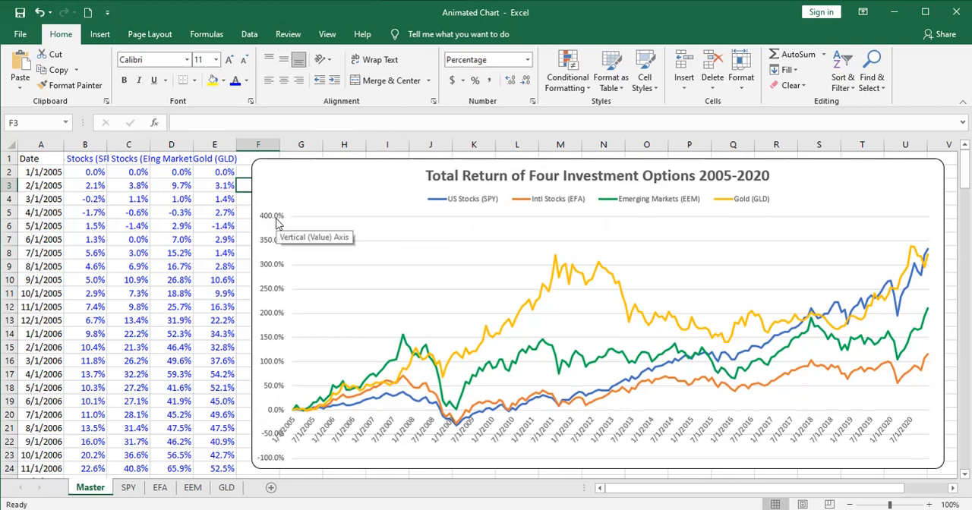
mouse_move(270, 297)
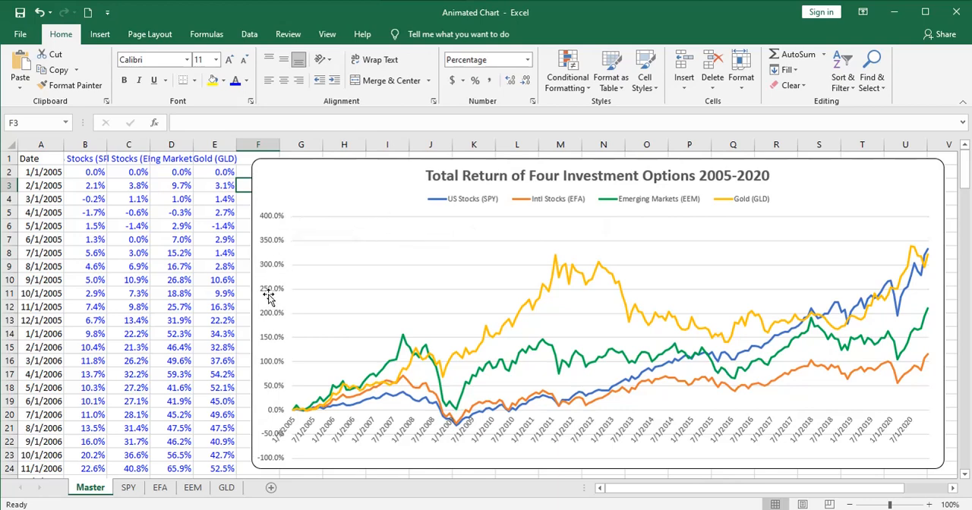
mouse_move(267, 296)
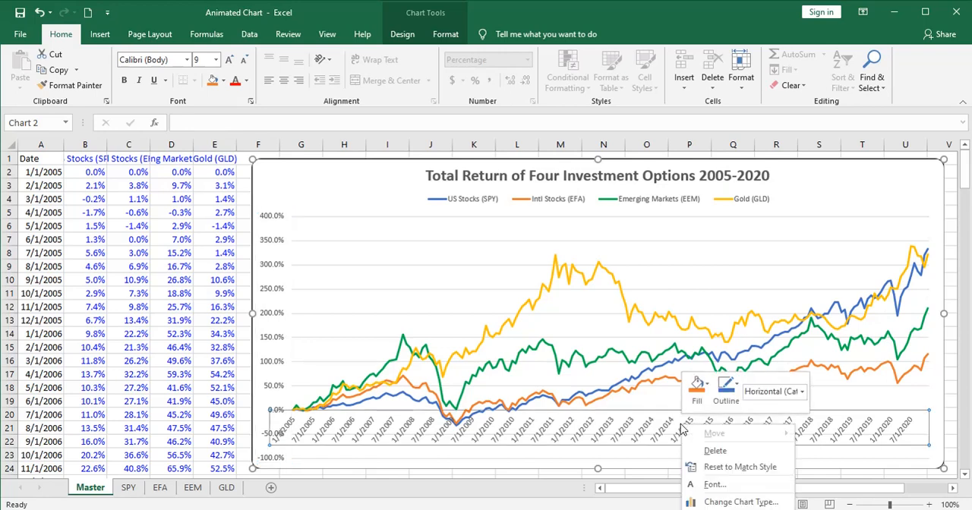
mouse_move(682, 430)
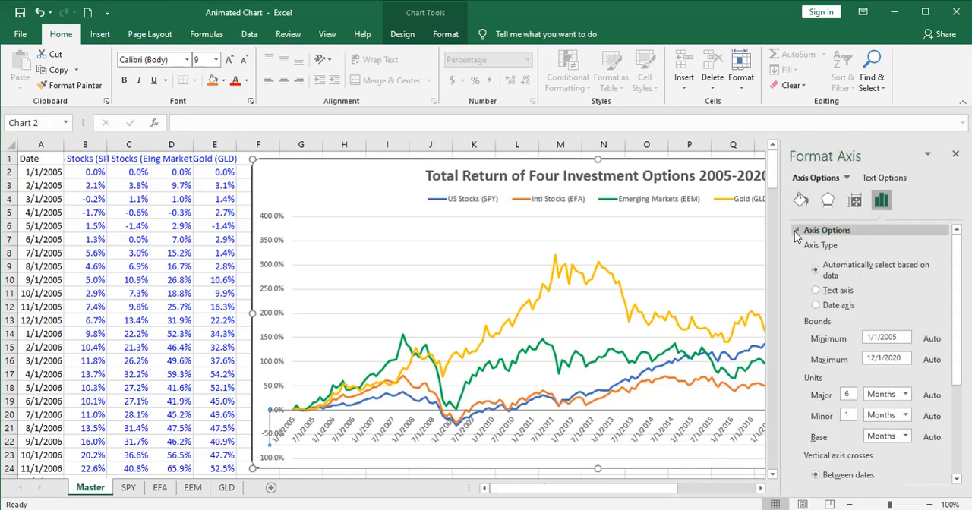
Set the horizontal axis label position to Low and the vertical axis to 0 decimal places
click(795, 231)
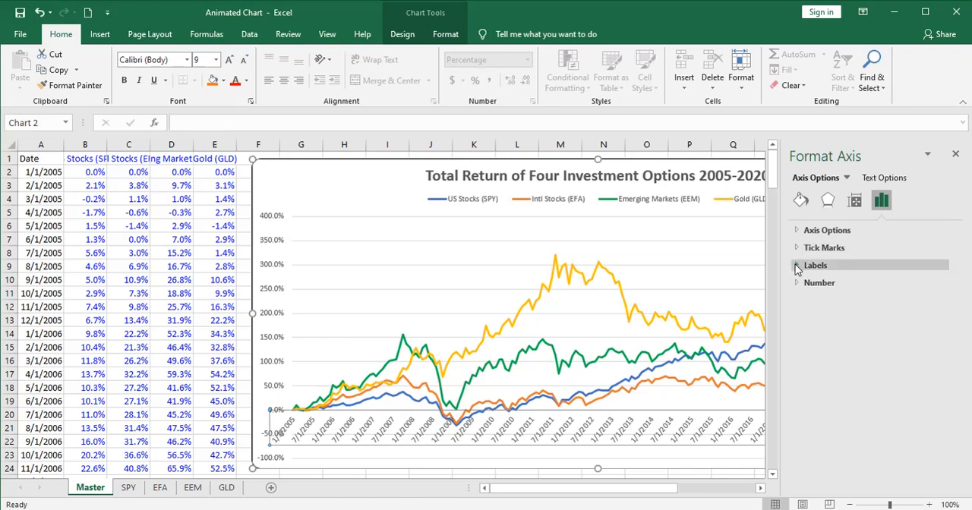
click(814, 264)
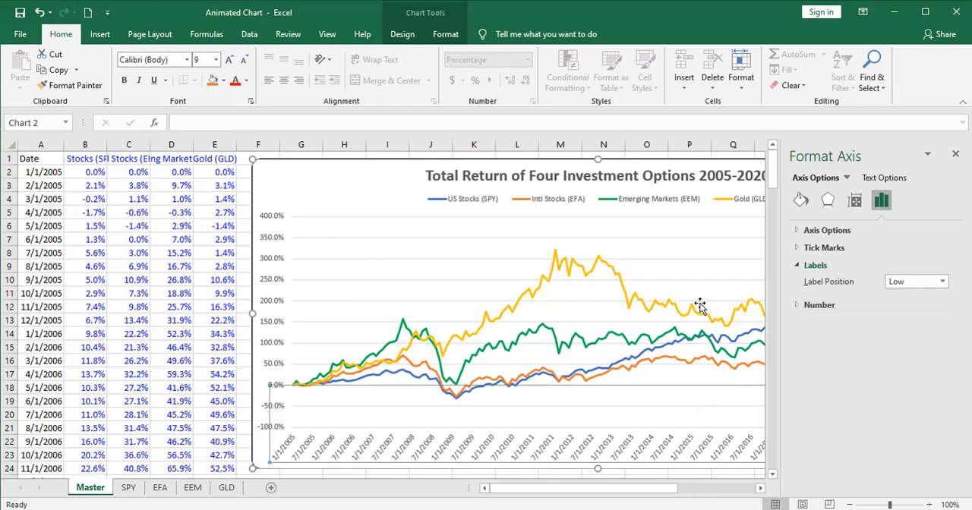
click(915, 282)
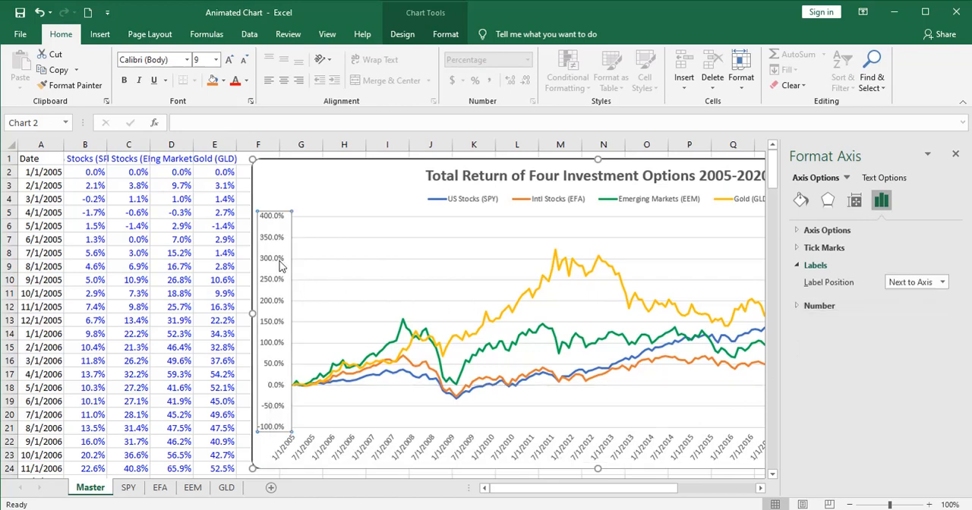
click(820, 305)
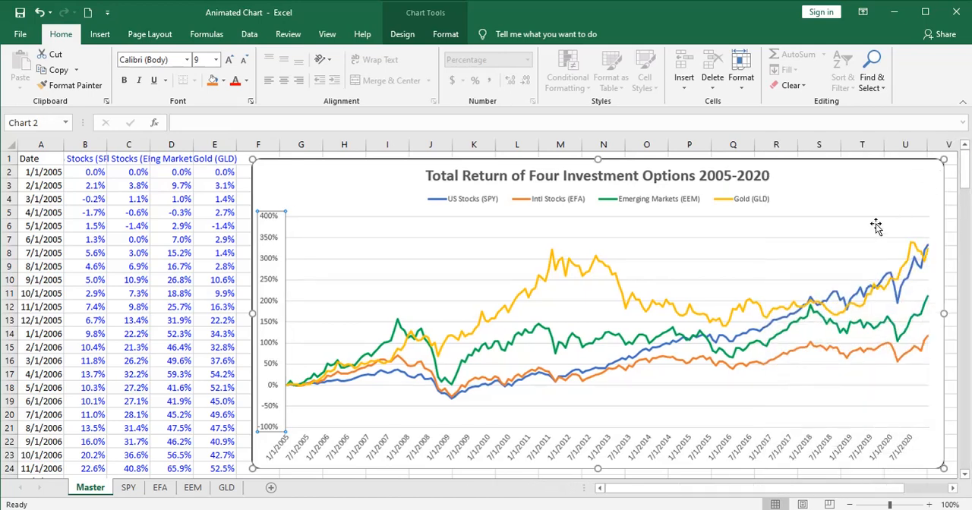
mouse_move(392, 416)
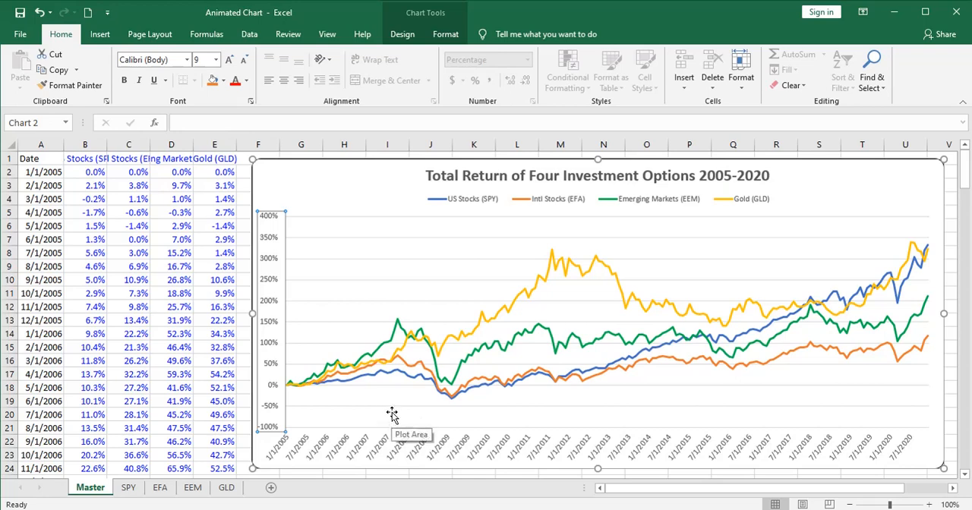
mouse_move(275, 413)
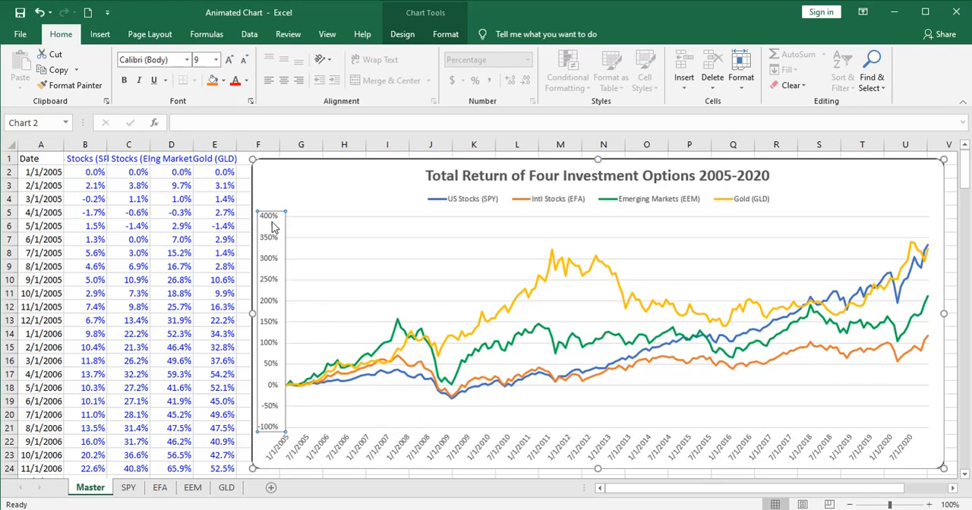
mouse_move(294, 220)
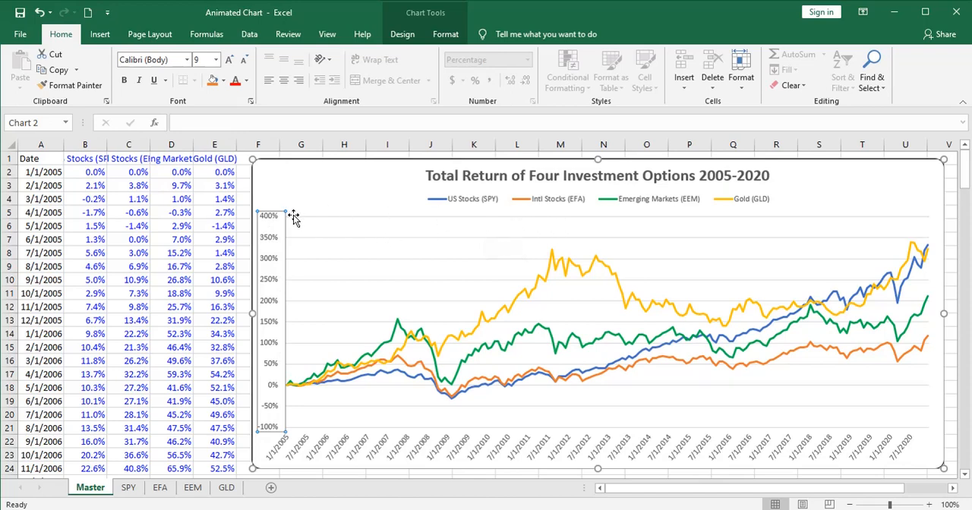
mouse_move(340, 229)
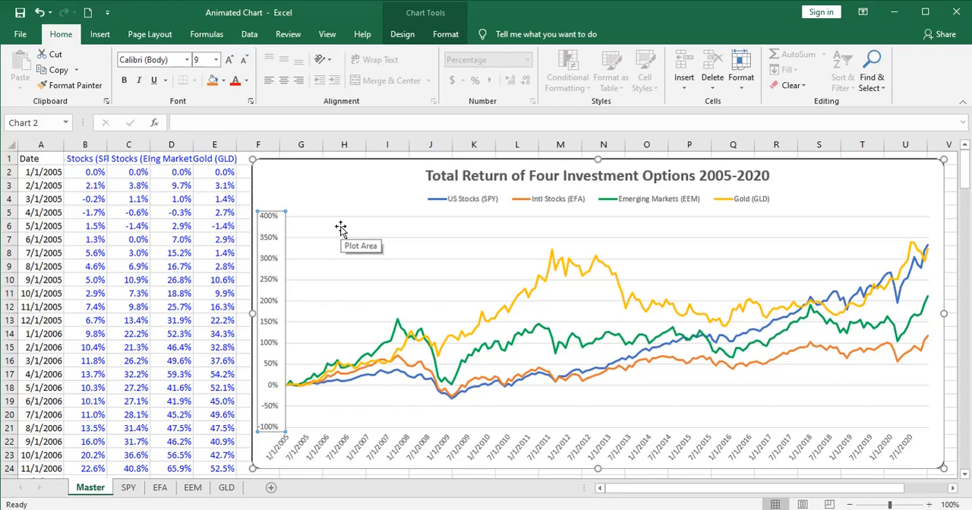
mouse_move(510, 307)
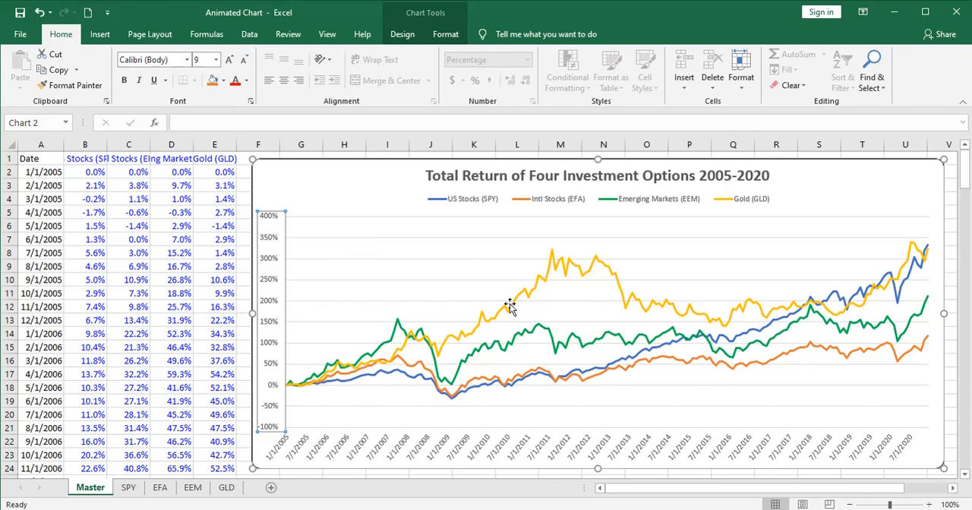
Set the vertical axis bounds to Minimum -0.5 and Maximum 3.5
right_click(271, 303)
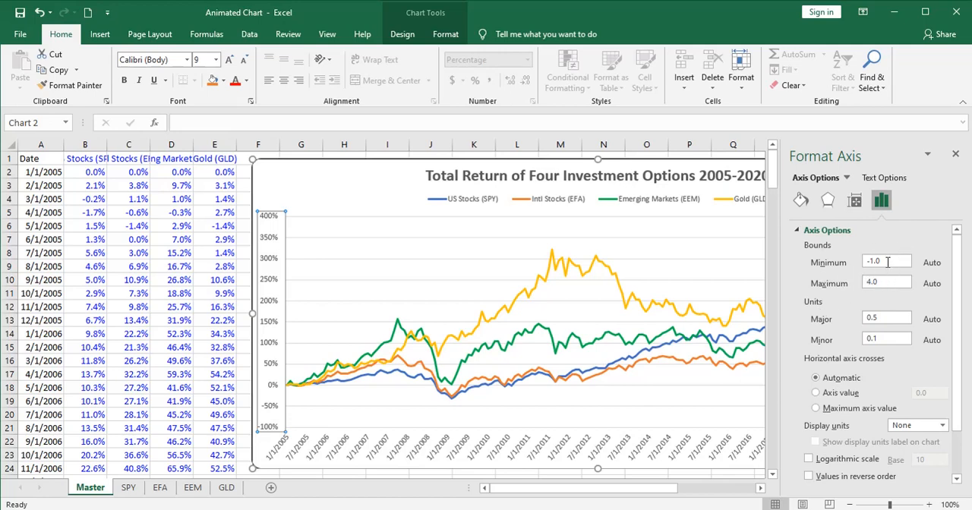
triple_click(888, 262)
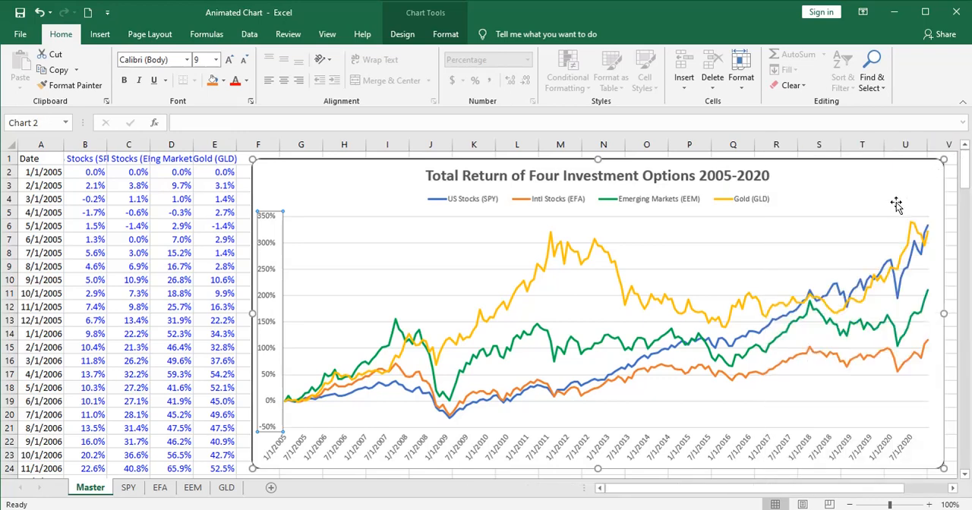
mouse_move(280, 195)
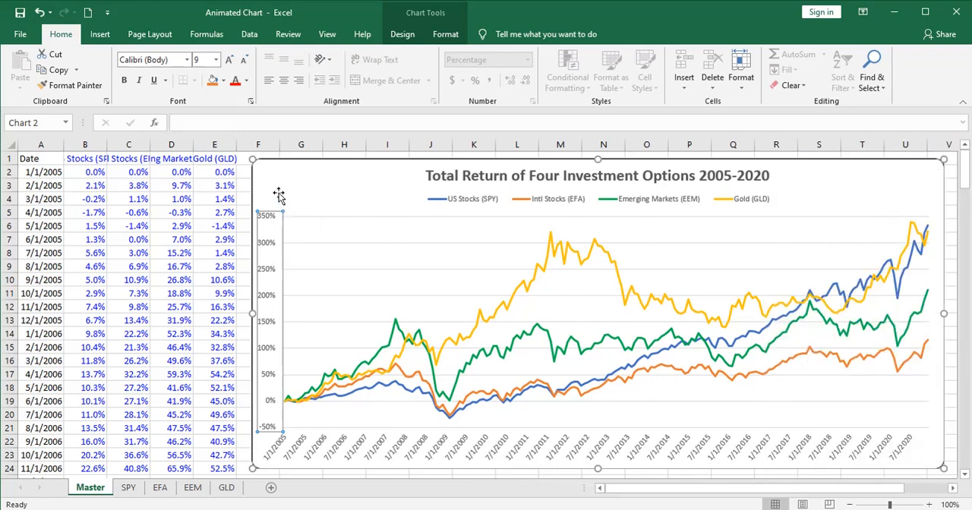
mouse_move(279, 192)
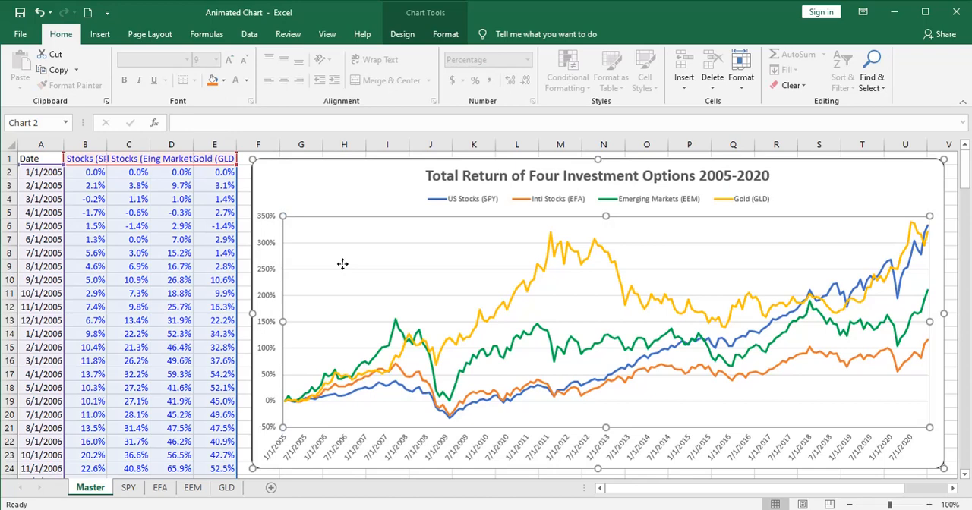
mouse_move(501, 312)
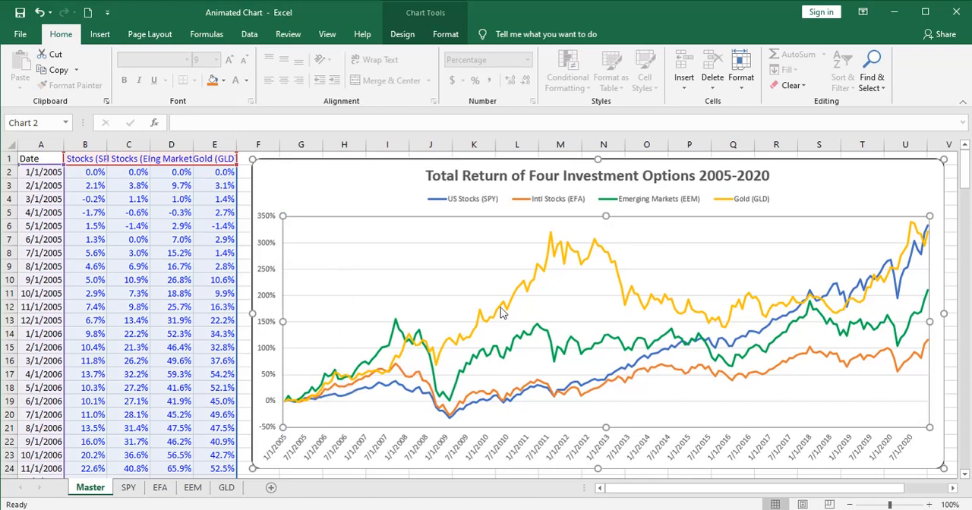
mouse_move(615, 357)
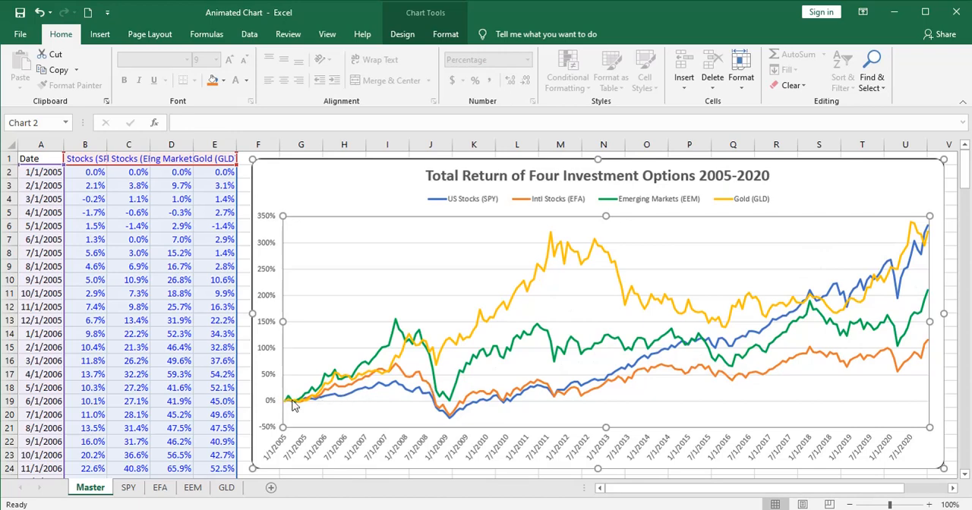
mouse_move(337, 392)
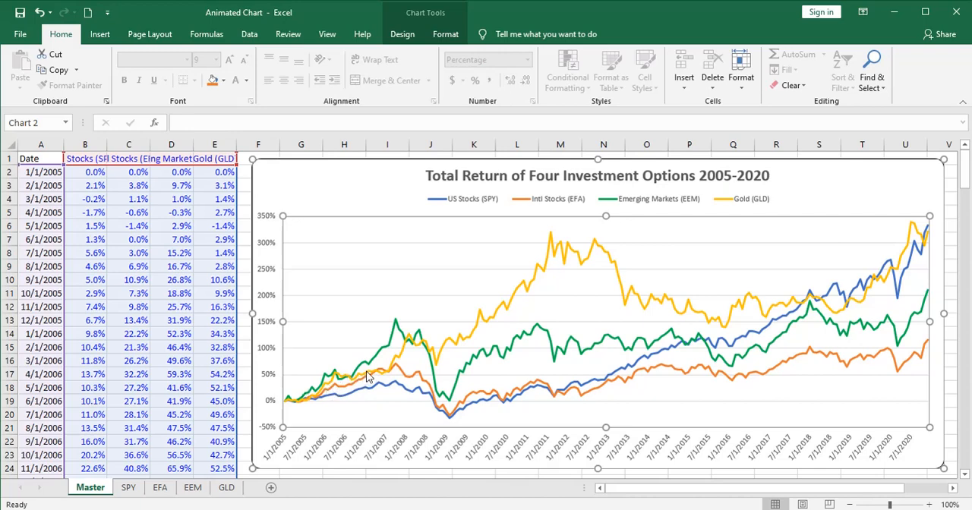
mouse_move(453, 362)
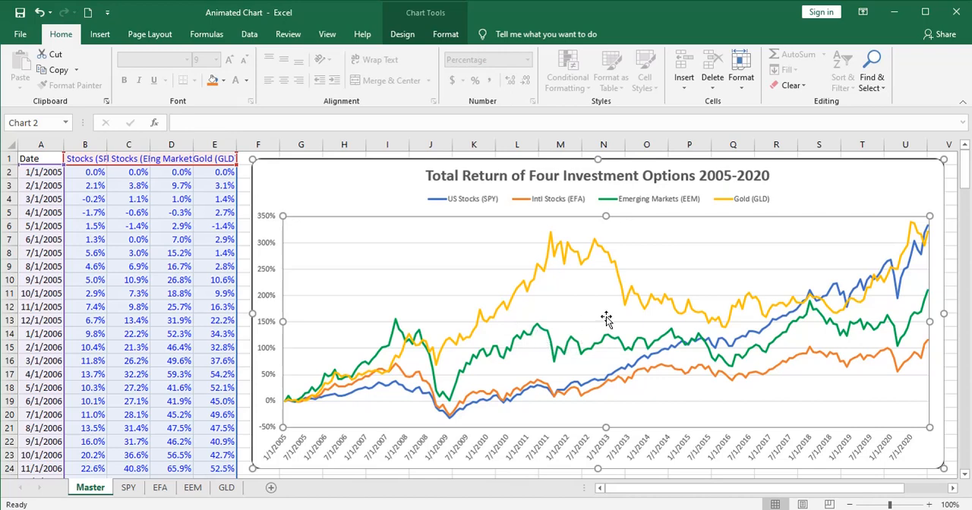
mouse_move(788, 356)
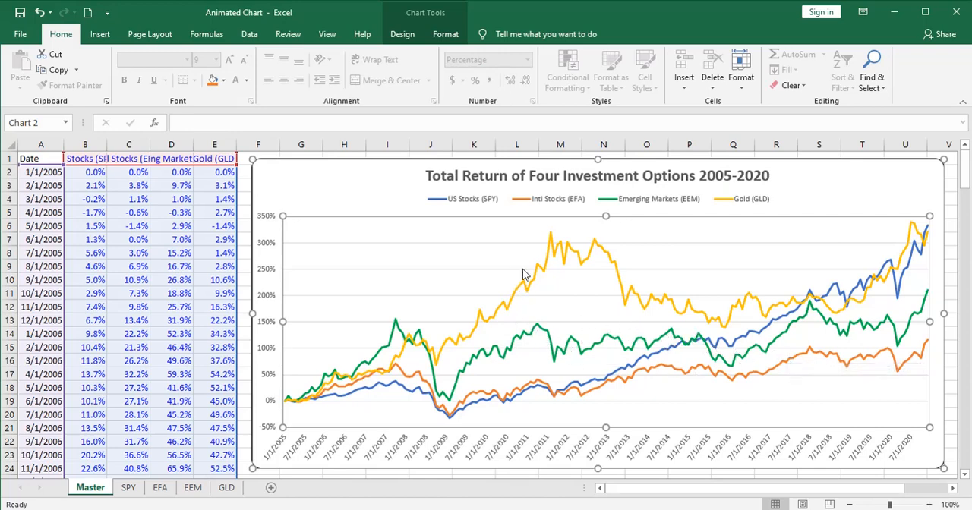
mouse_move(550, 231)
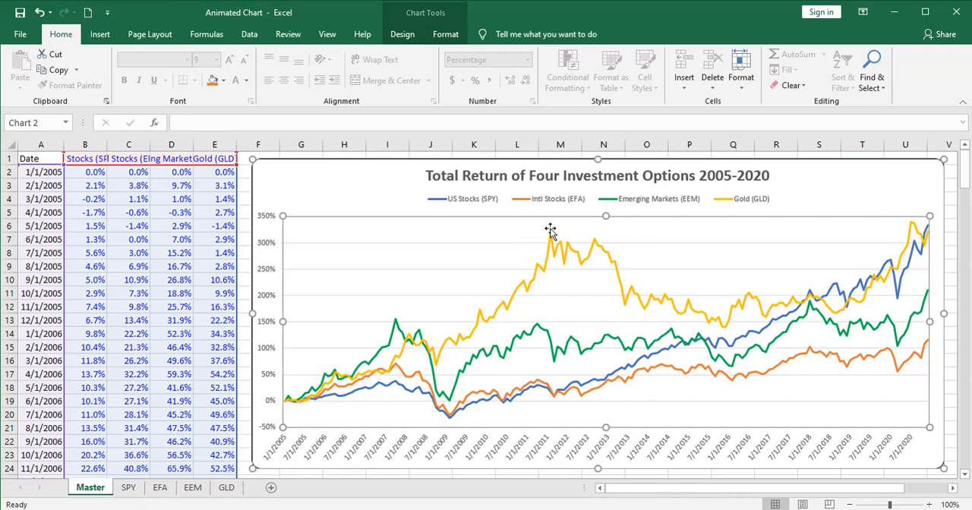
mouse_move(503, 314)
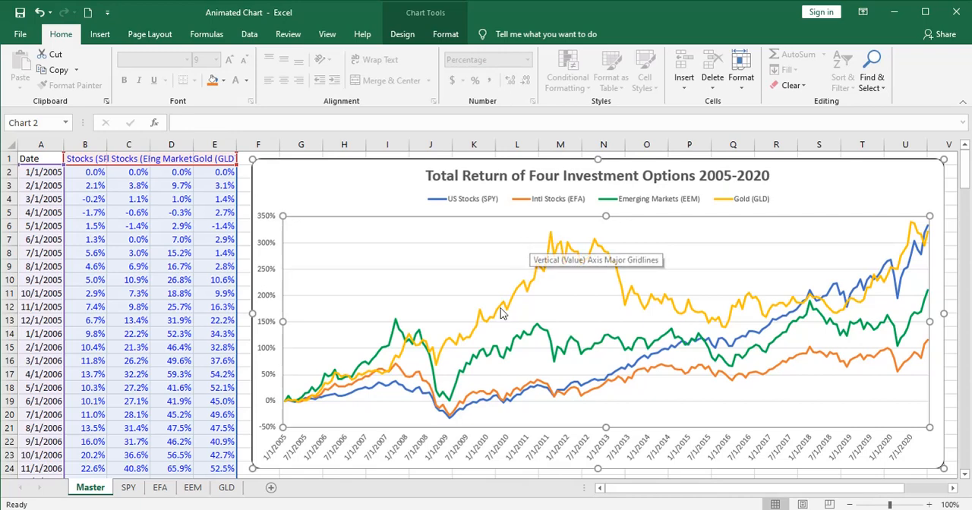
mouse_move(452, 410)
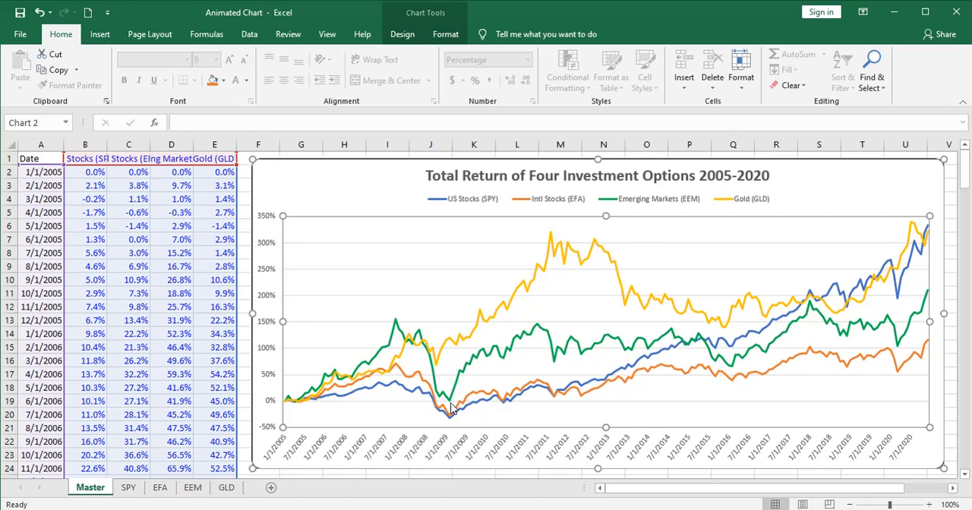
mouse_move(523, 402)
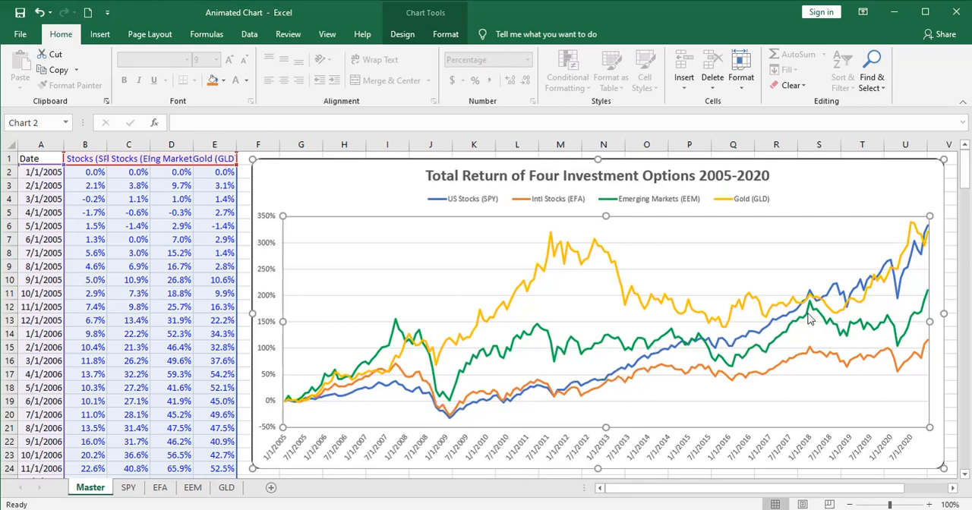
mouse_move(812, 317)
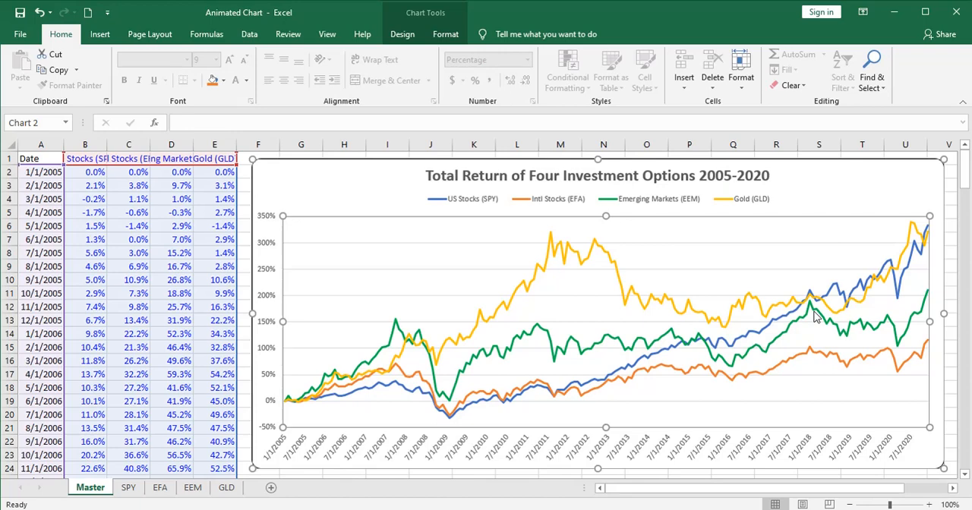
mouse_move(848, 283)
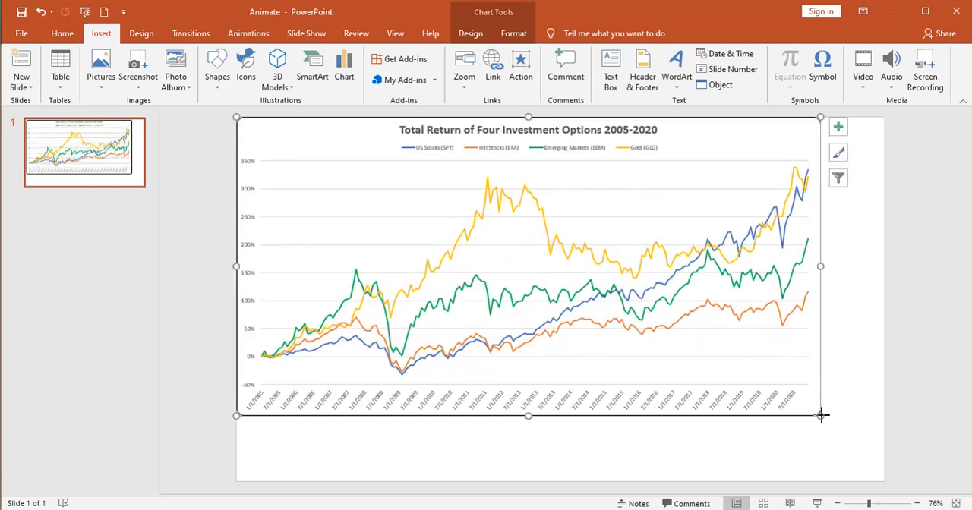
Enlarge the pasted Total Return chart to nearly fill the slide
drag(820, 416, 884, 483)
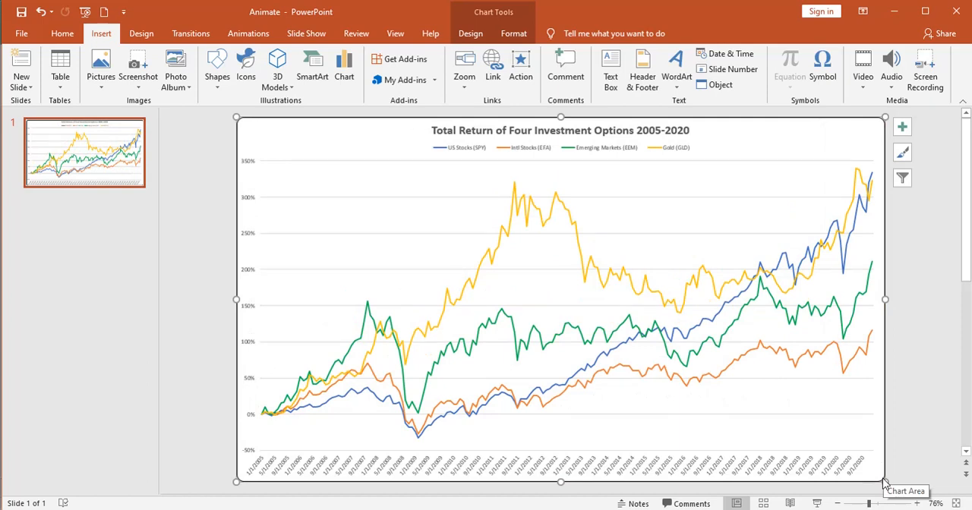
mouse_move(249, 34)
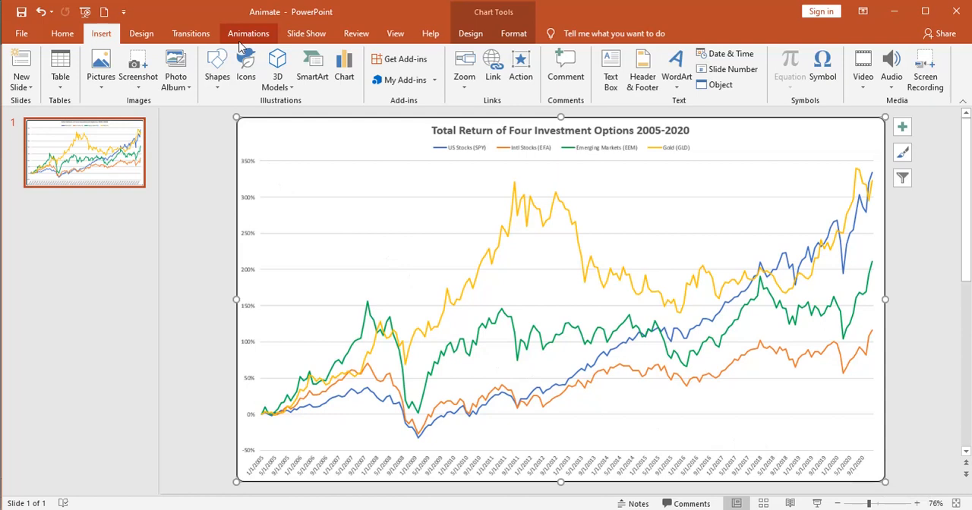
click(250, 34)
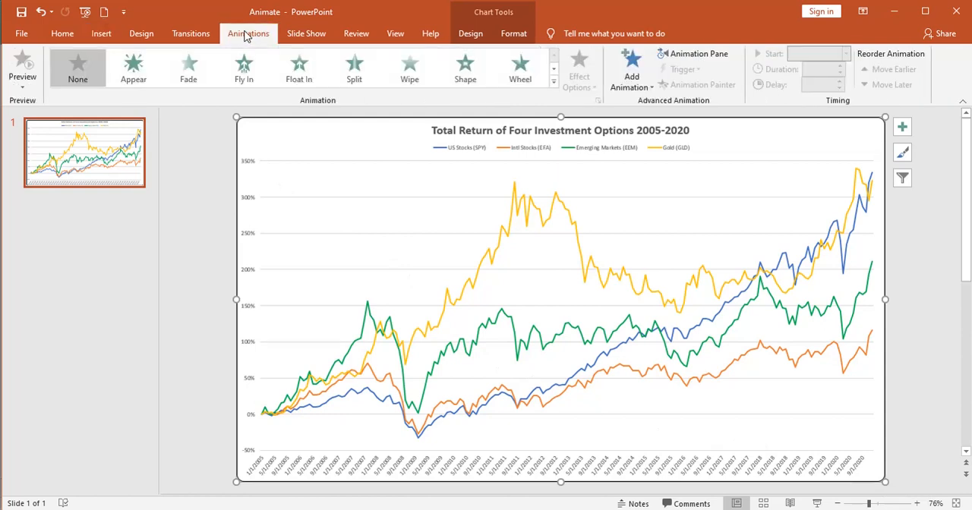
Apply the Appear entrance animation to the chart from the animation gallery
click(243, 68)
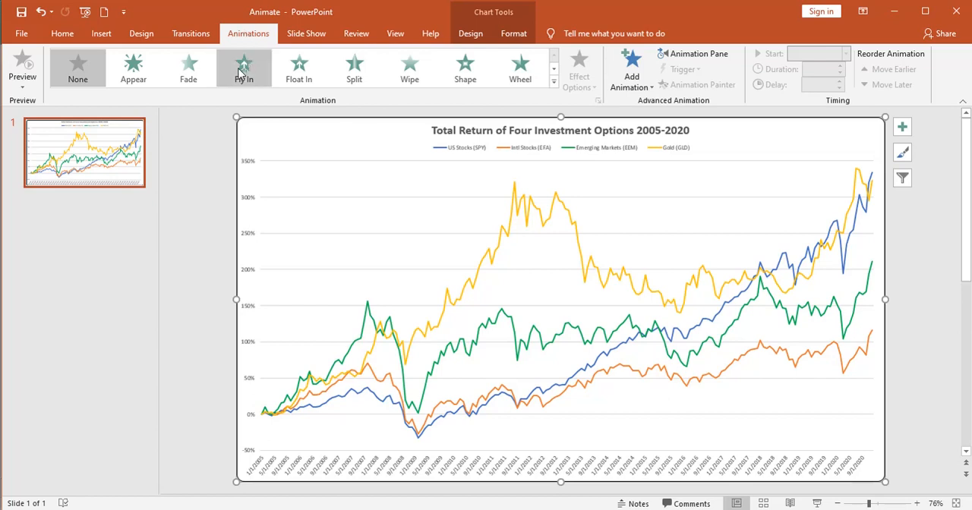
mouse_move(297, 68)
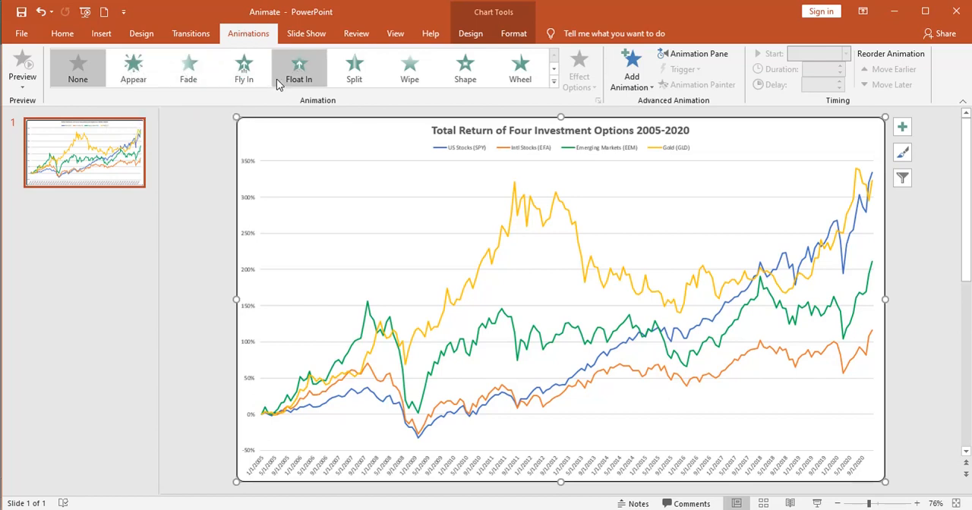
mouse_move(354, 68)
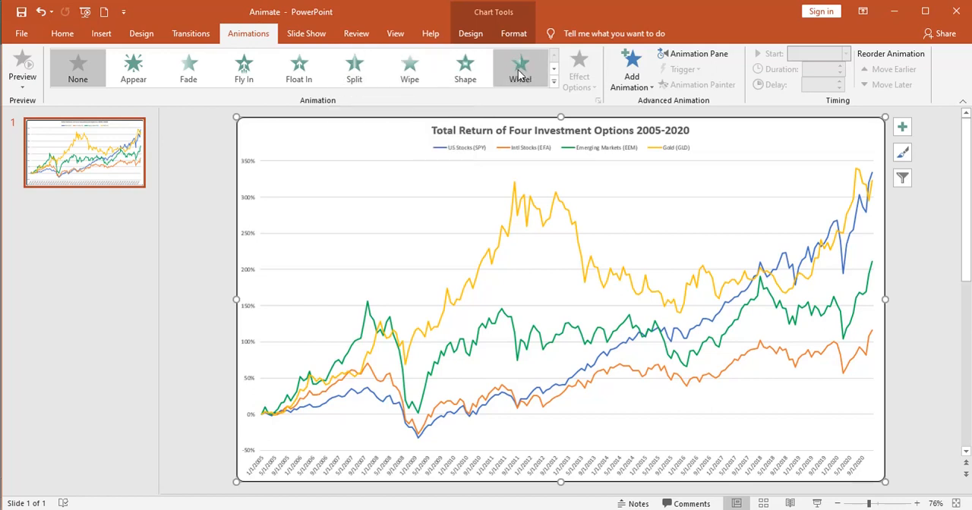
mouse_move(519, 67)
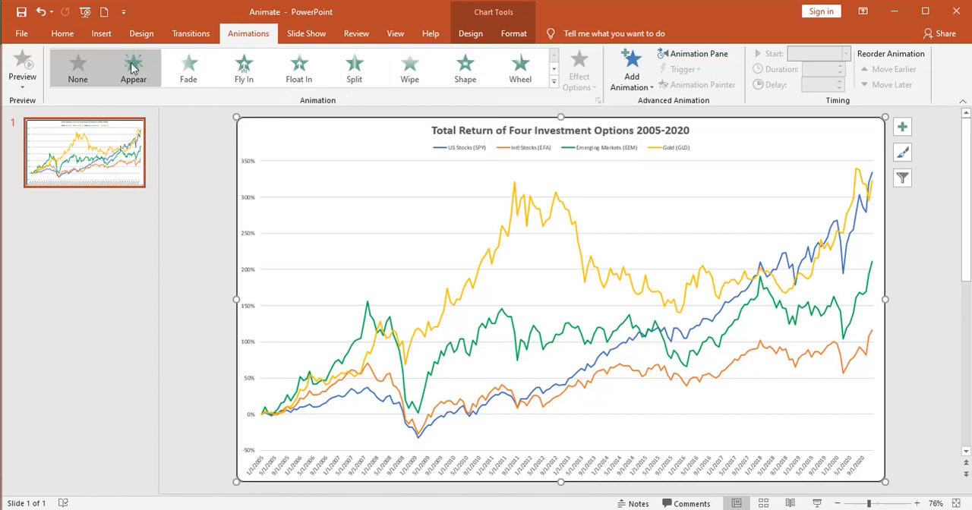
click(133, 67)
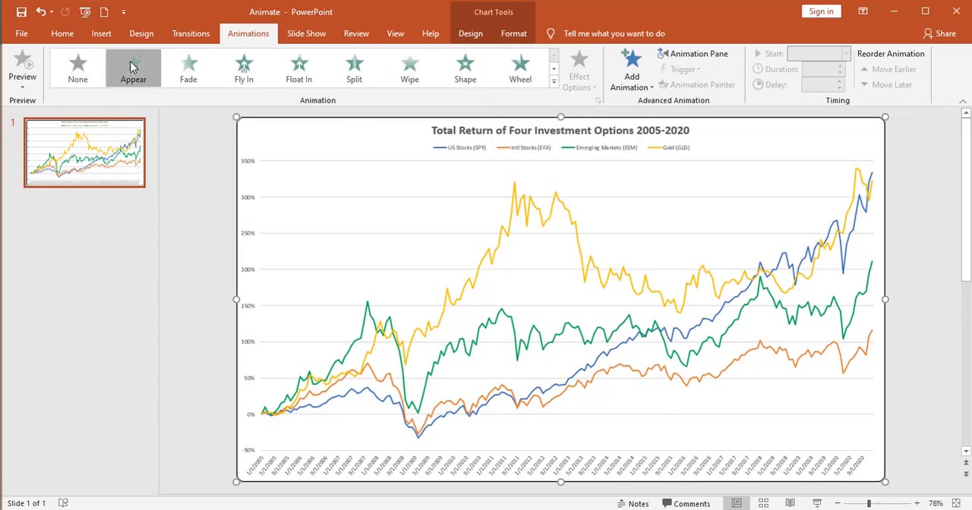
click(134, 66)
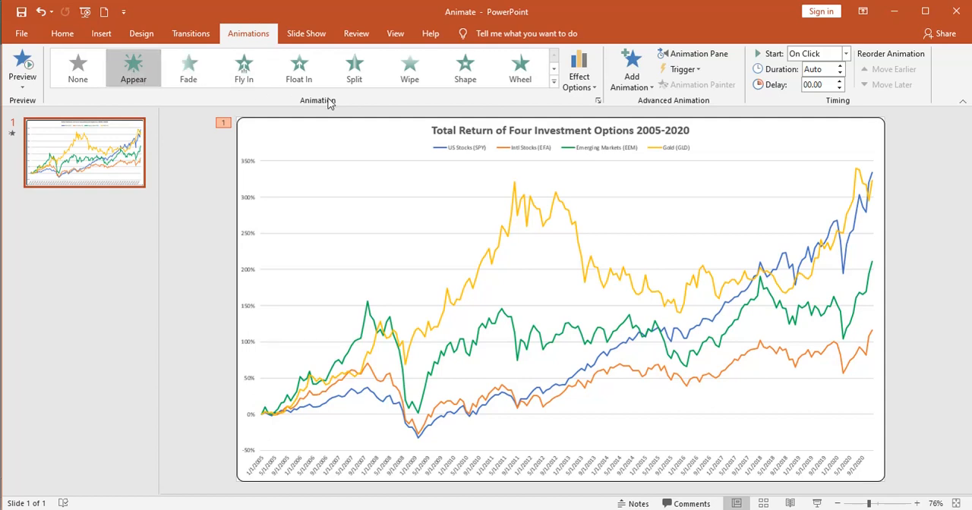
Bring up the Effect Options sequence choices for the chart's Appear animation
click(579, 68)
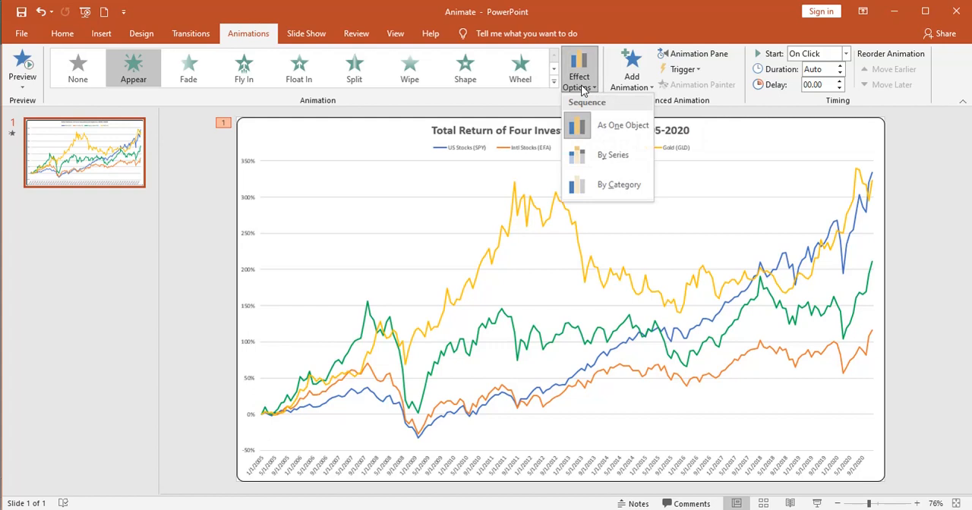
mouse_move(615, 125)
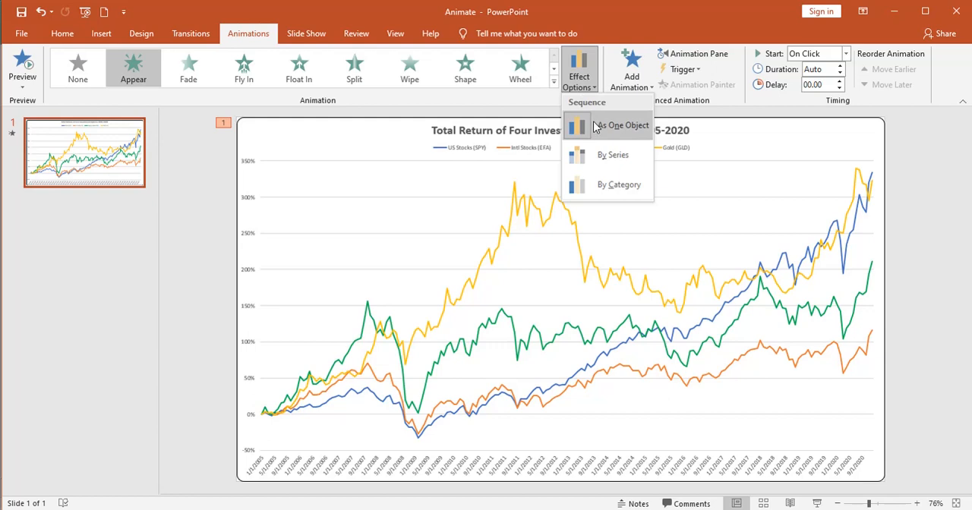
mouse_move(606, 155)
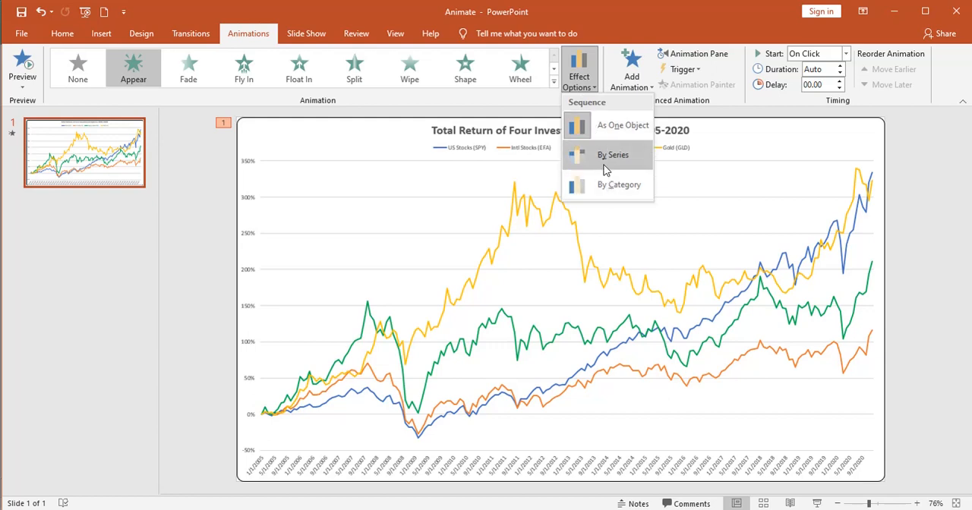
mouse_move(606, 159)
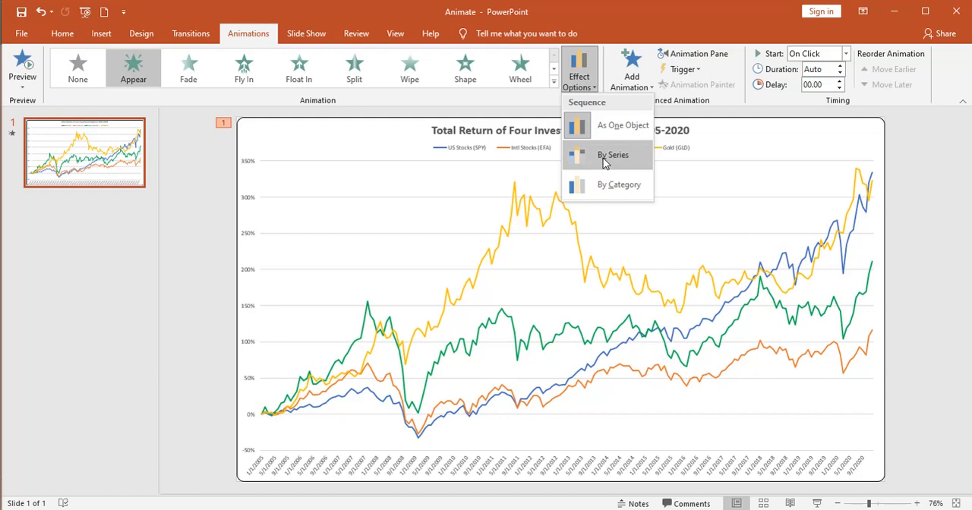
mouse_move(477, 263)
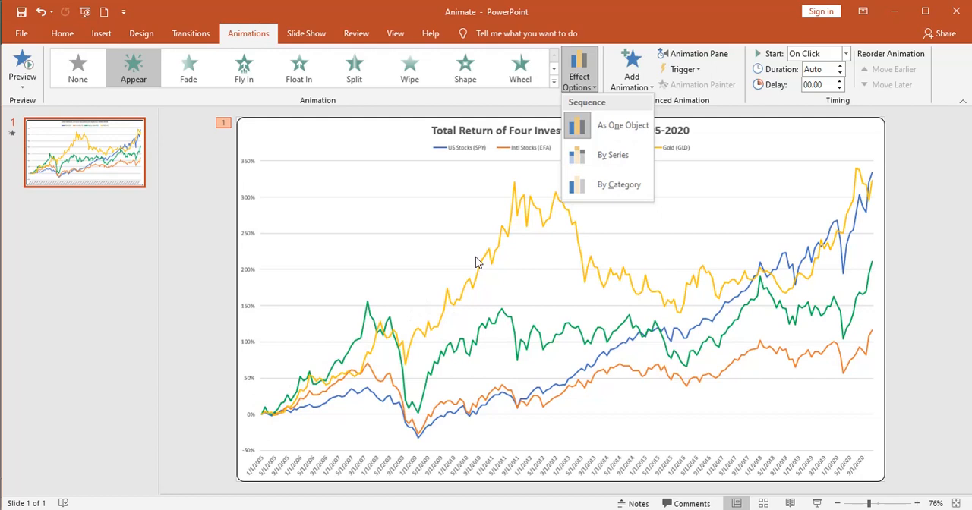
mouse_move(295, 380)
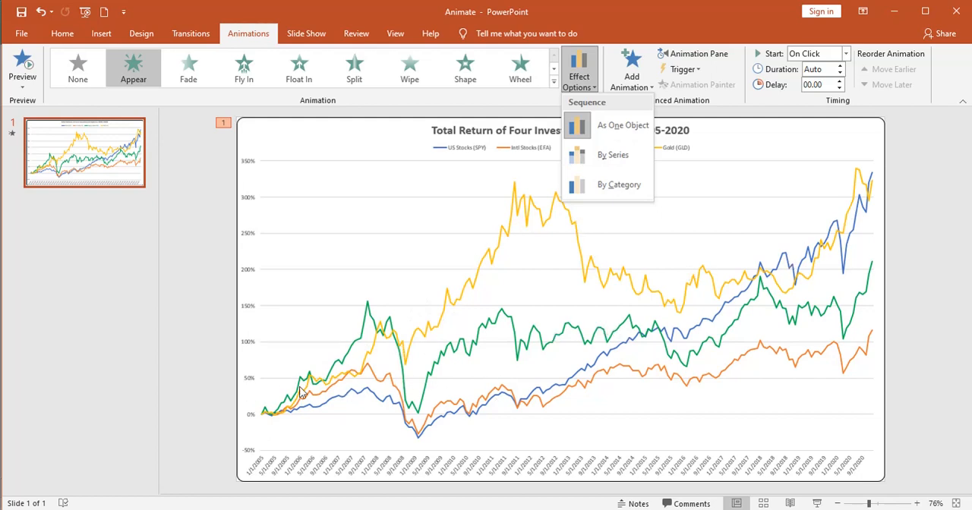
mouse_move(543, 377)
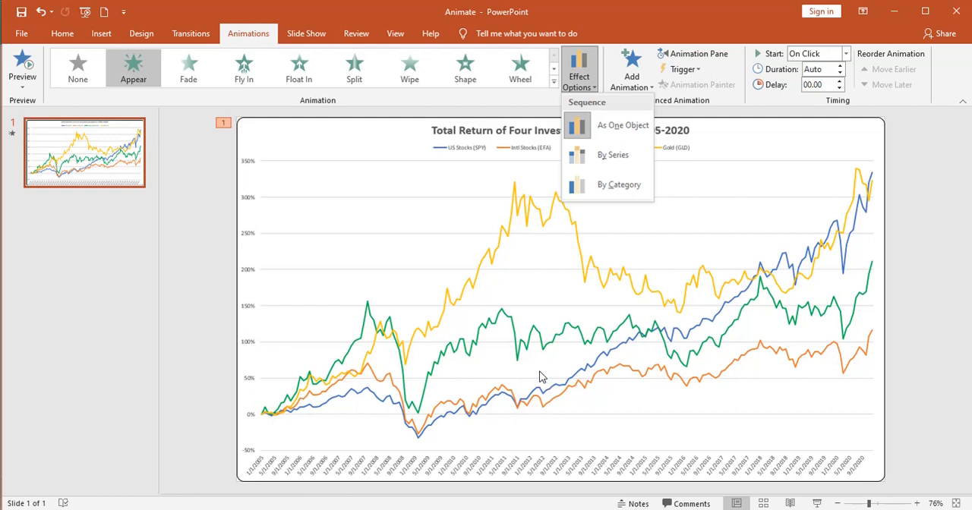
mouse_move(595, 225)
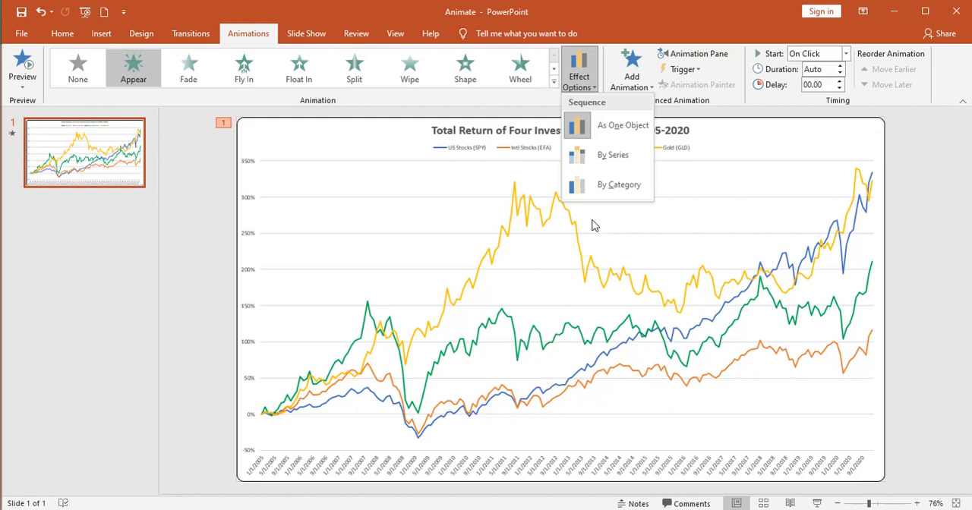
mouse_move(468, 357)
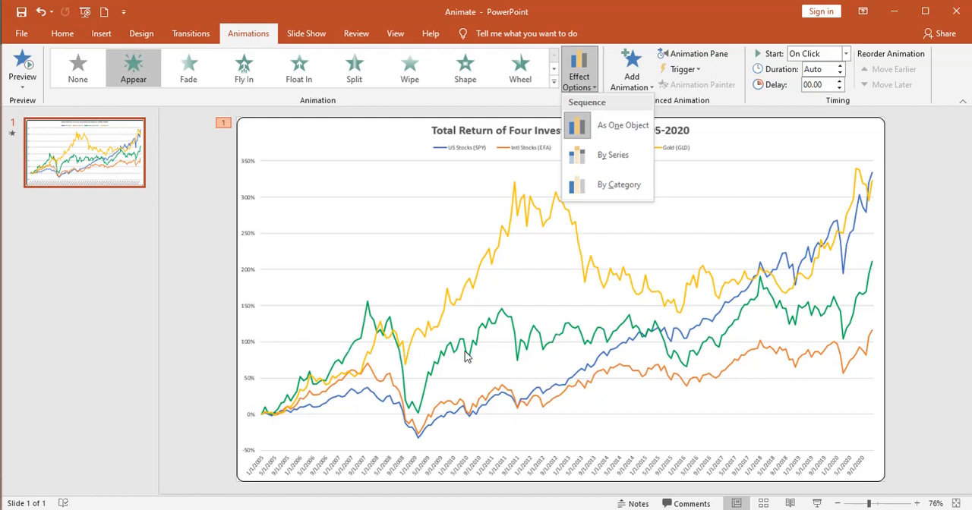
mouse_move(639, 361)
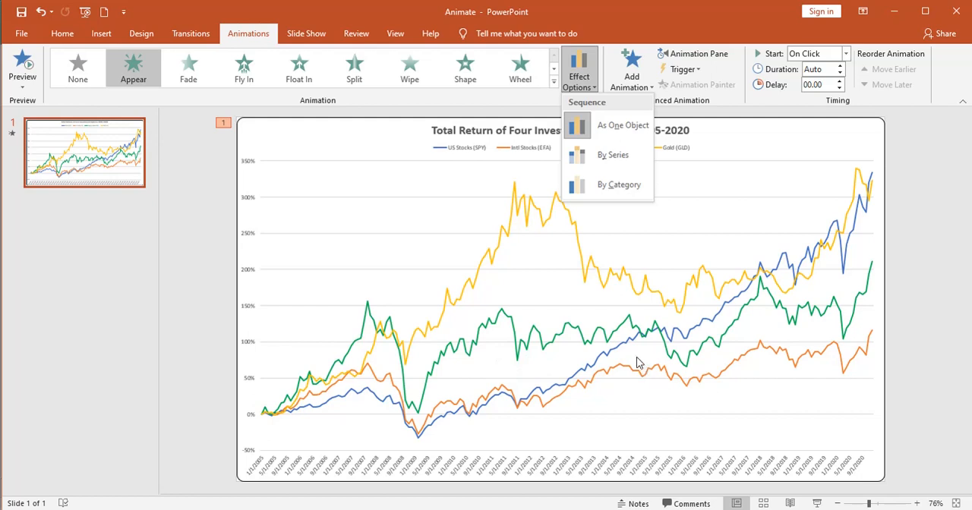
mouse_move(598, 225)
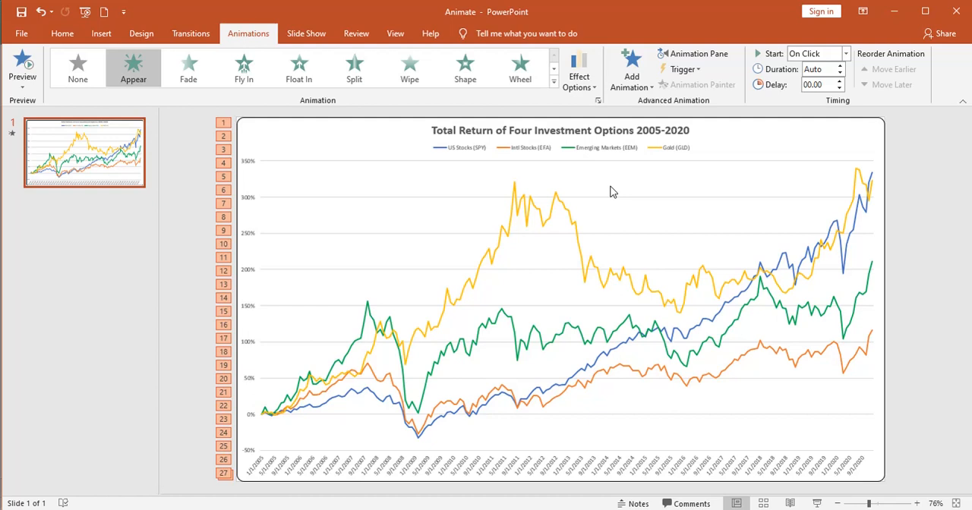
mouse_move(644, 182)
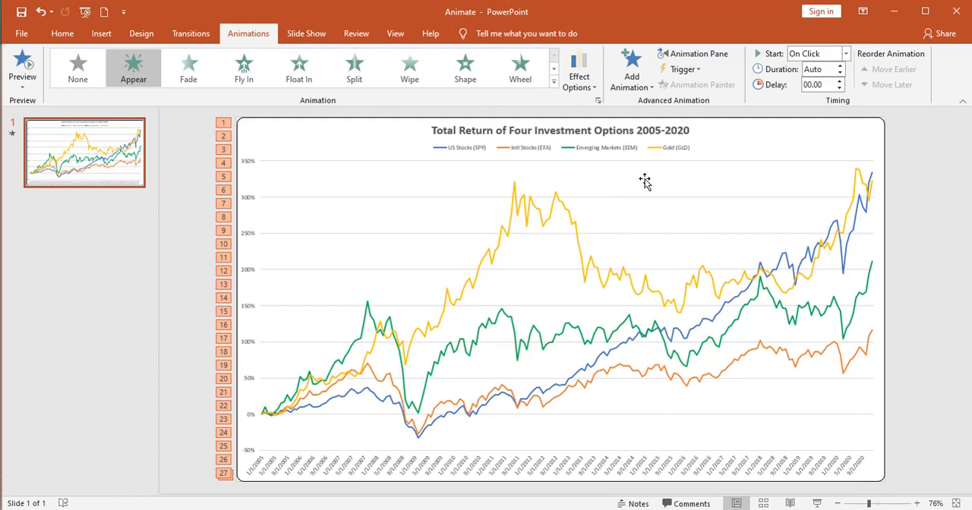
mouse_move(424, 310)
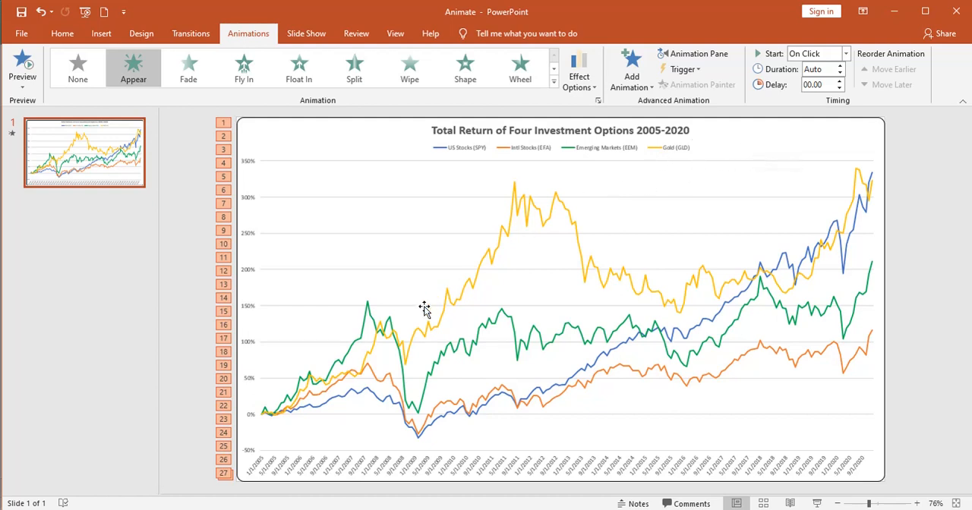
mouse_move(779, 97)
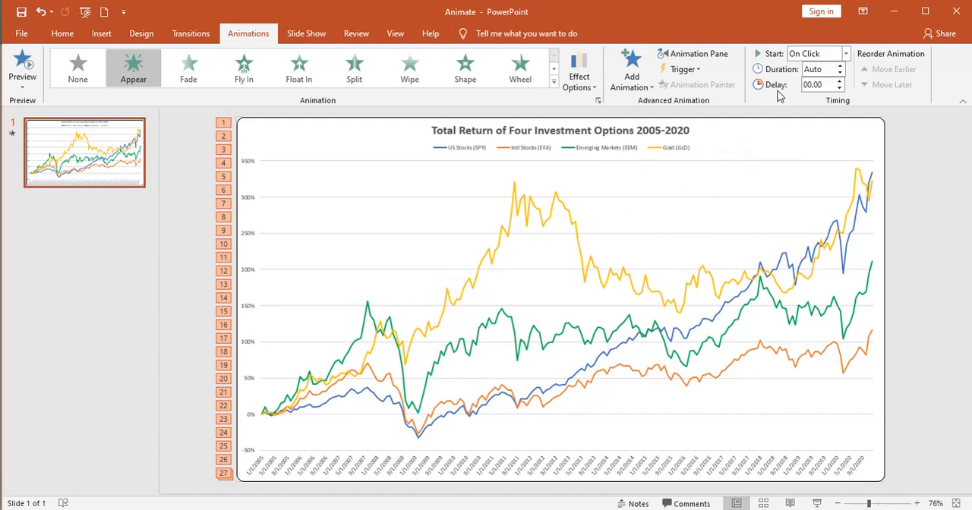
mouse_move(820, 70)
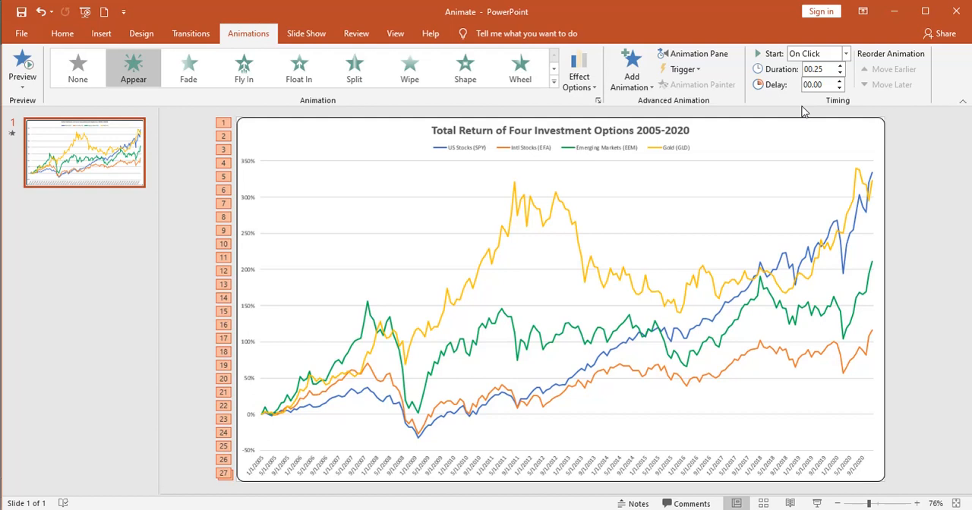
Show the Animation Pane and expand the chart animation into its individual category steps
click(692, 53)
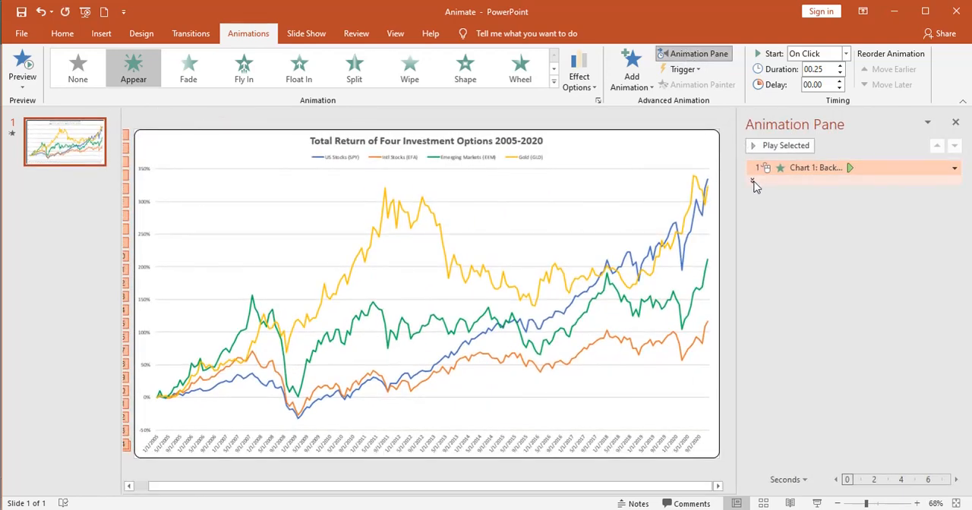
click(765, 167)
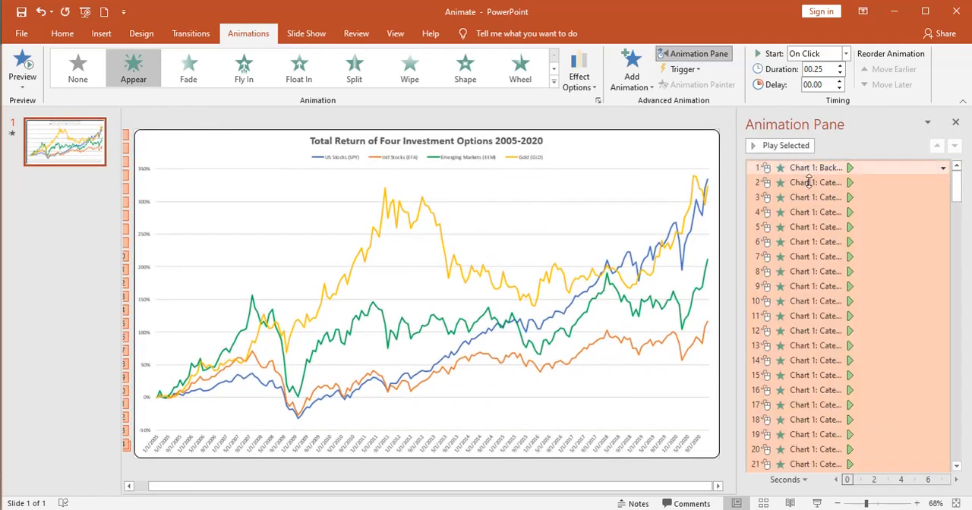
click(815, 300)
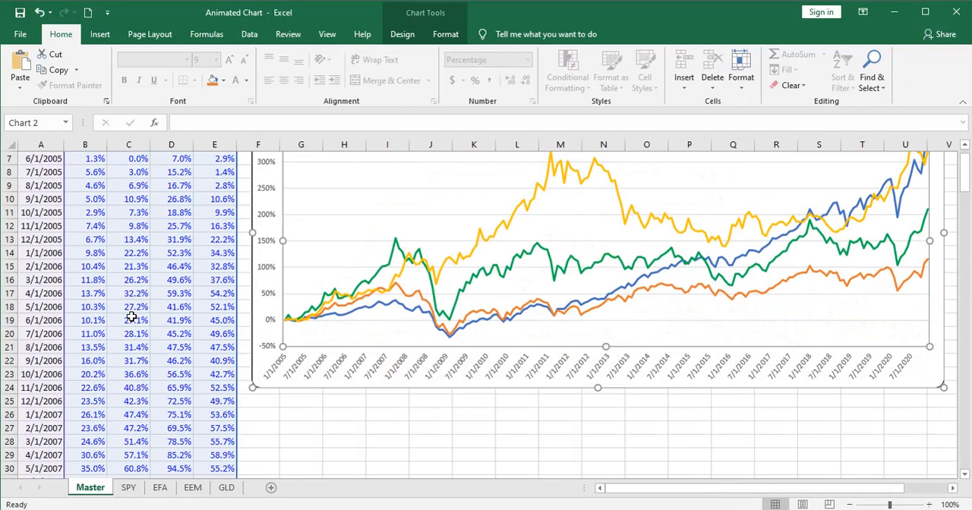
Scroll down through the monthly fund returns on the Excel Master sheet
scroll(down, 3)
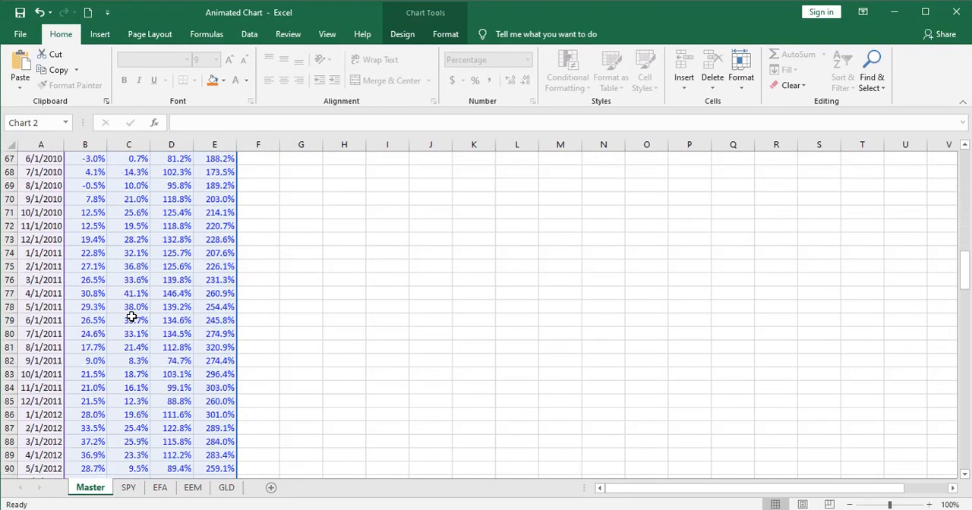
scroll(down, 3)
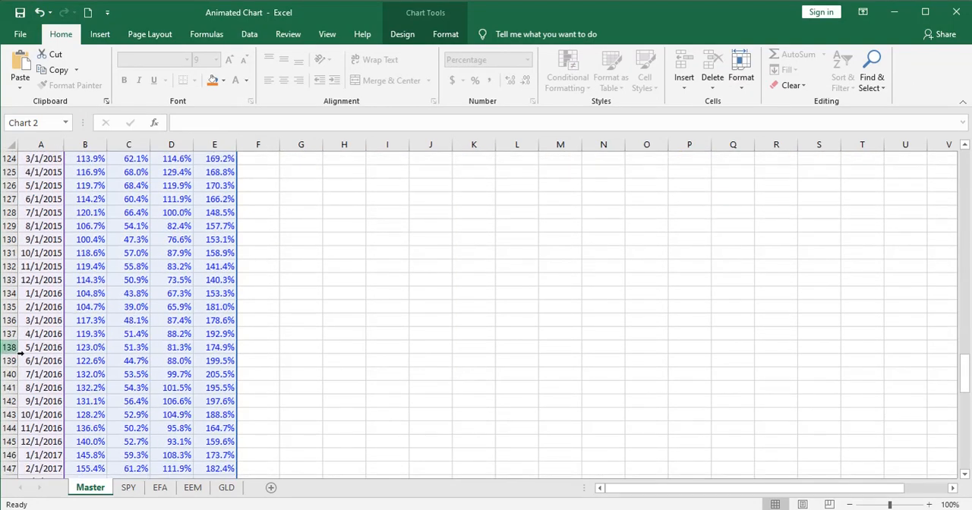
scroll(down, 3)
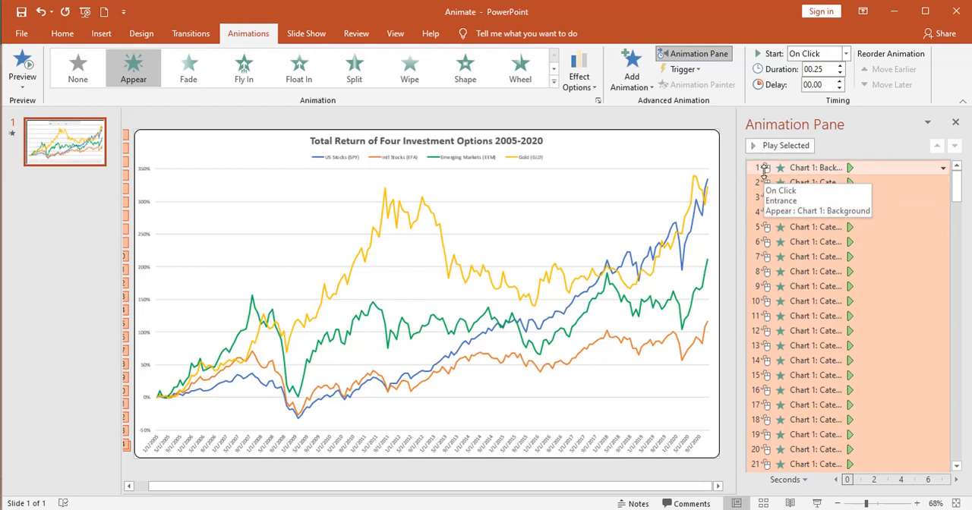
mouse_move(767, 182)
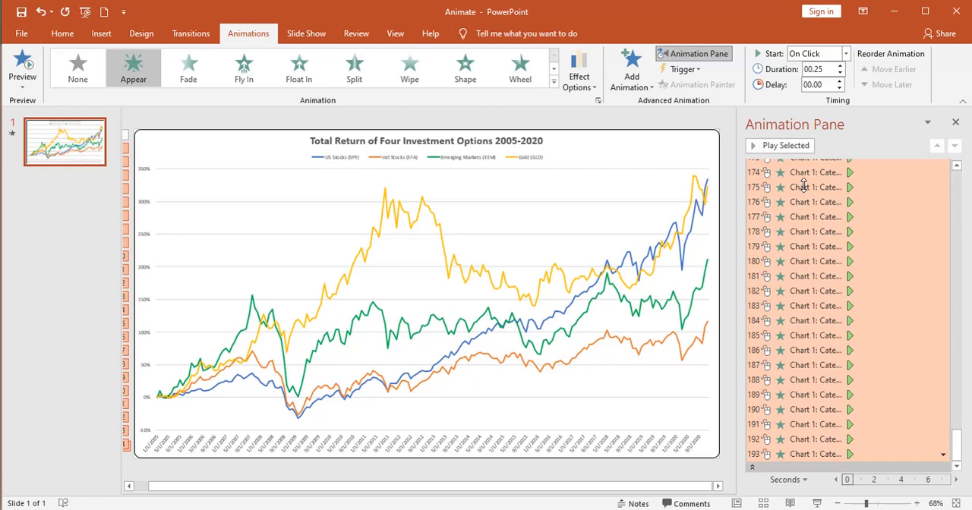
mouse_move(815, 116)
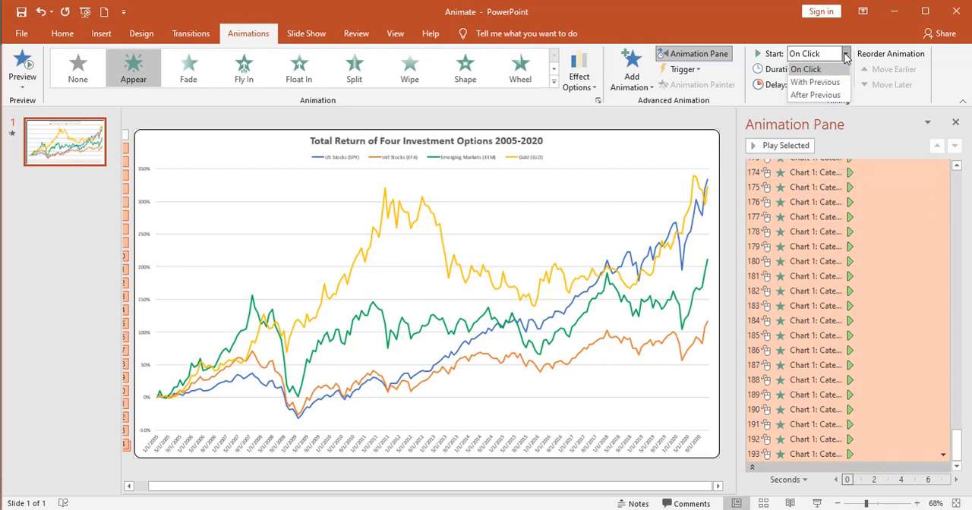
mouse_move(814, 94)
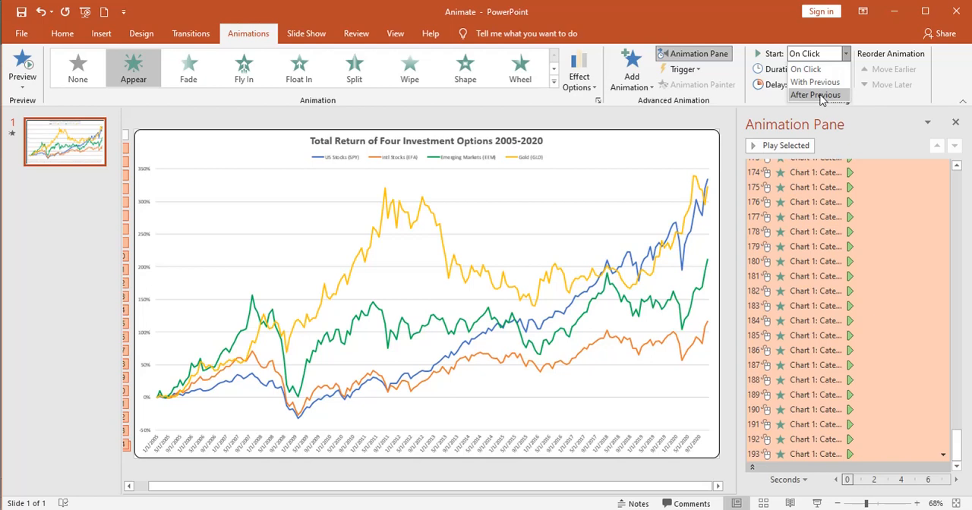
Set the selected category animations to start After Previous so they play automatically
click(814, 94)
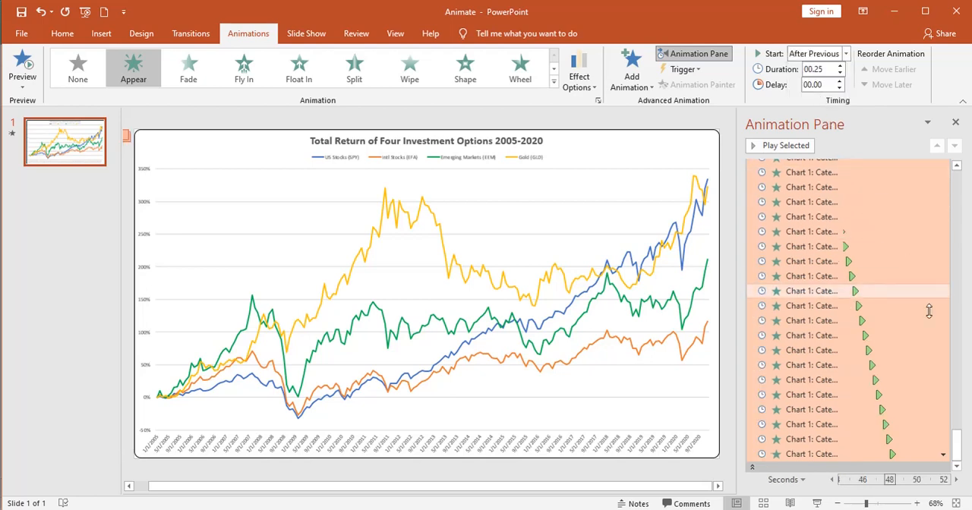
scroll(up, 3)
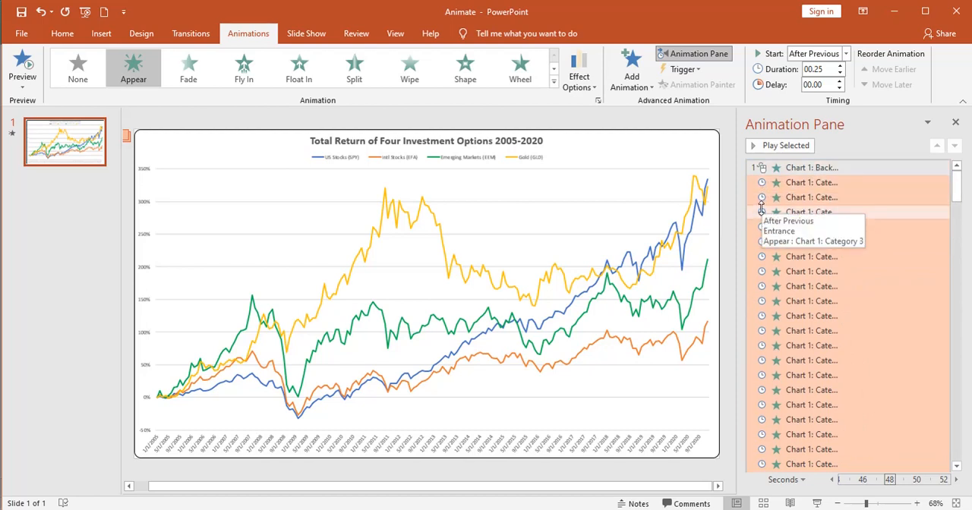
mouse_move(812, 167)
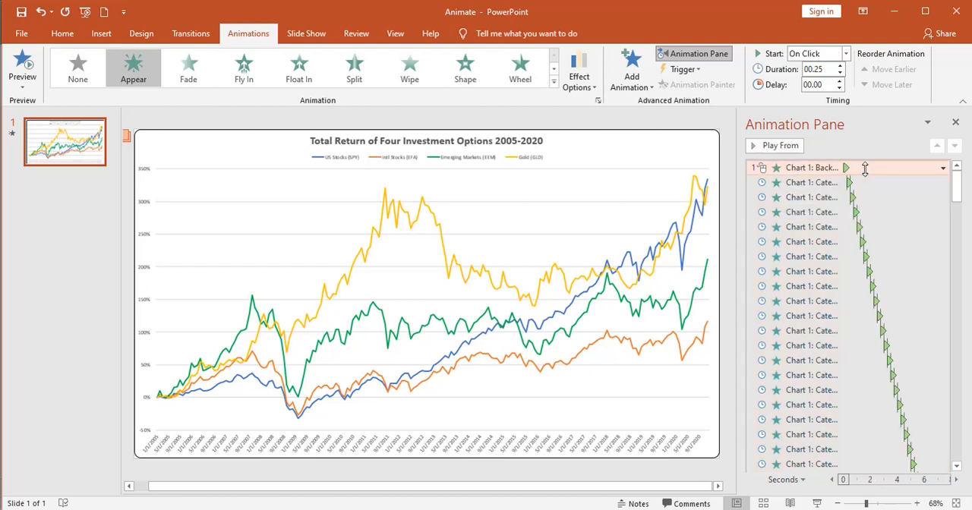
In the animation's Timing settings, turn off 'Start animation by drawing the chart background' and confirm
click(945, 168)
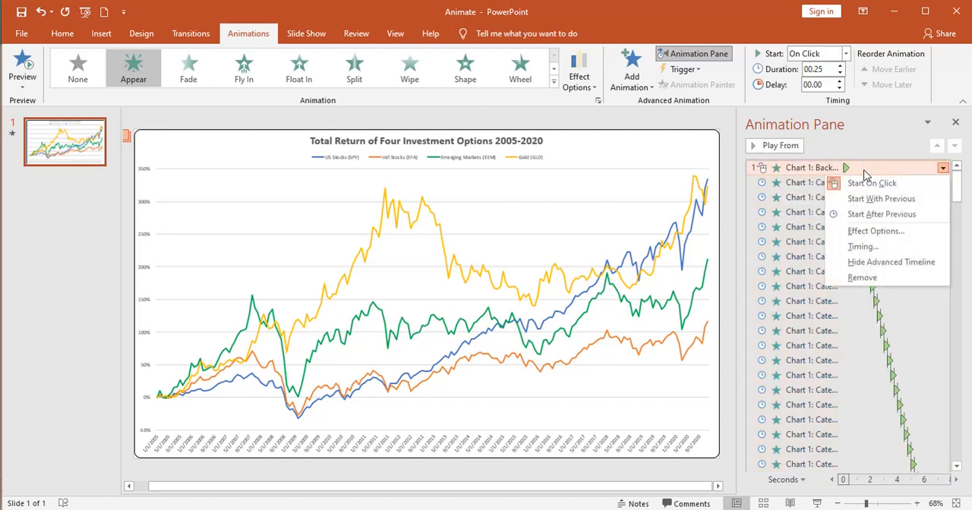
mouse_move(863, 246)
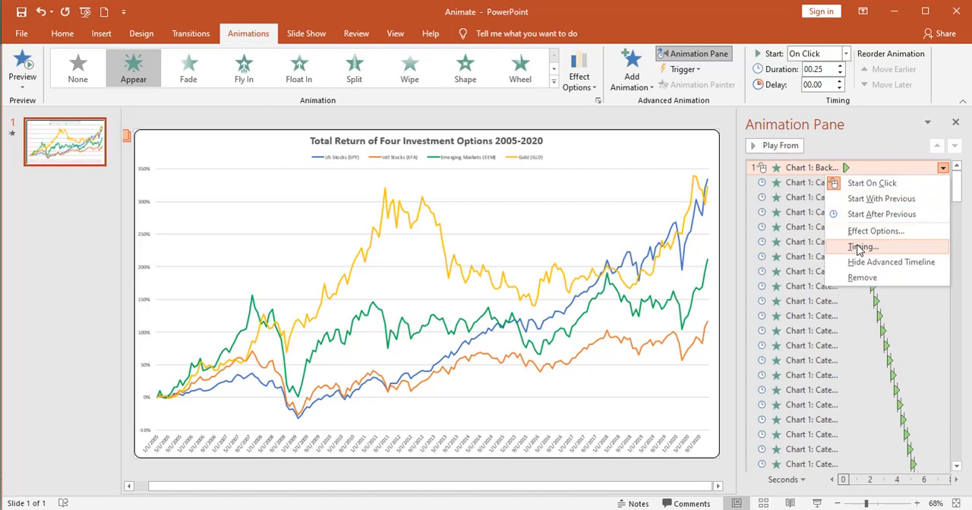
click(862, 246)
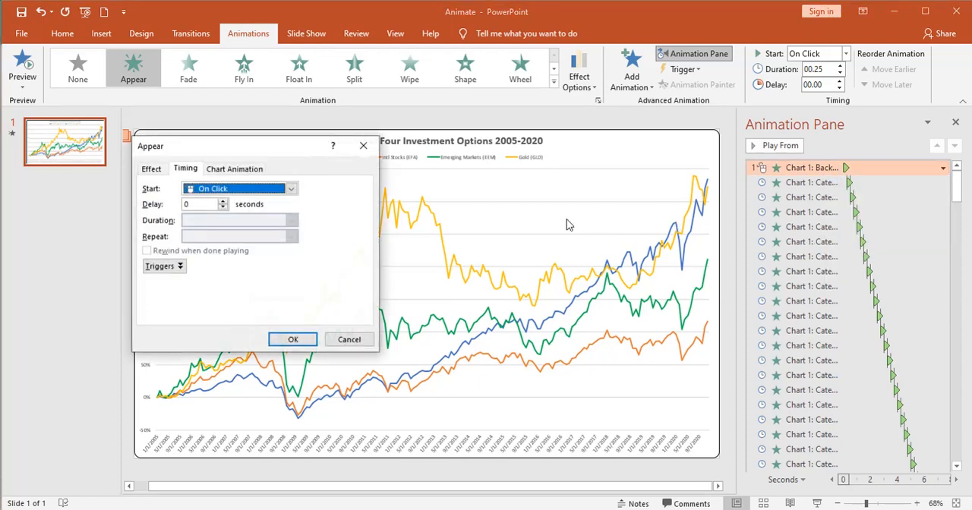
click(234, 167)
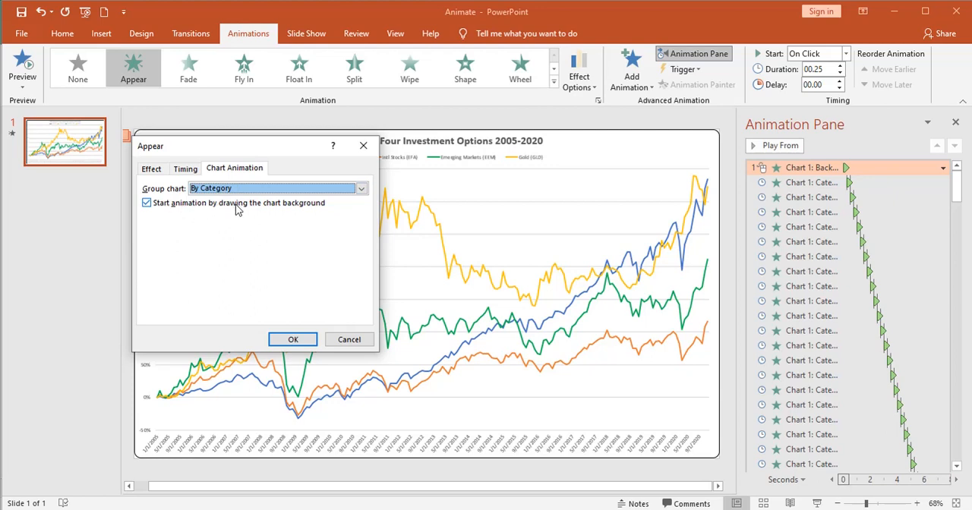
mouse_move(285, 213)
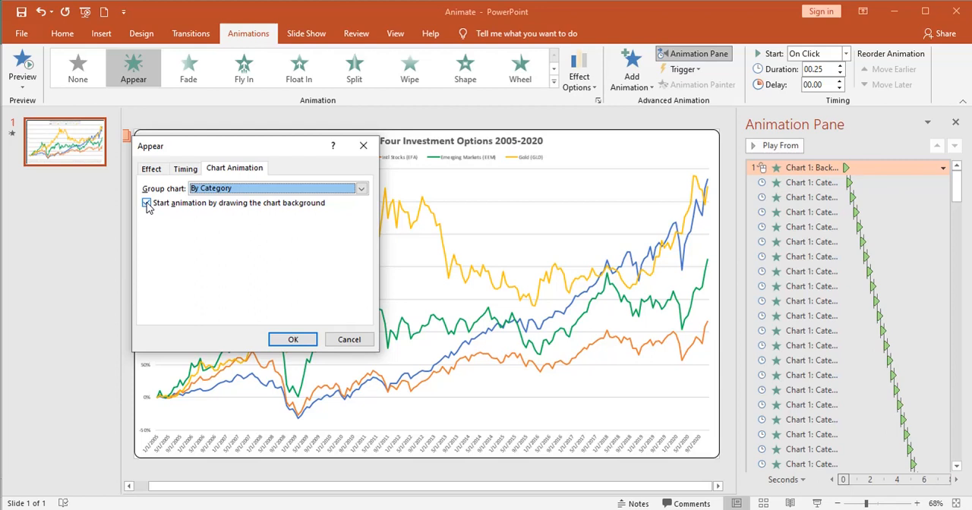
click(146, 204)
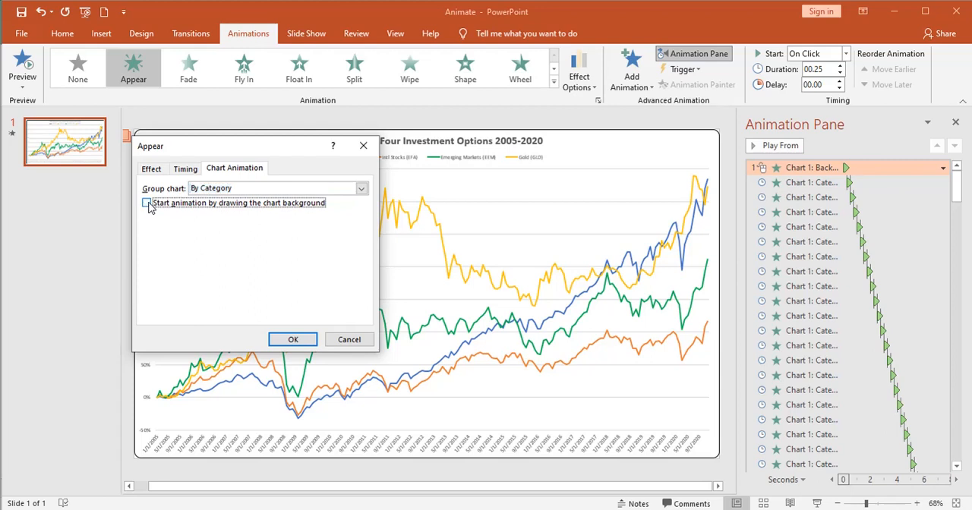
click(292, 340)
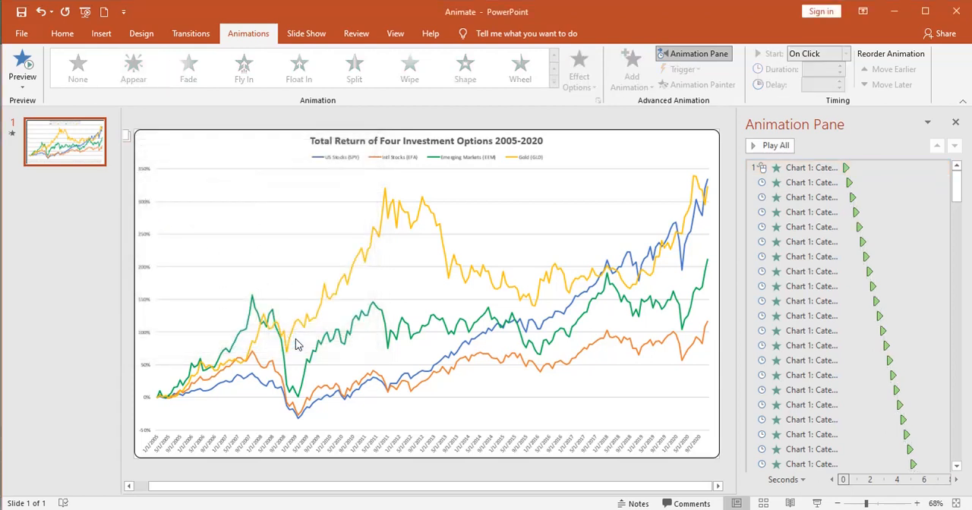
mouse_move(307, 341)
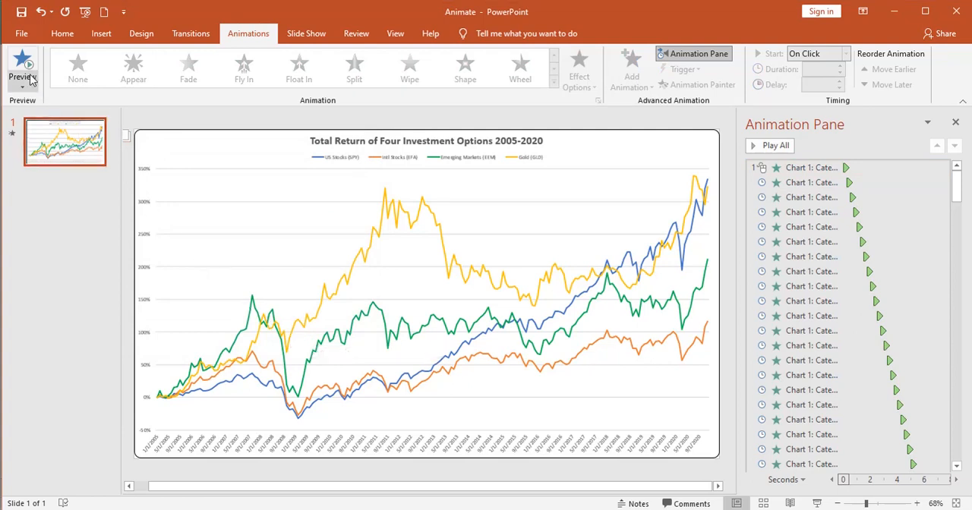
click(21, 64)
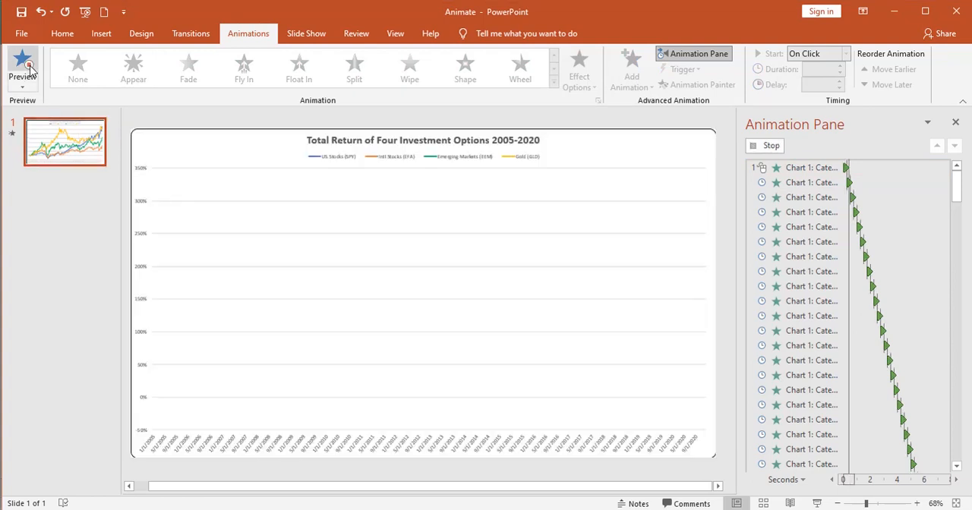
click(21, 64)
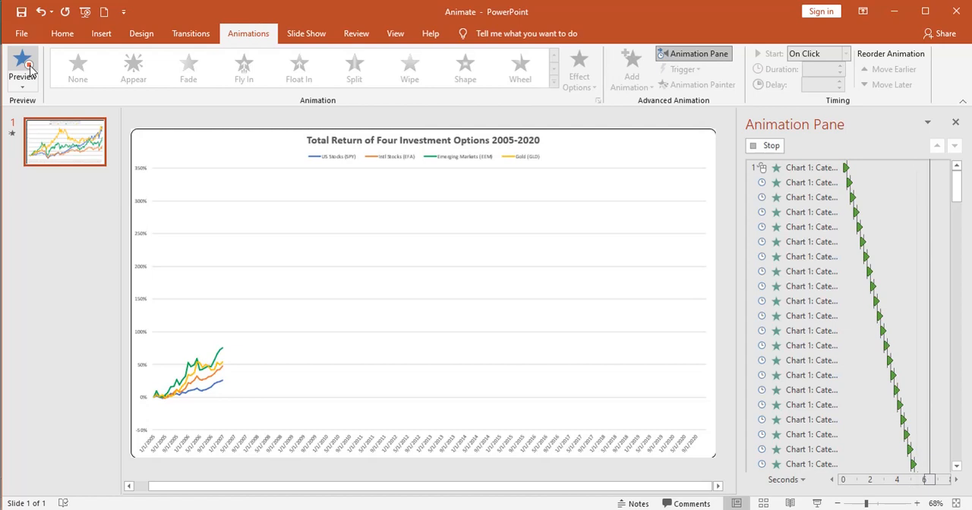
click(22, 68)
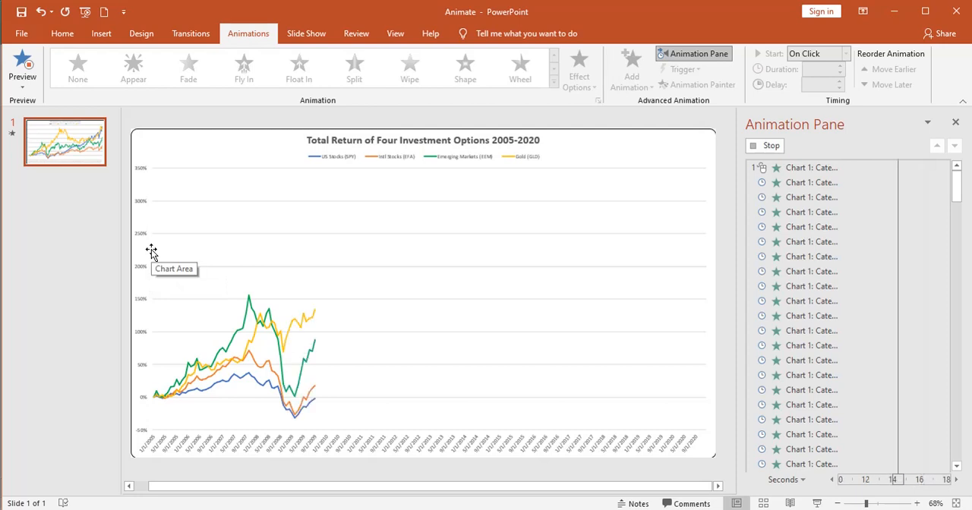
click(22, 68)
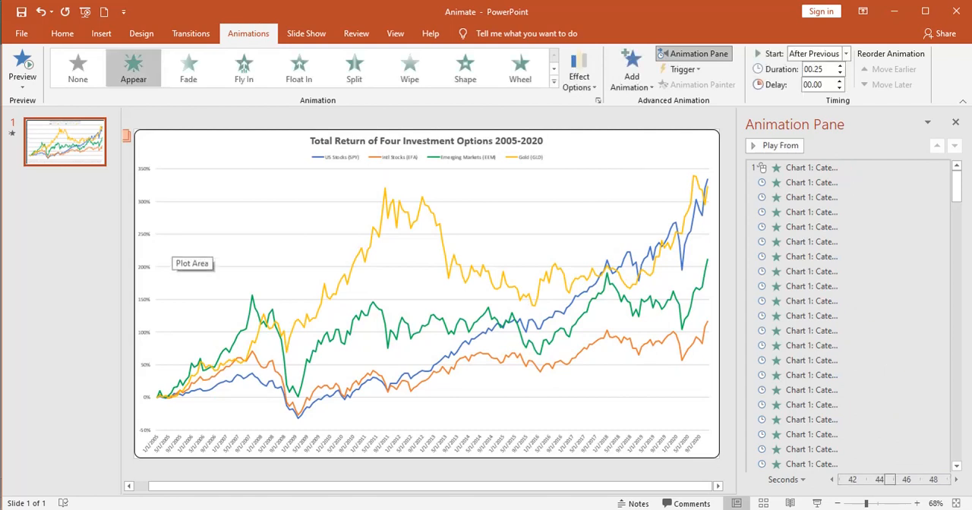
mouse_move(186, 249)
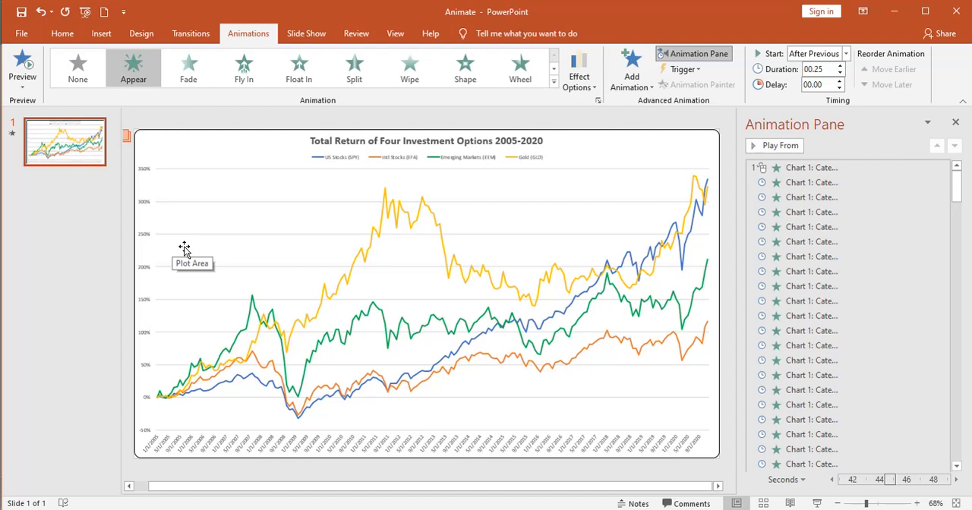
mouse_move(316, 370)
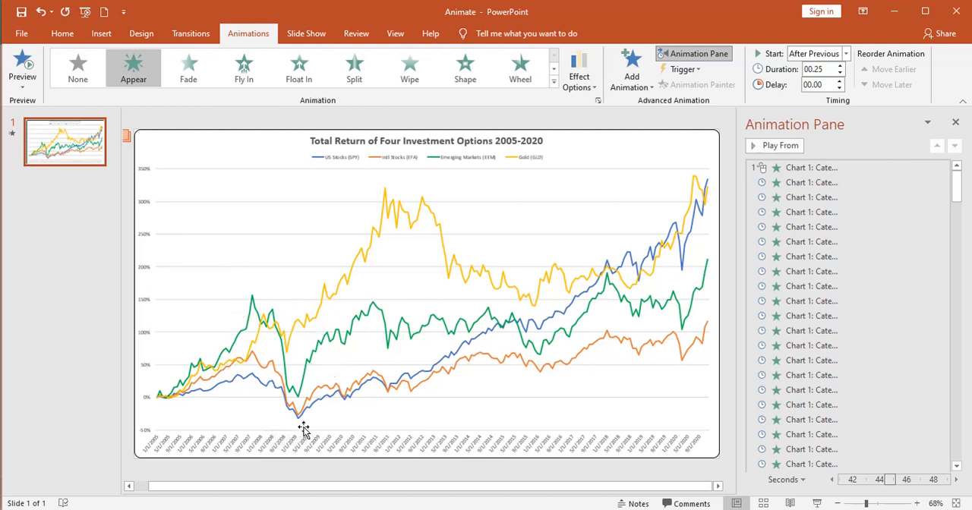
mouse_move(304, 322)
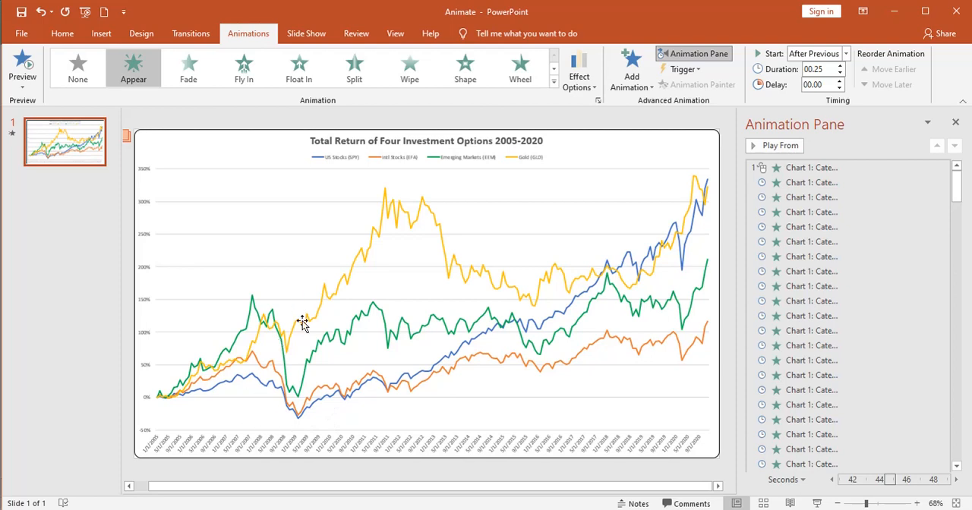
mouse_move(296, 364)
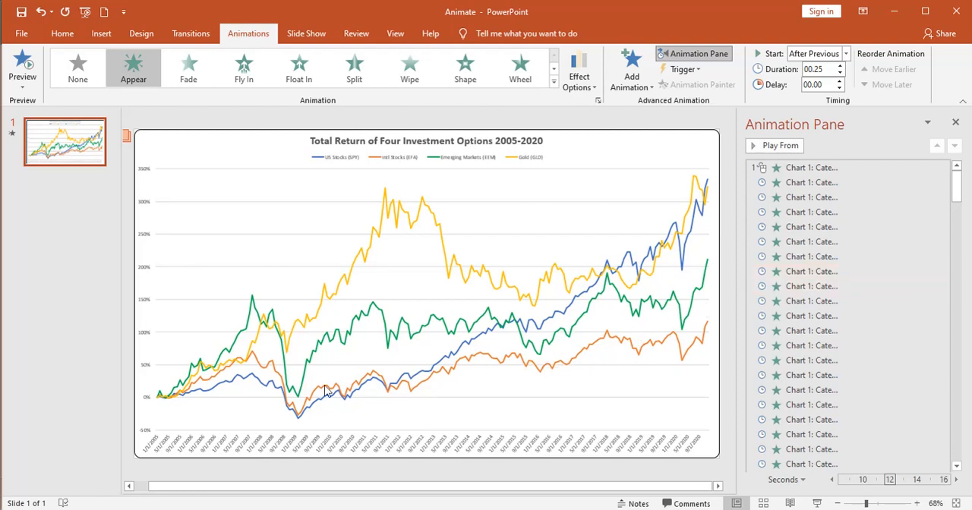
mouse_move(295, 378)
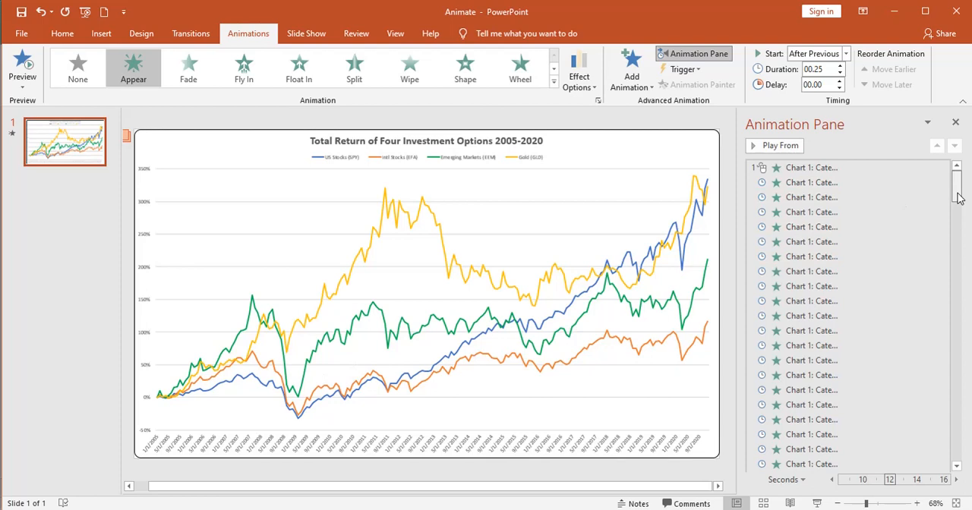
Raise one mid-sequence category animation's Duration to 05.00 seconds to create a pause
scroll(down, 3)
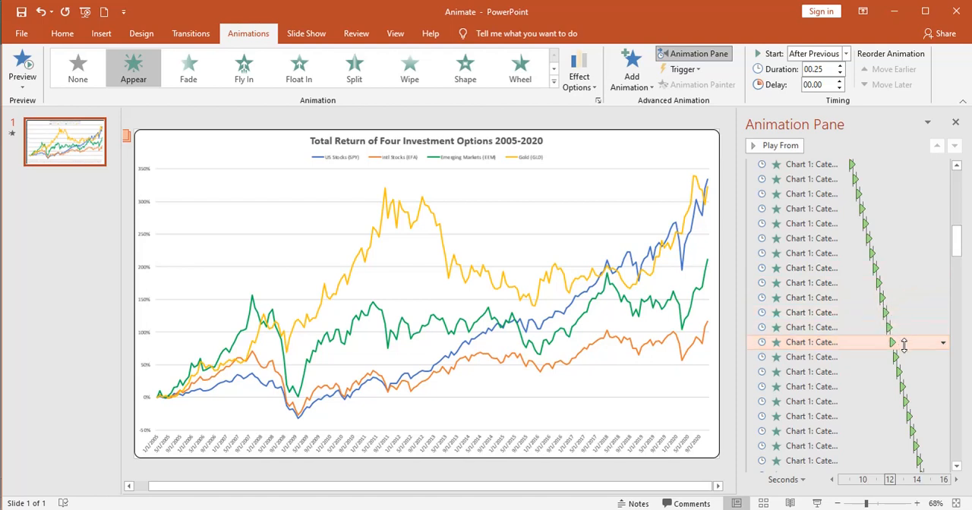
mouse_move(844, 343)
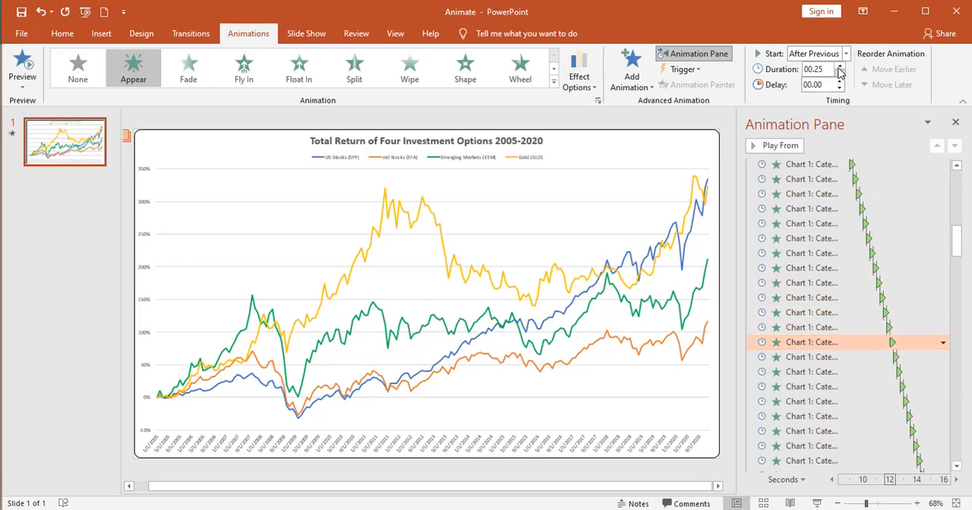
click(838, 66)
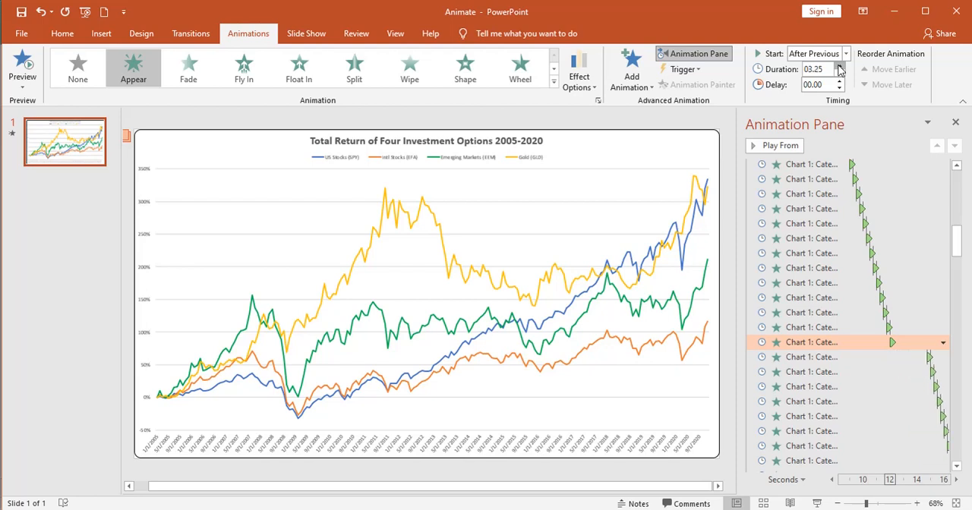
click(838, 66)
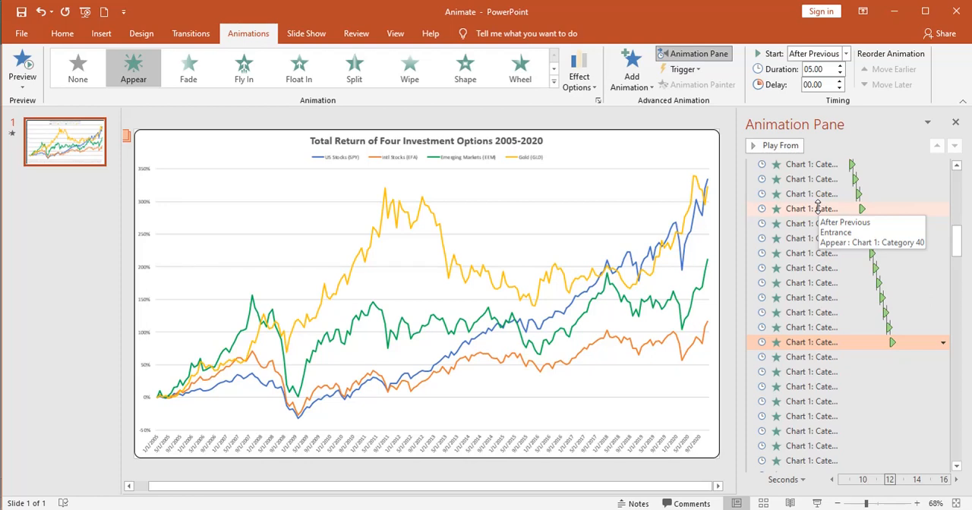
mouse_move(835, 341)
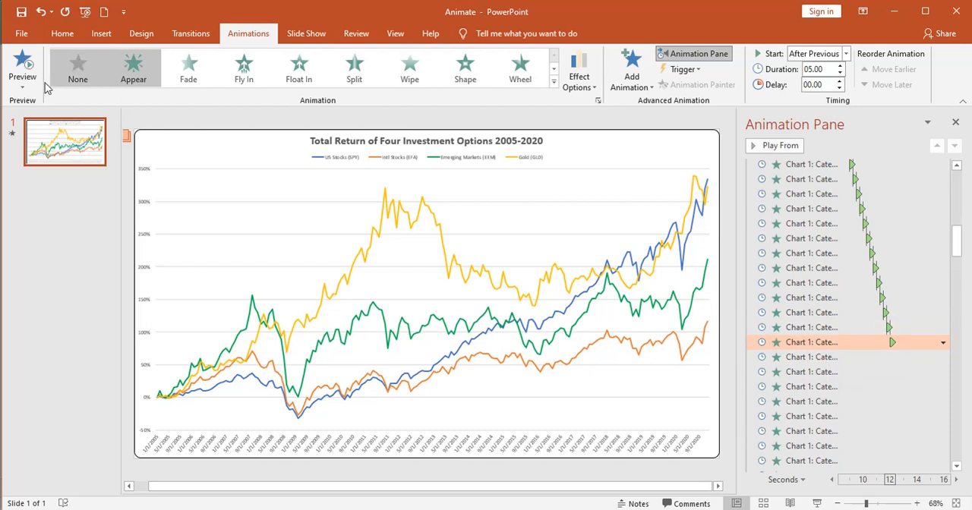
Run the Preview repeatedly to watch the return lines build month by month
click(21, 68)
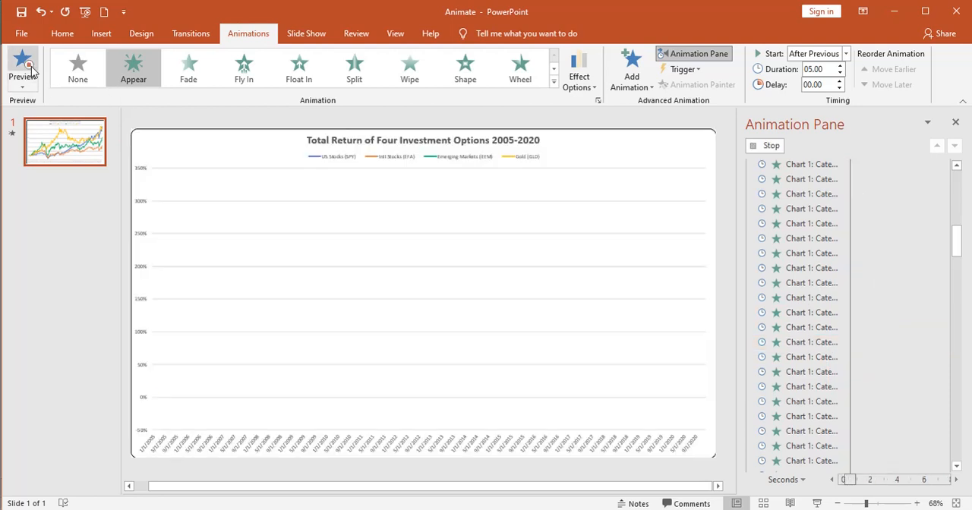
click(21, 64)
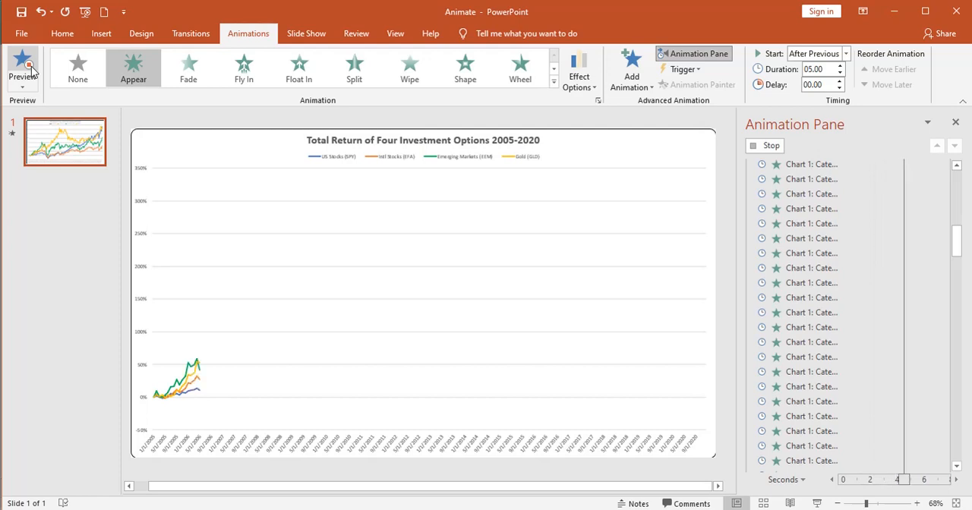
click(22, 68)
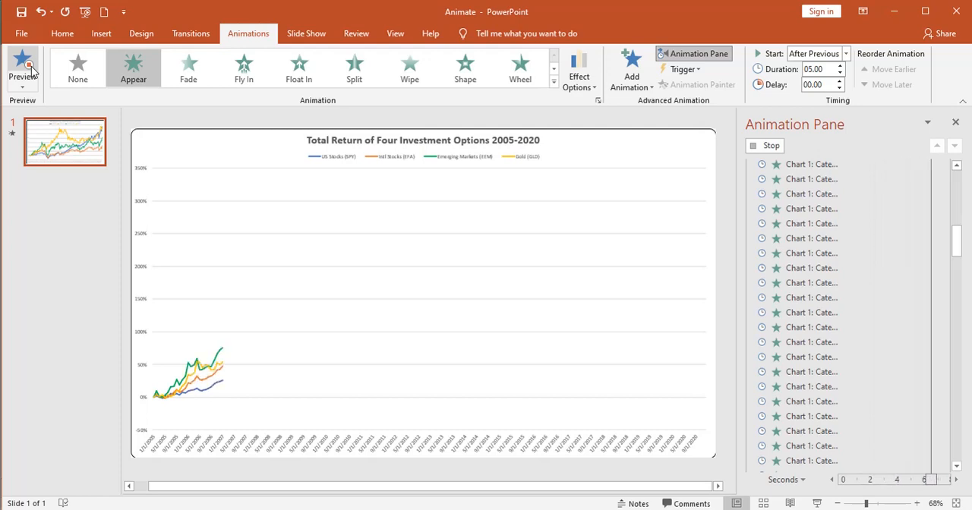
click(23, 67)
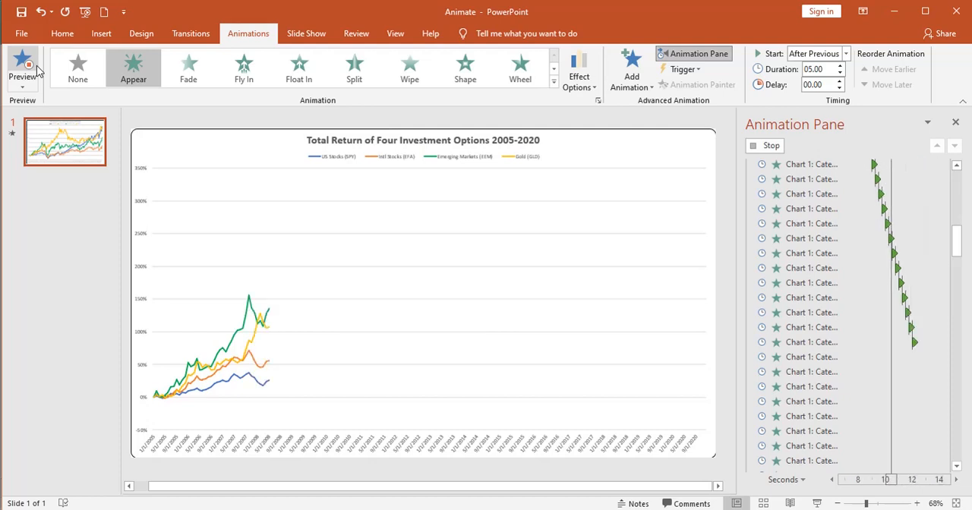
click(21, 68)
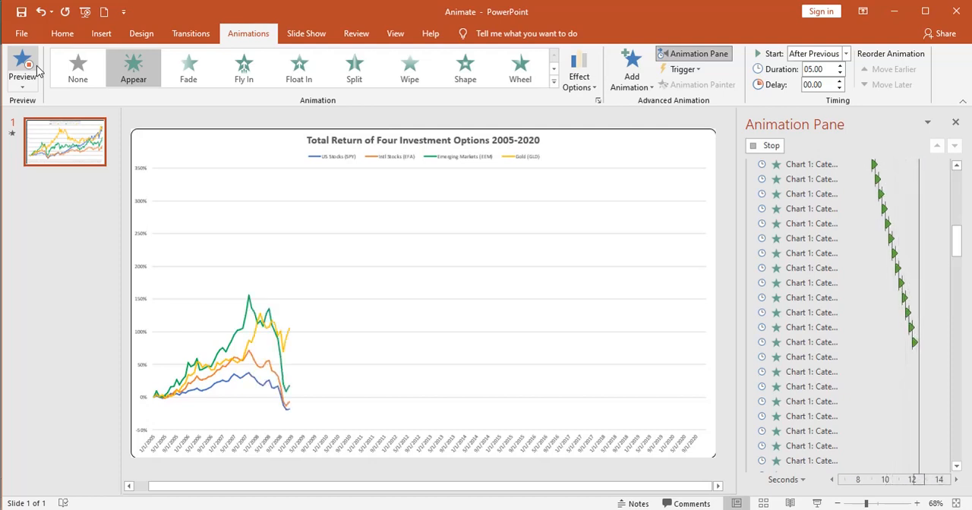
click(22, 67)
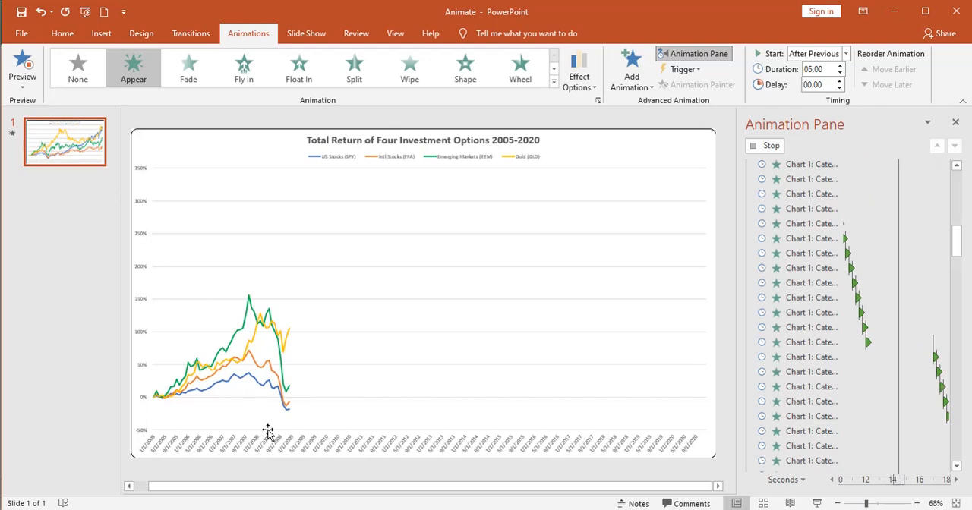
mouse_move(292, 439)
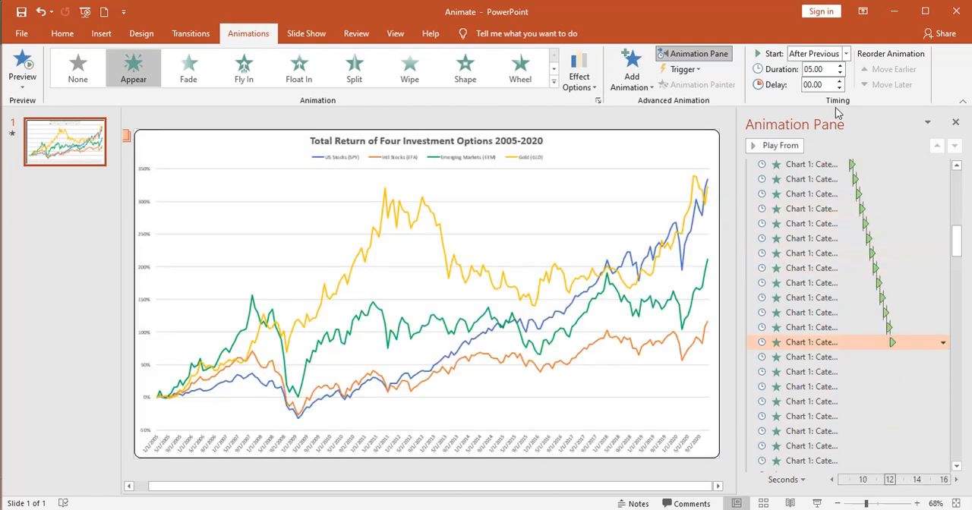
Lower the selected category step's Duration from 05.00 to 04.50 seconds
click(840, 73)
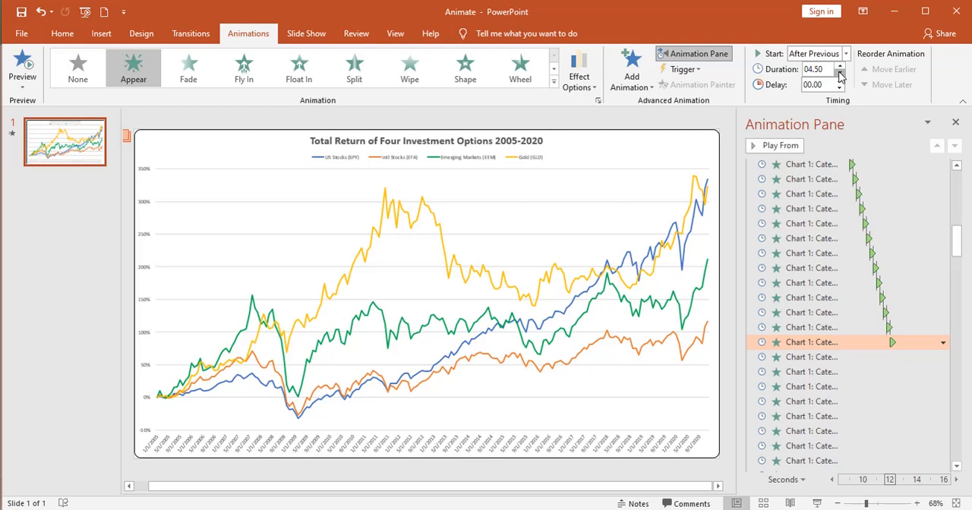
click(838, 73)
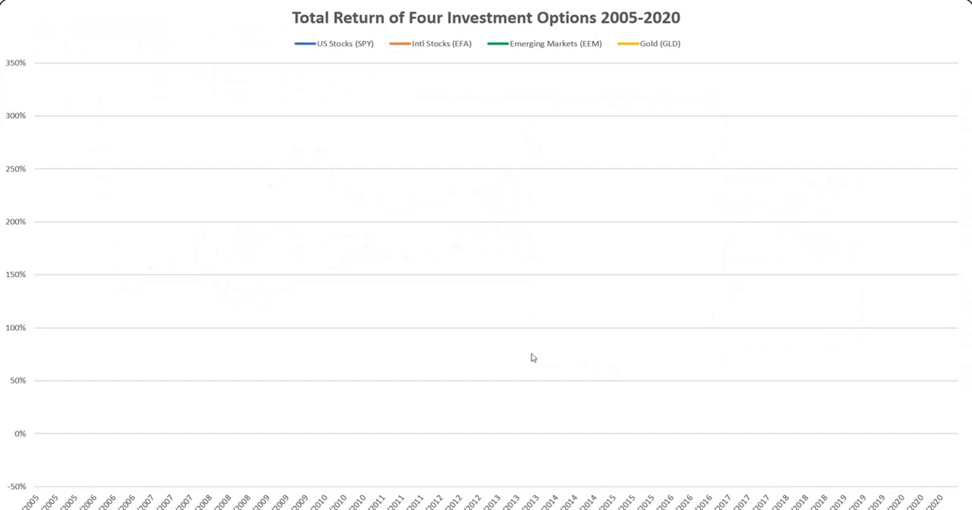
mouse_move(140, 356)
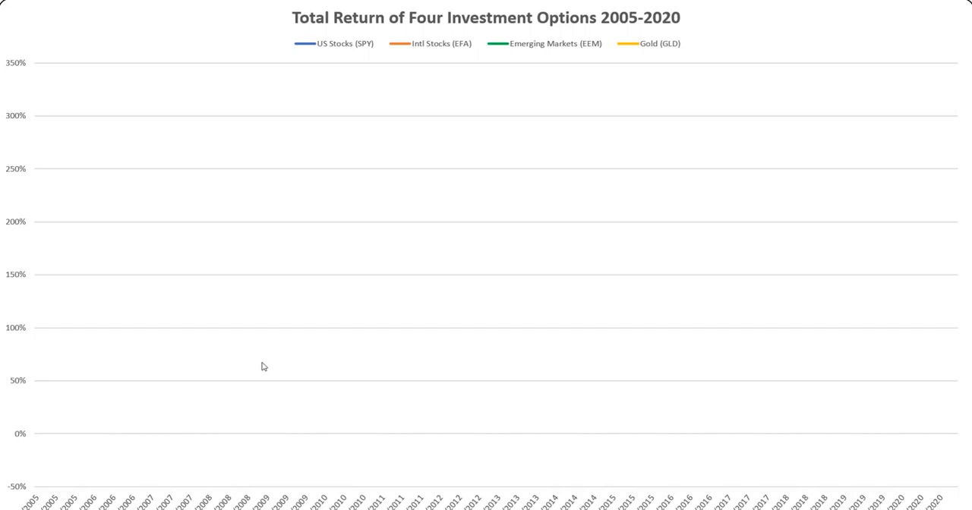
mouse_move(155, 336)
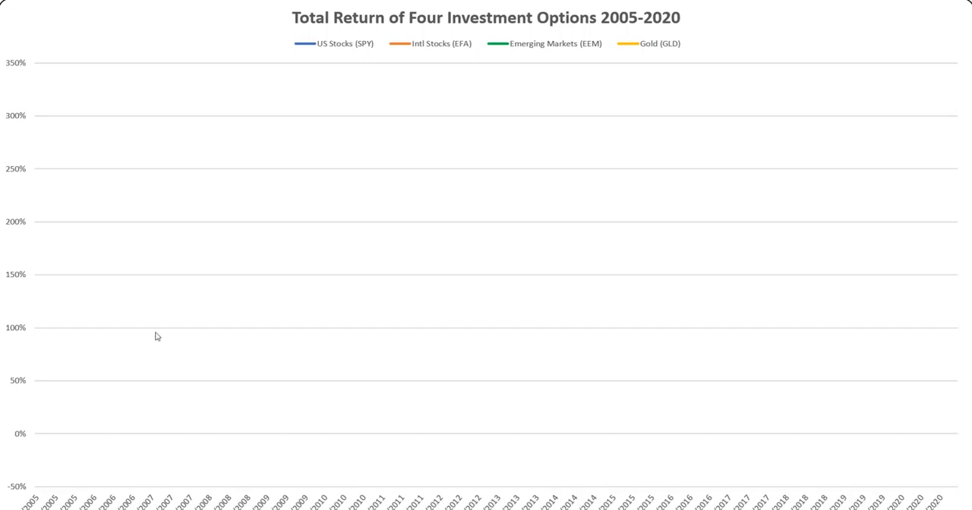
mouse_move(325, 340)
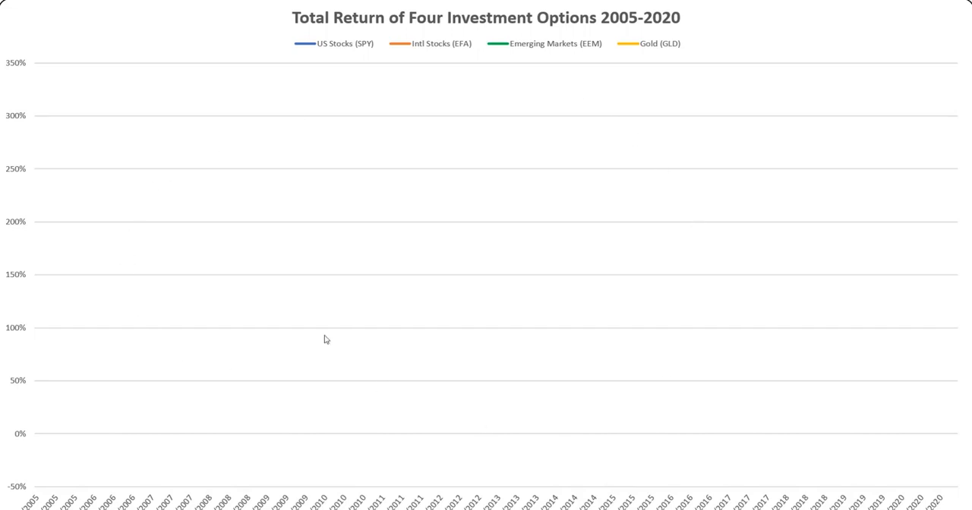
mouse_move(386, 298)
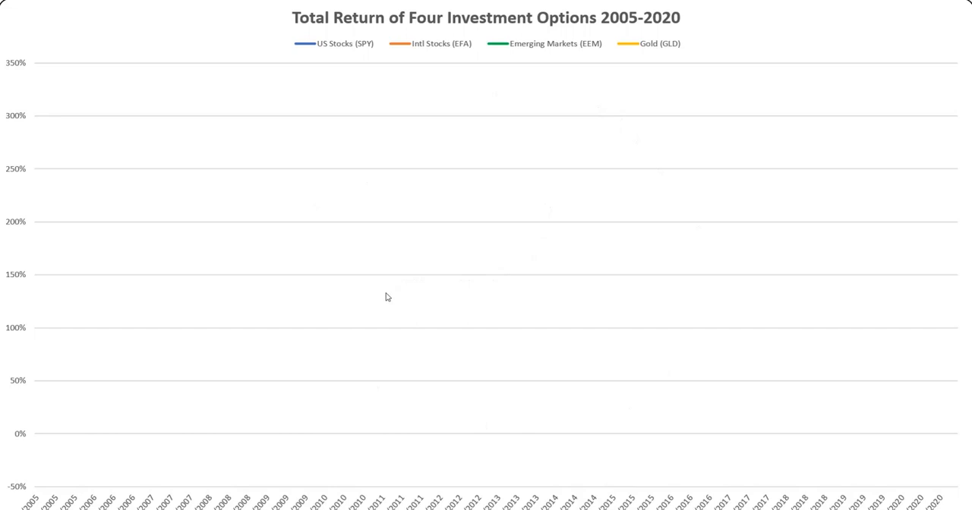
mouse_move(170, 224)
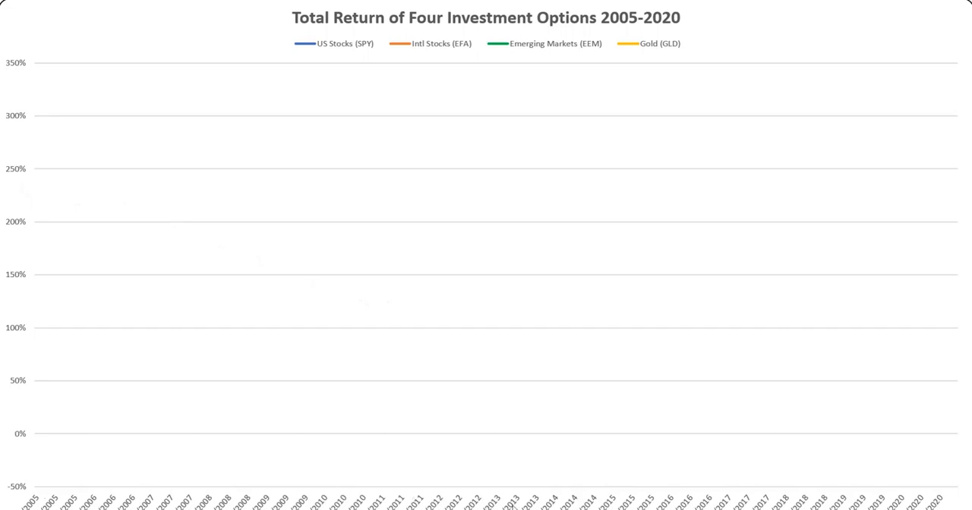
mouse_move(452, 392)
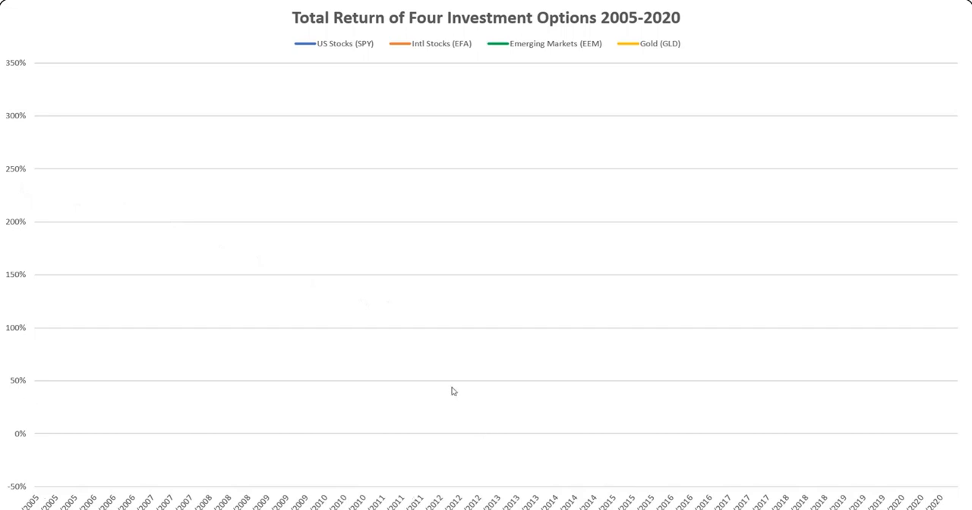
mouse_move(85, 410)
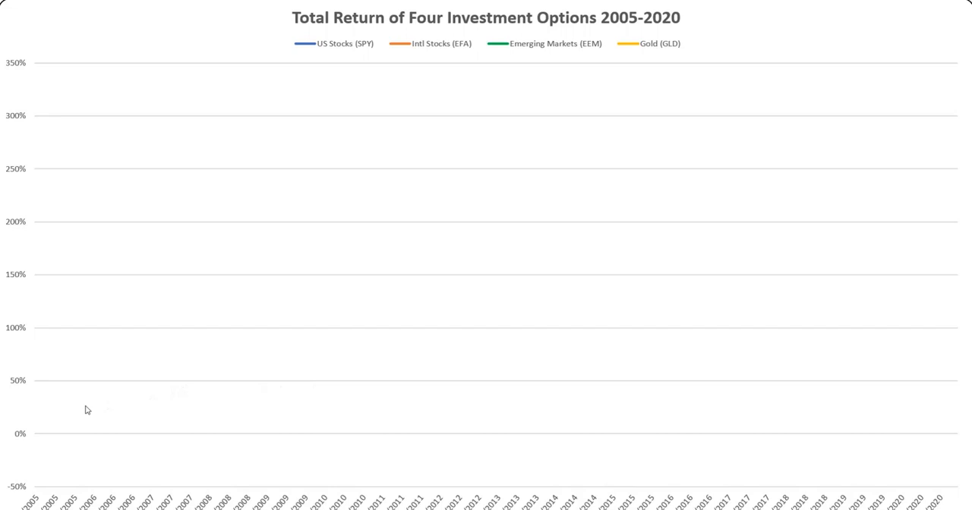
mouse_move(243, 371)
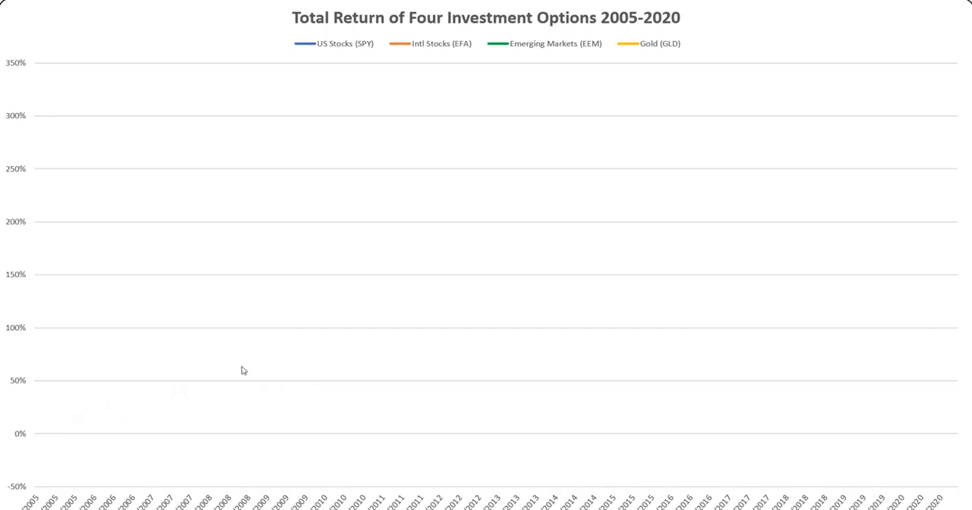
mouse_move(270, 355)
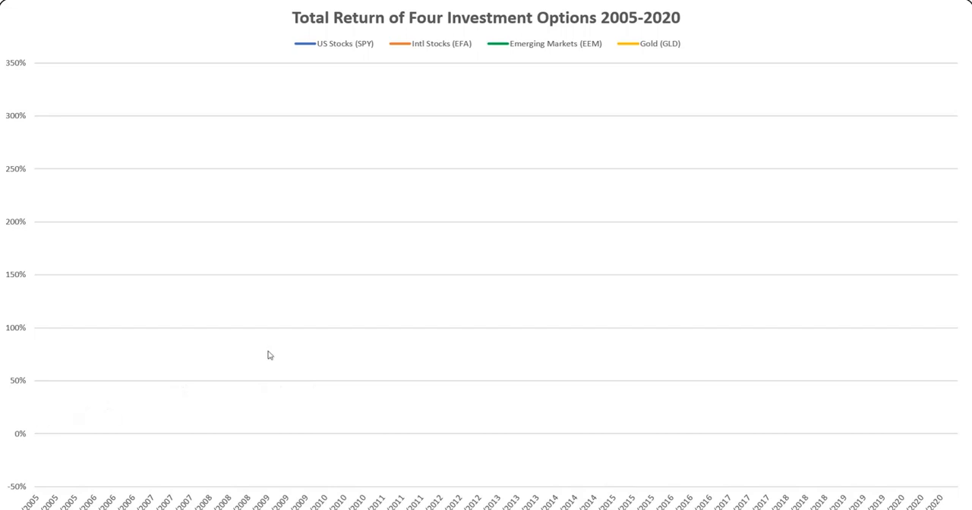
mouse_move(300, 309)
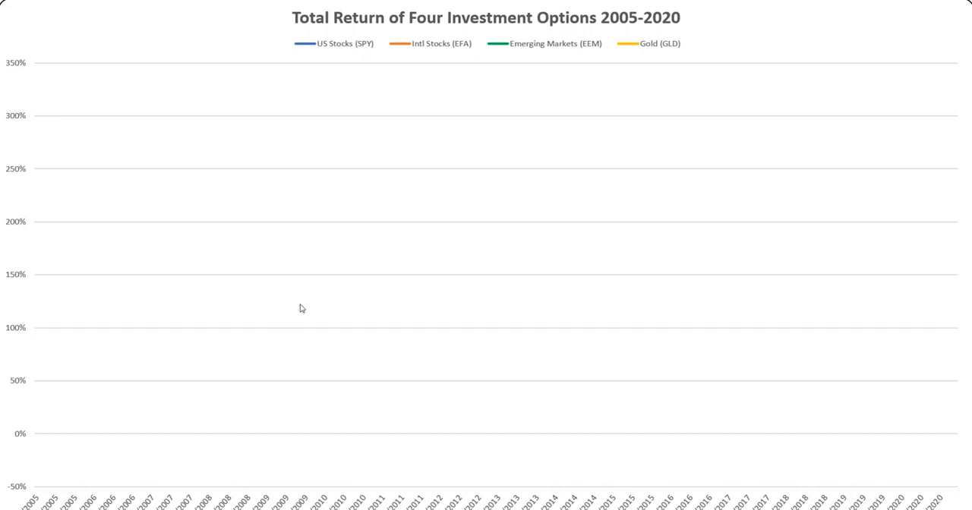
mouse_move(358, 278)
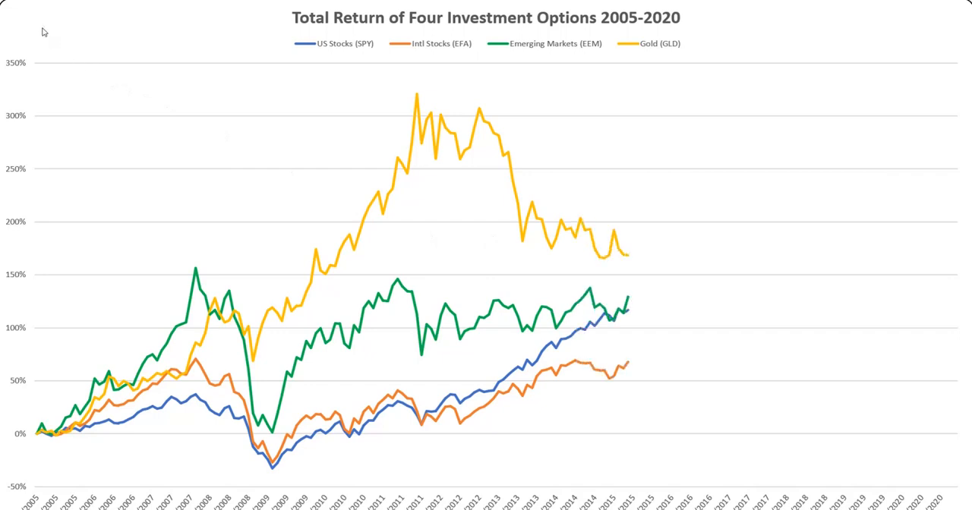
During the slideshow, bring up the shortcut menu twice and dismiss it each time without choosing anything
right_click(44, 32)
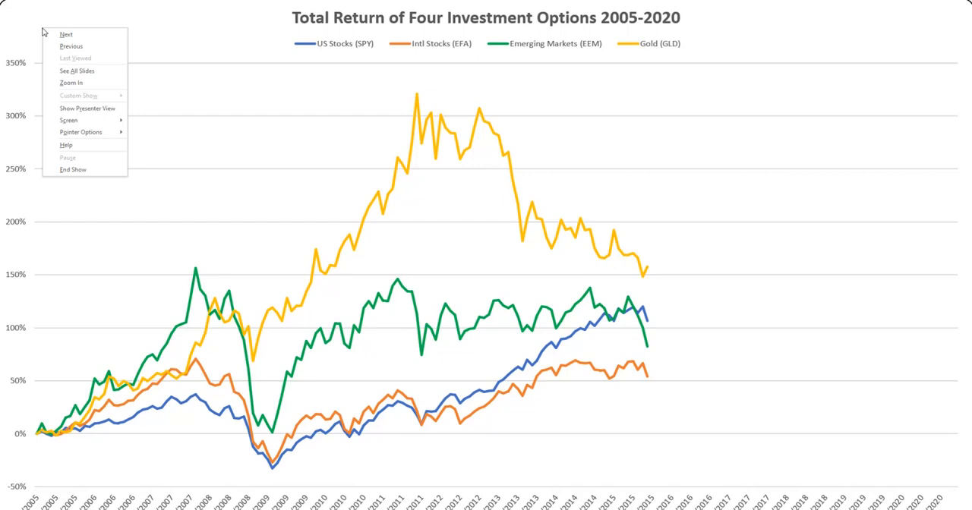
click(196, 53)
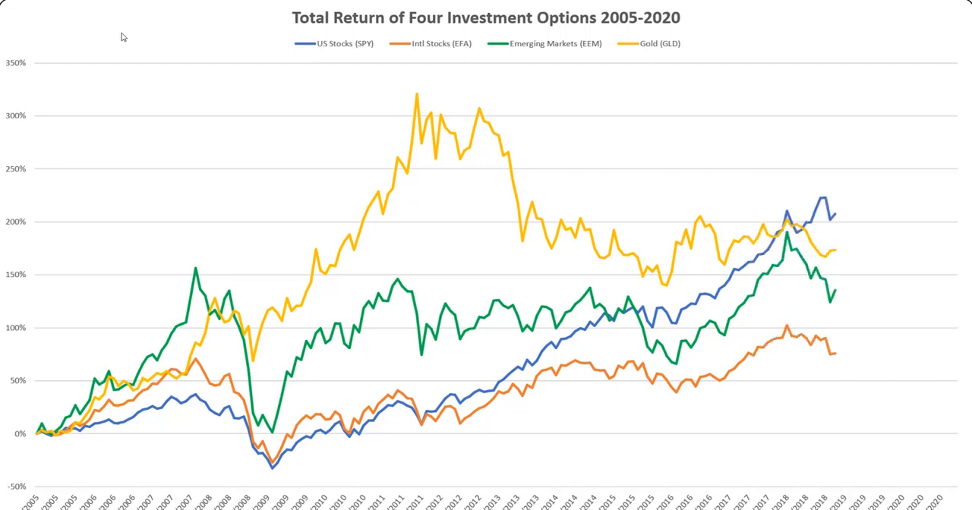
right_click(125, 36)
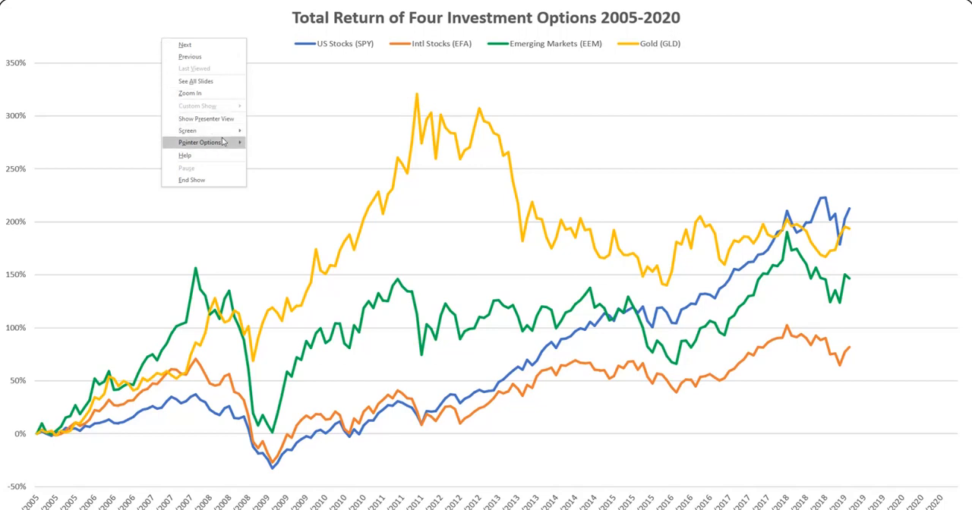
mouse_move(190, 58)
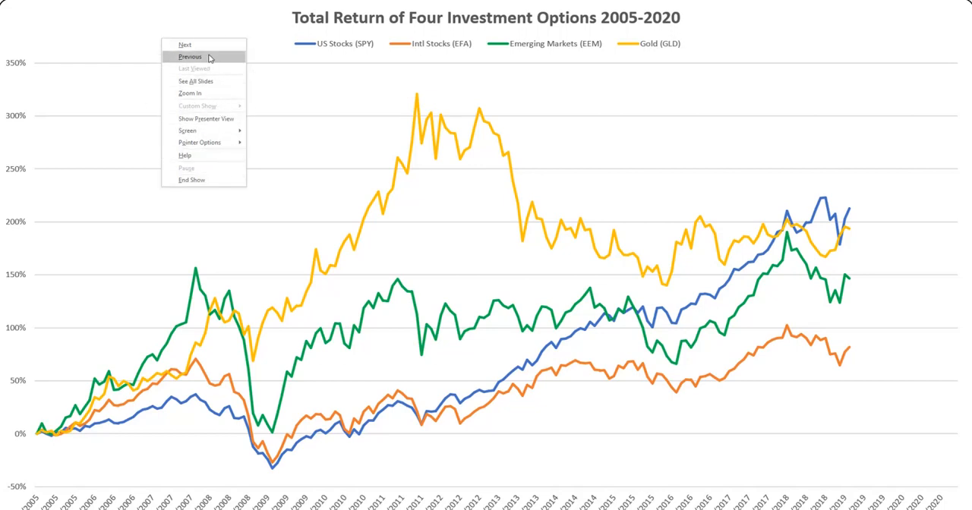
mouse_move(43, 17)
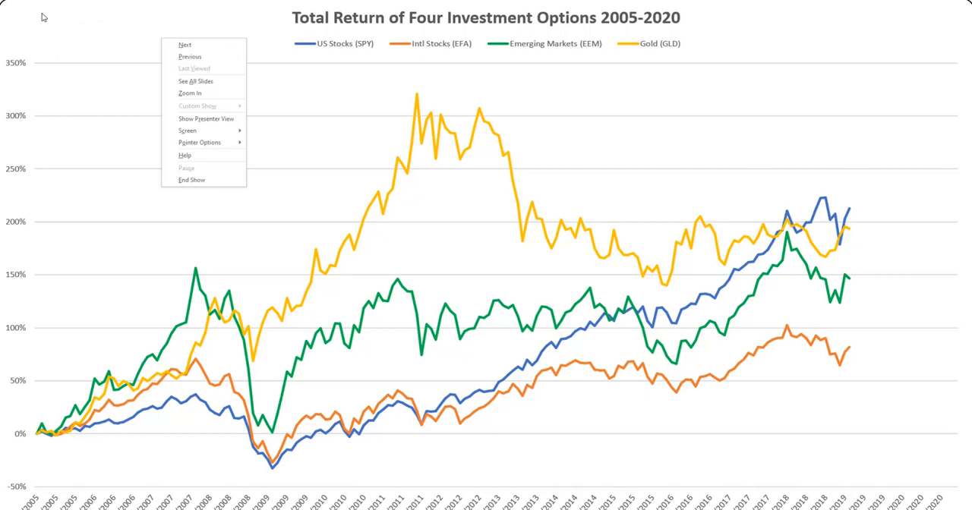
click(191, 181)
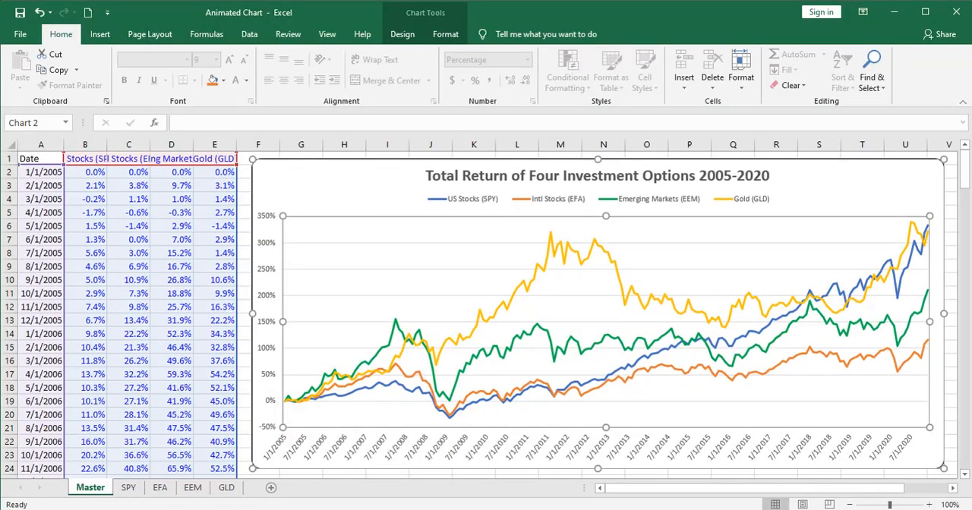